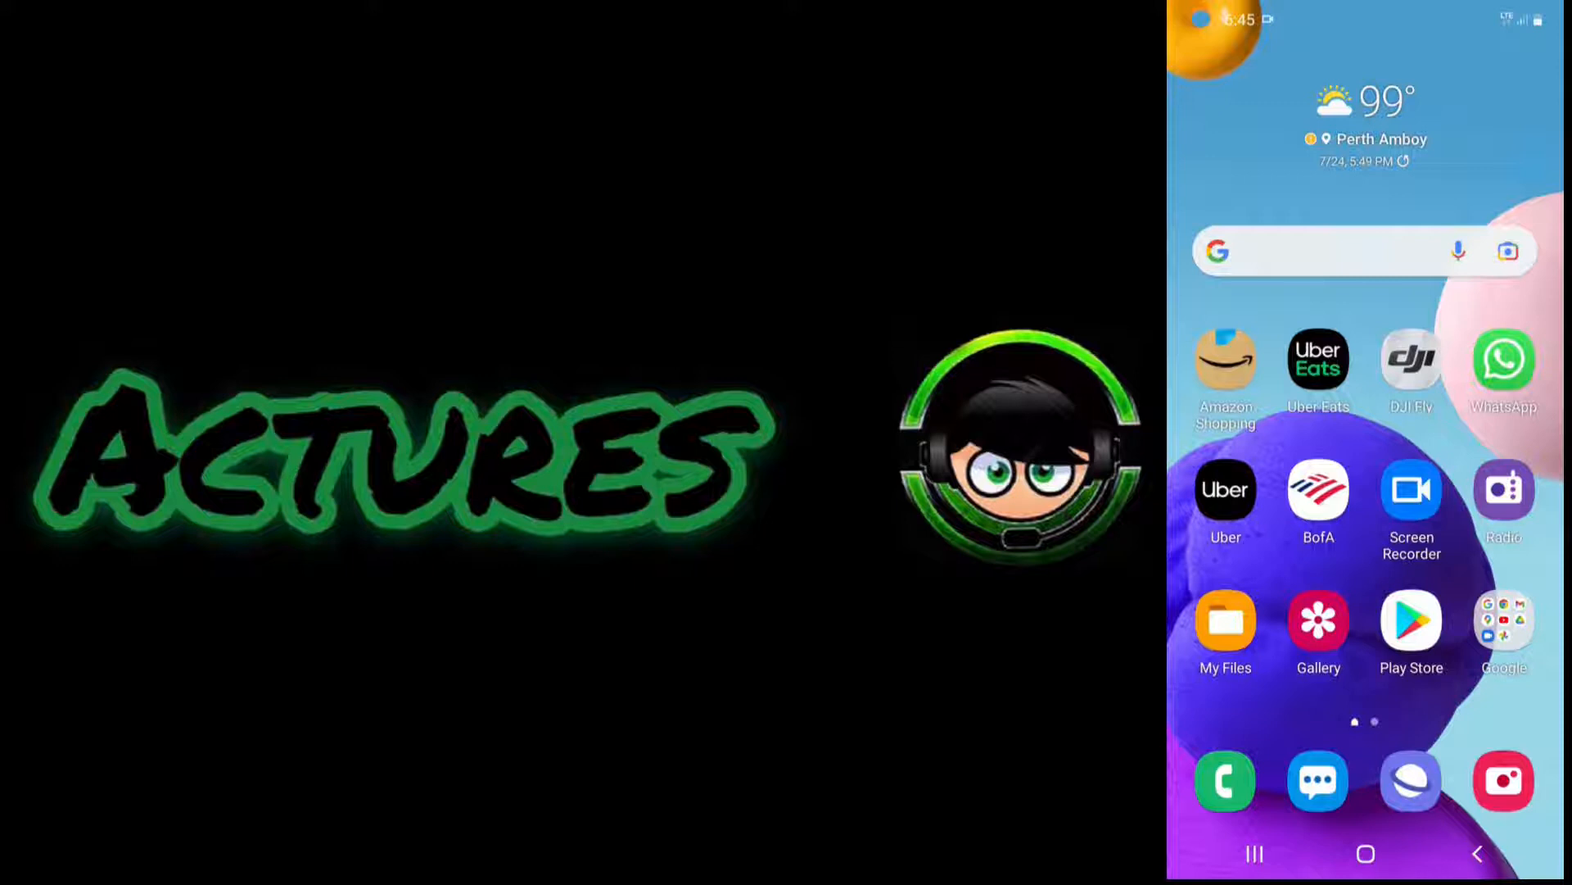
Switch on Bluetooth tethering under Mobile Hotspot and Tethering, then go back to Connections.
scroll("up", 3)
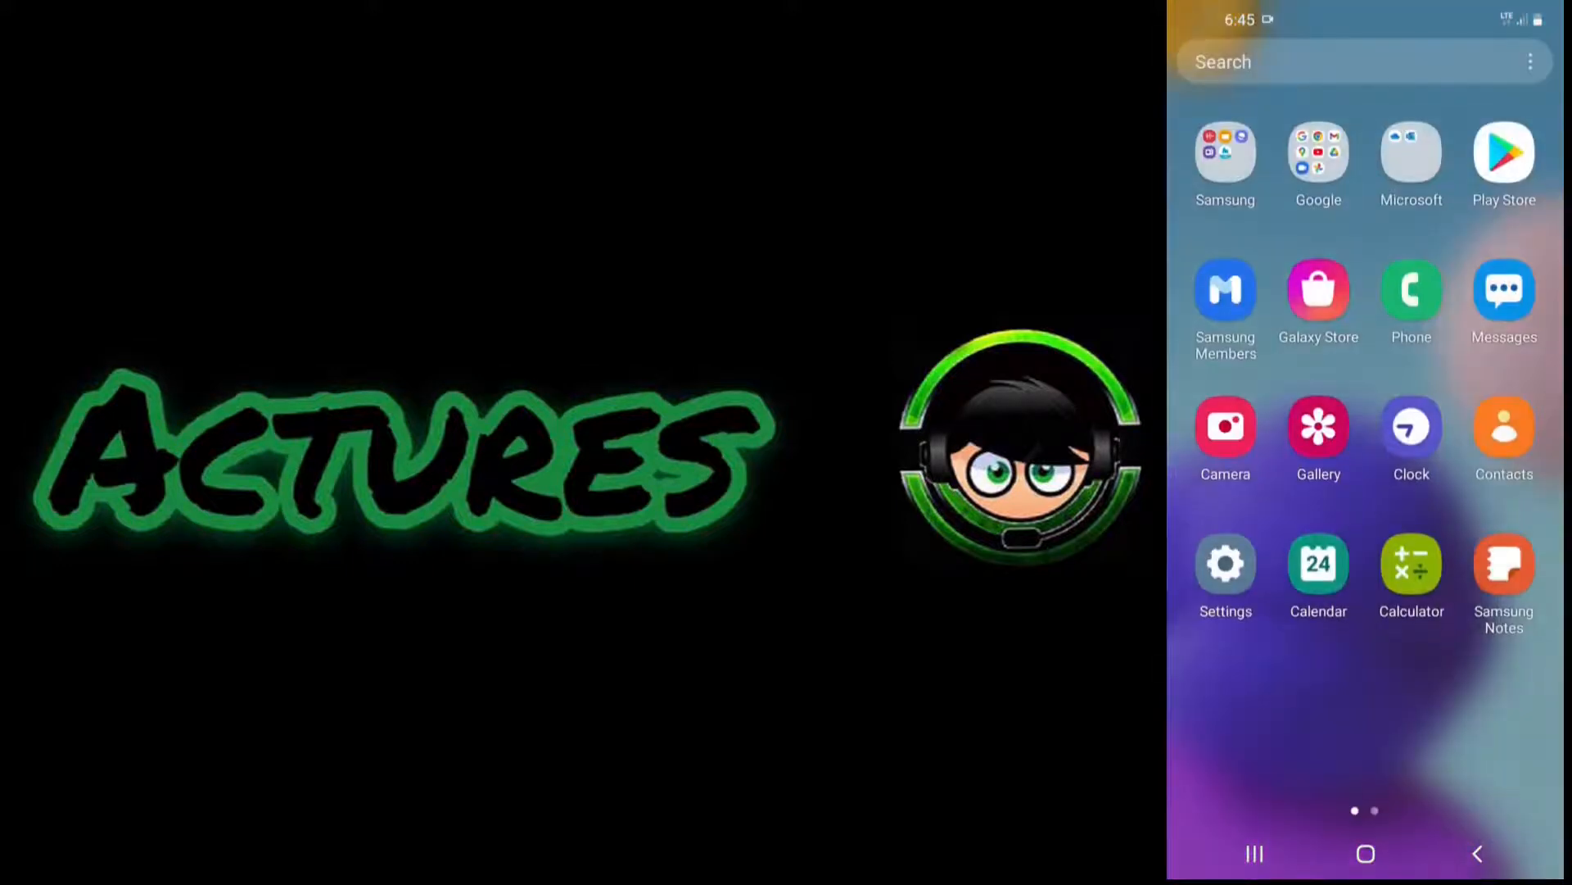
left_click(1224, 562)
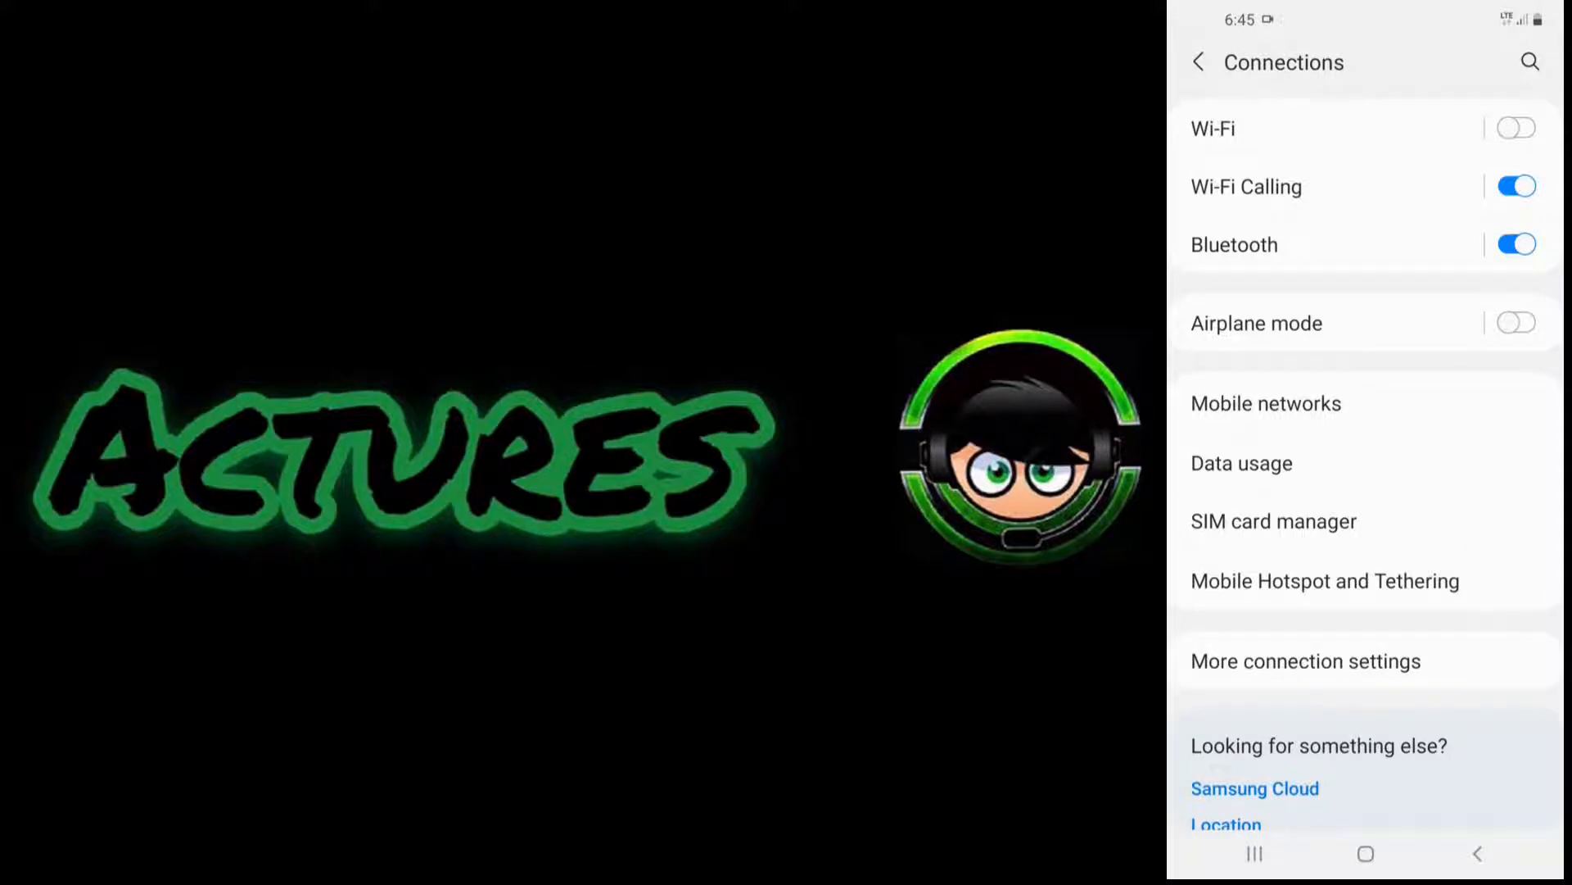
left_click(1323, 581)
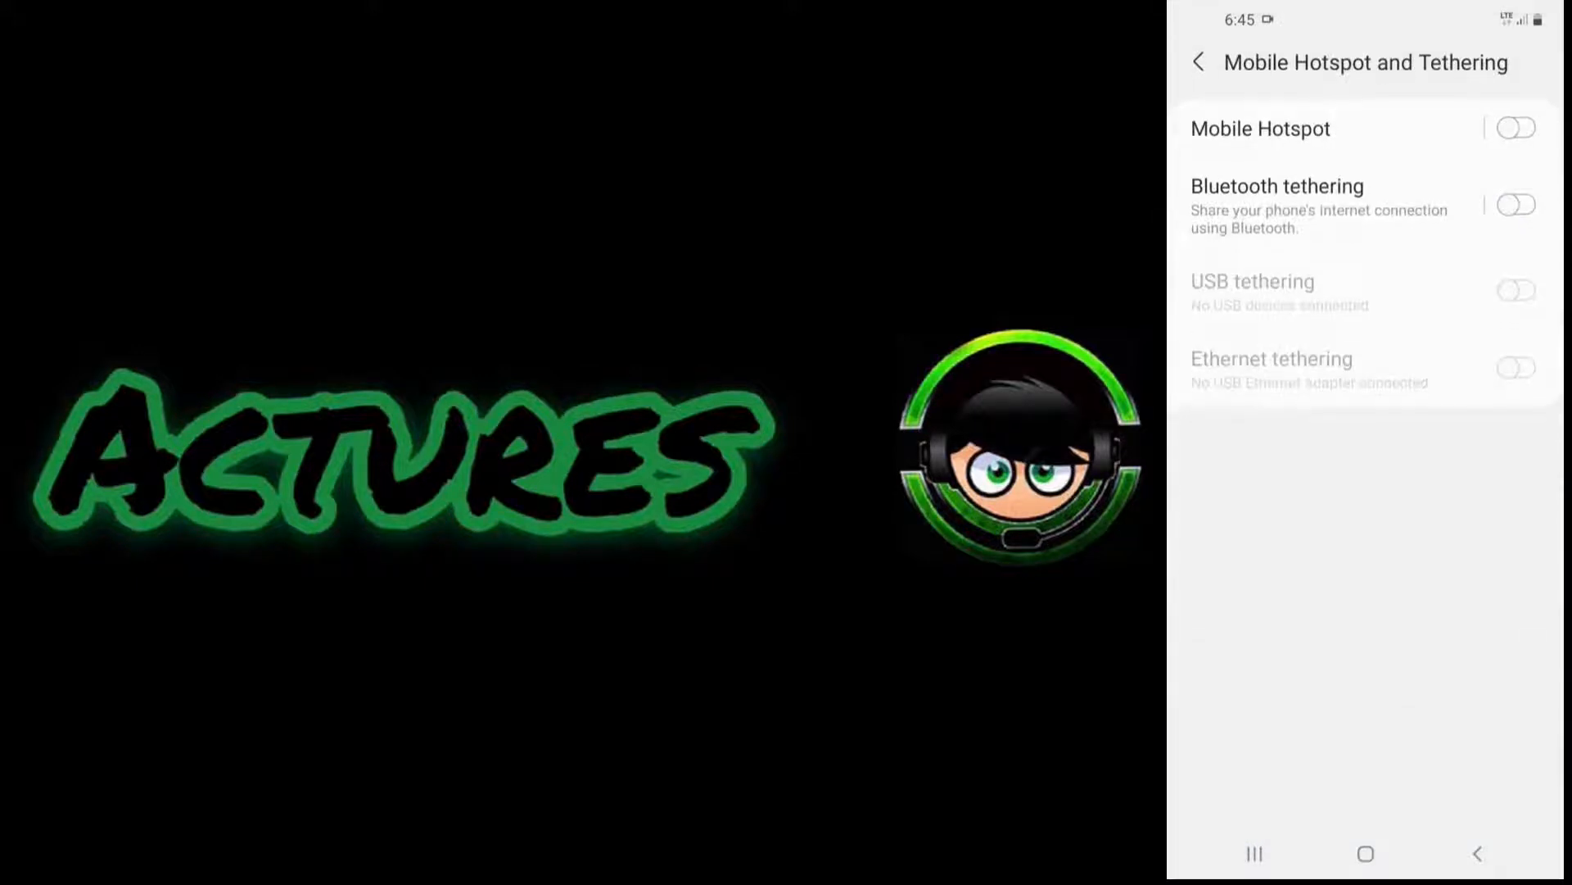
left_click(1515, 205)
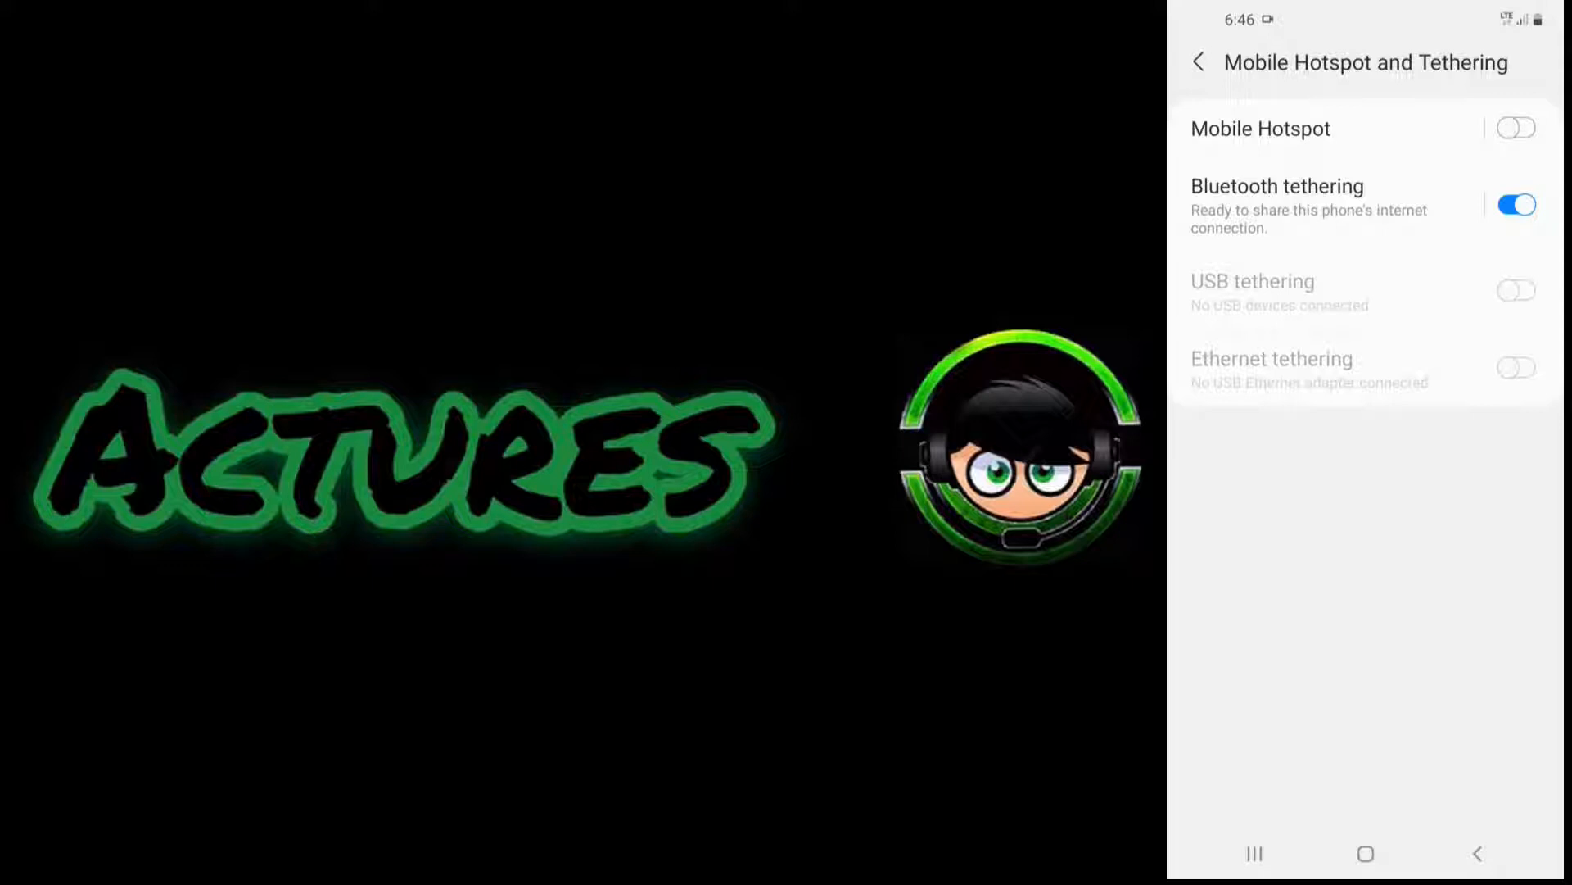
left_click(1199, 61)
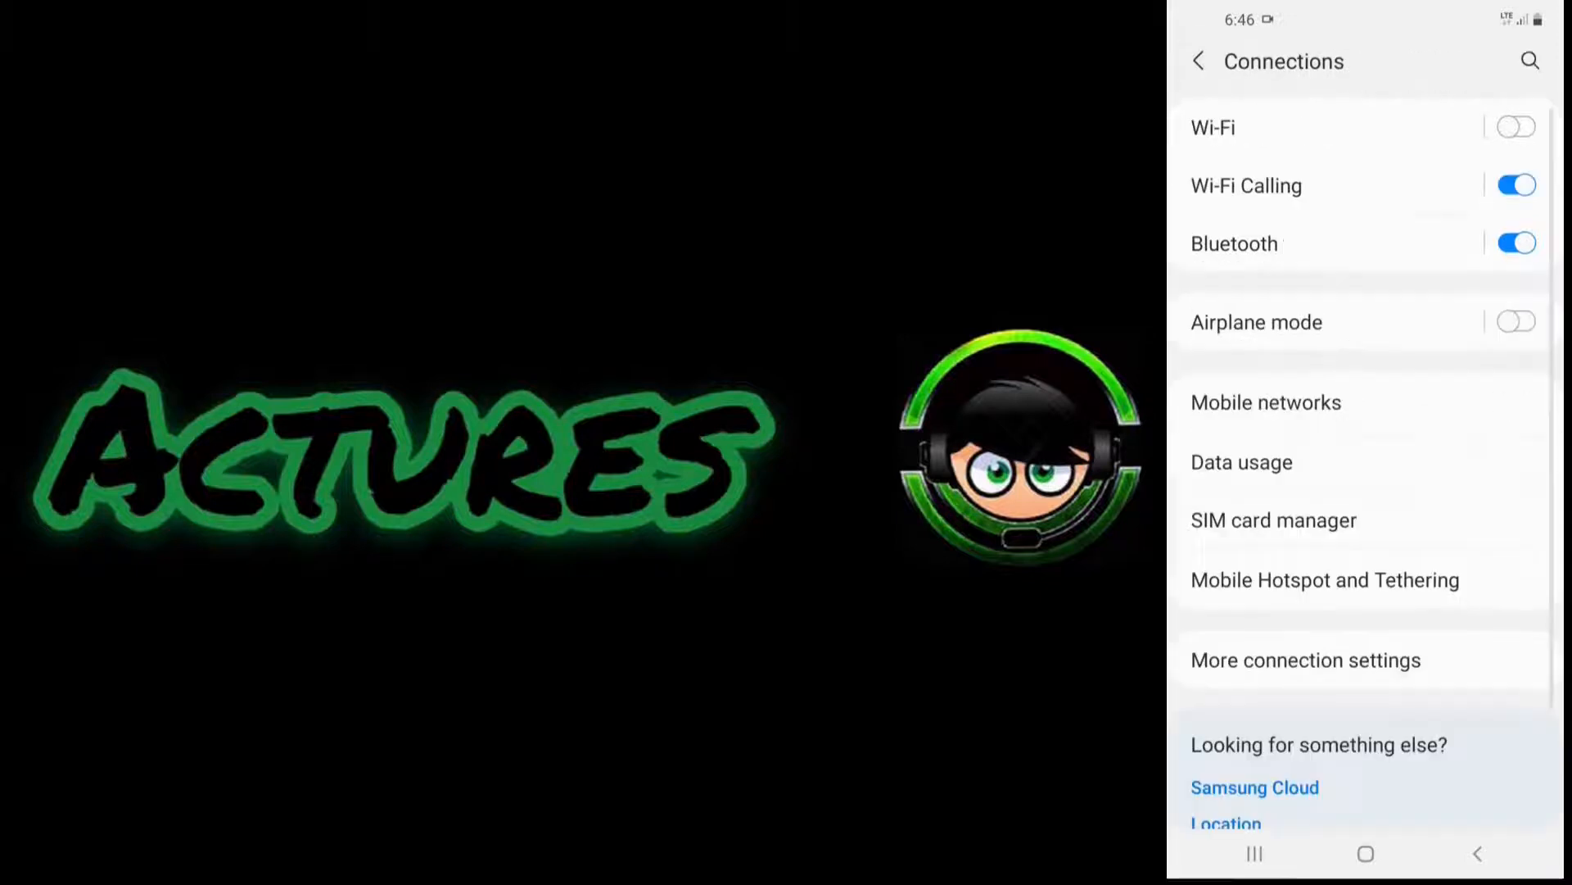
left_click(1532, 59)
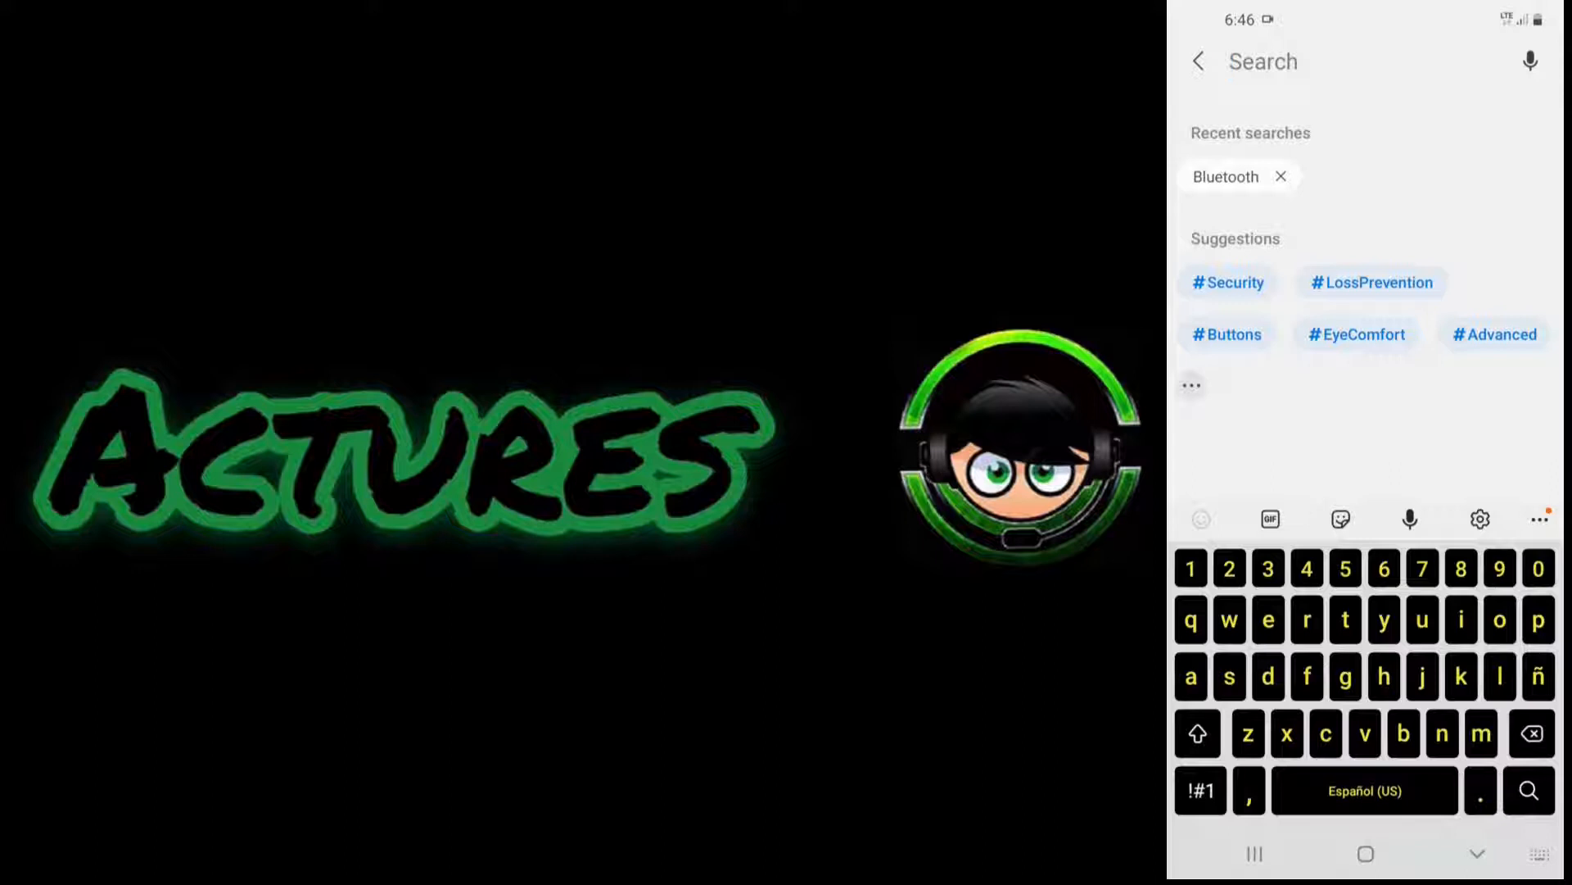
type("t")
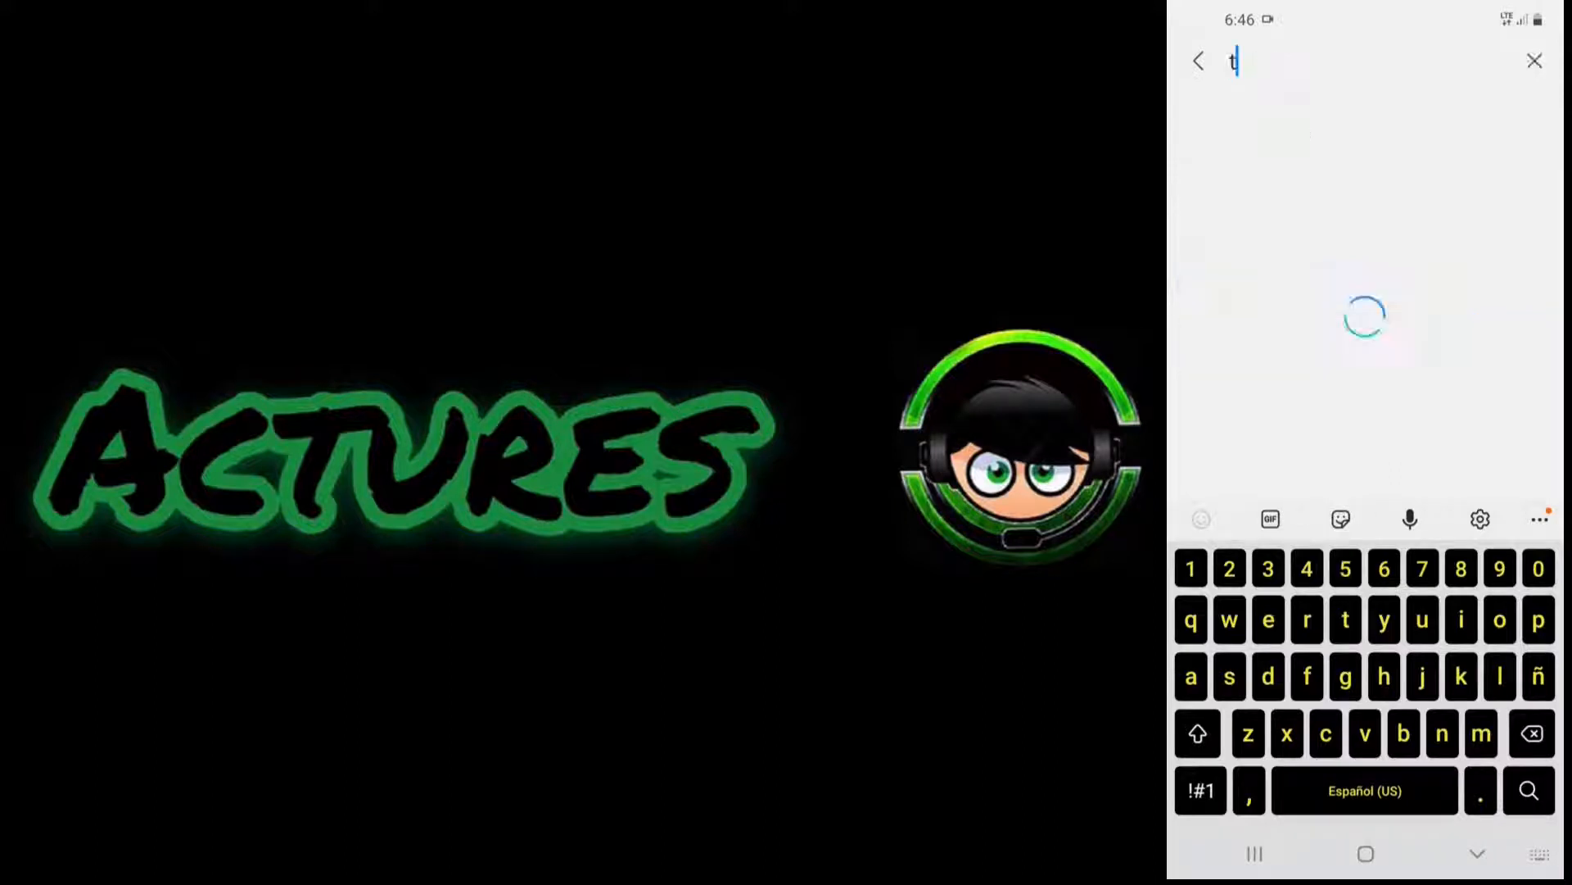
type("b")
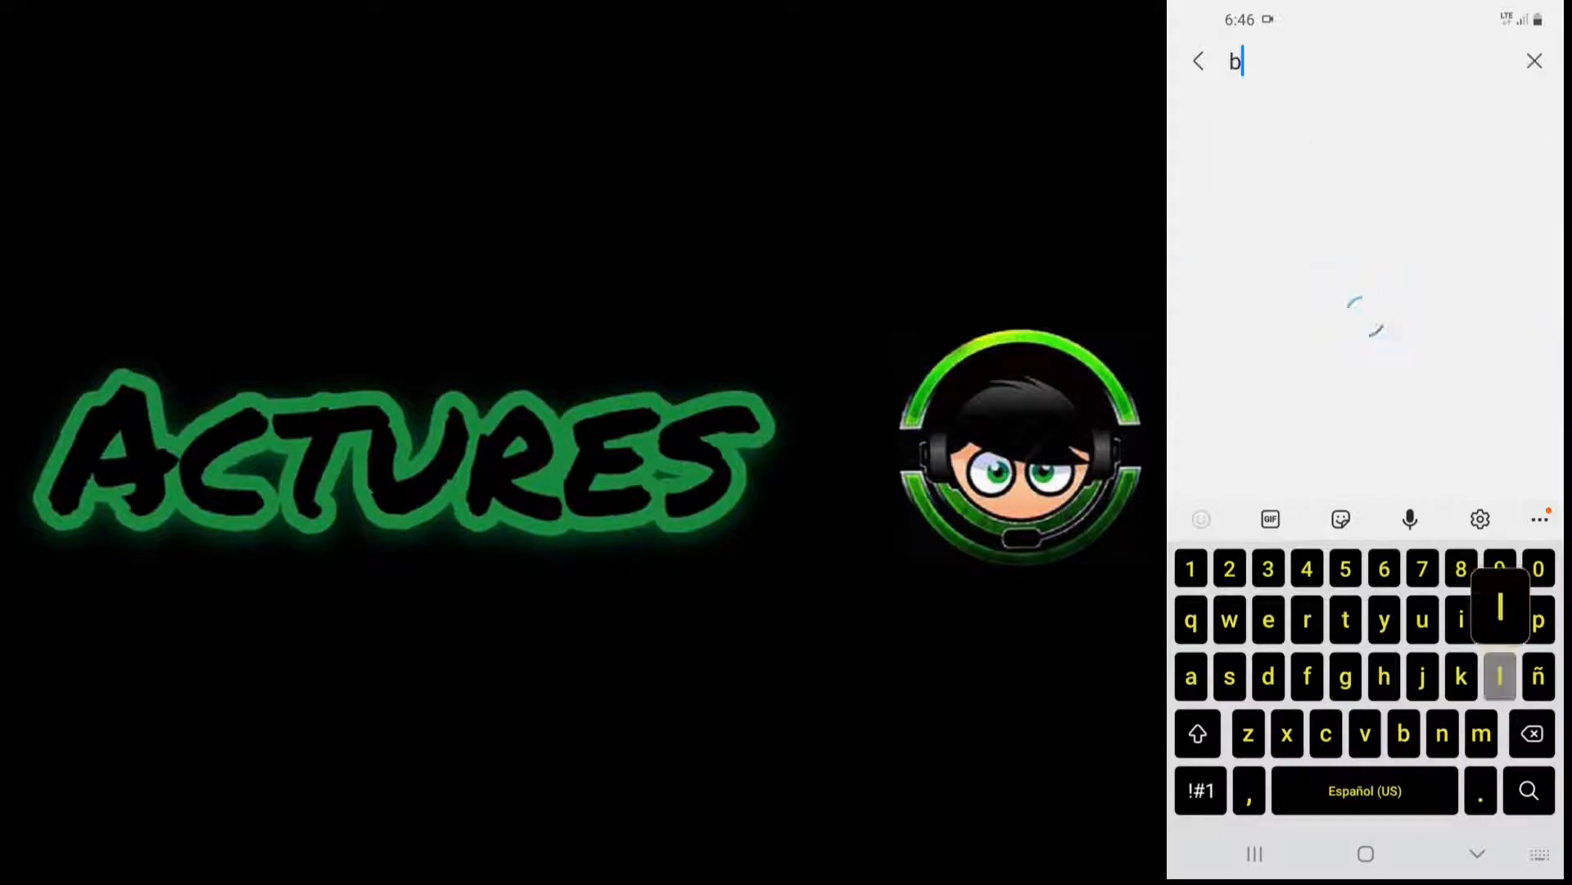
type("u")
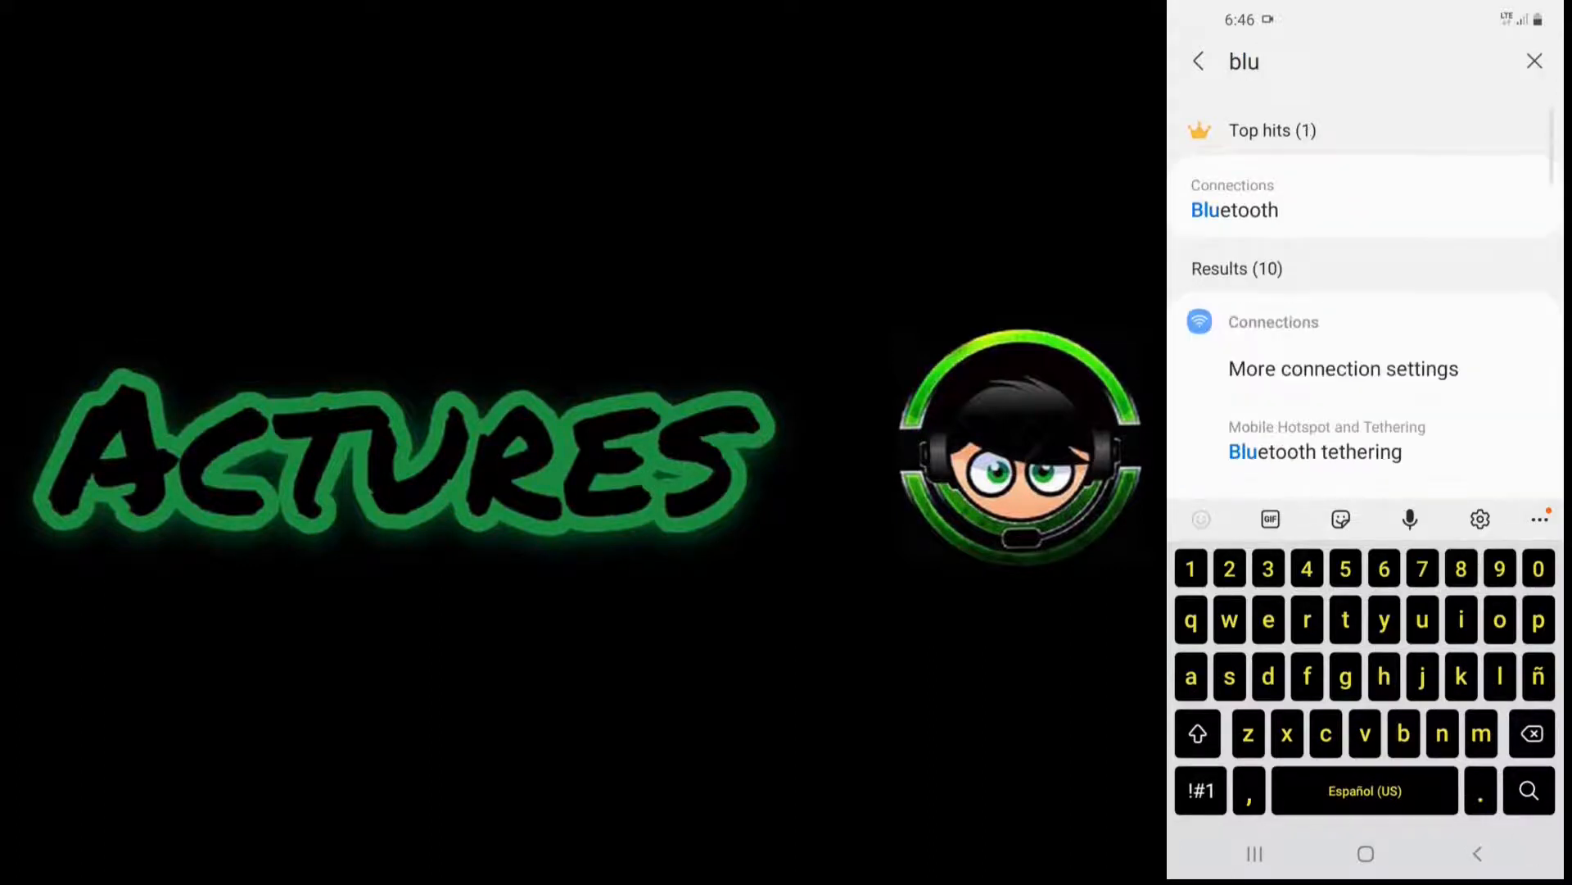
left_click(1235, 210)
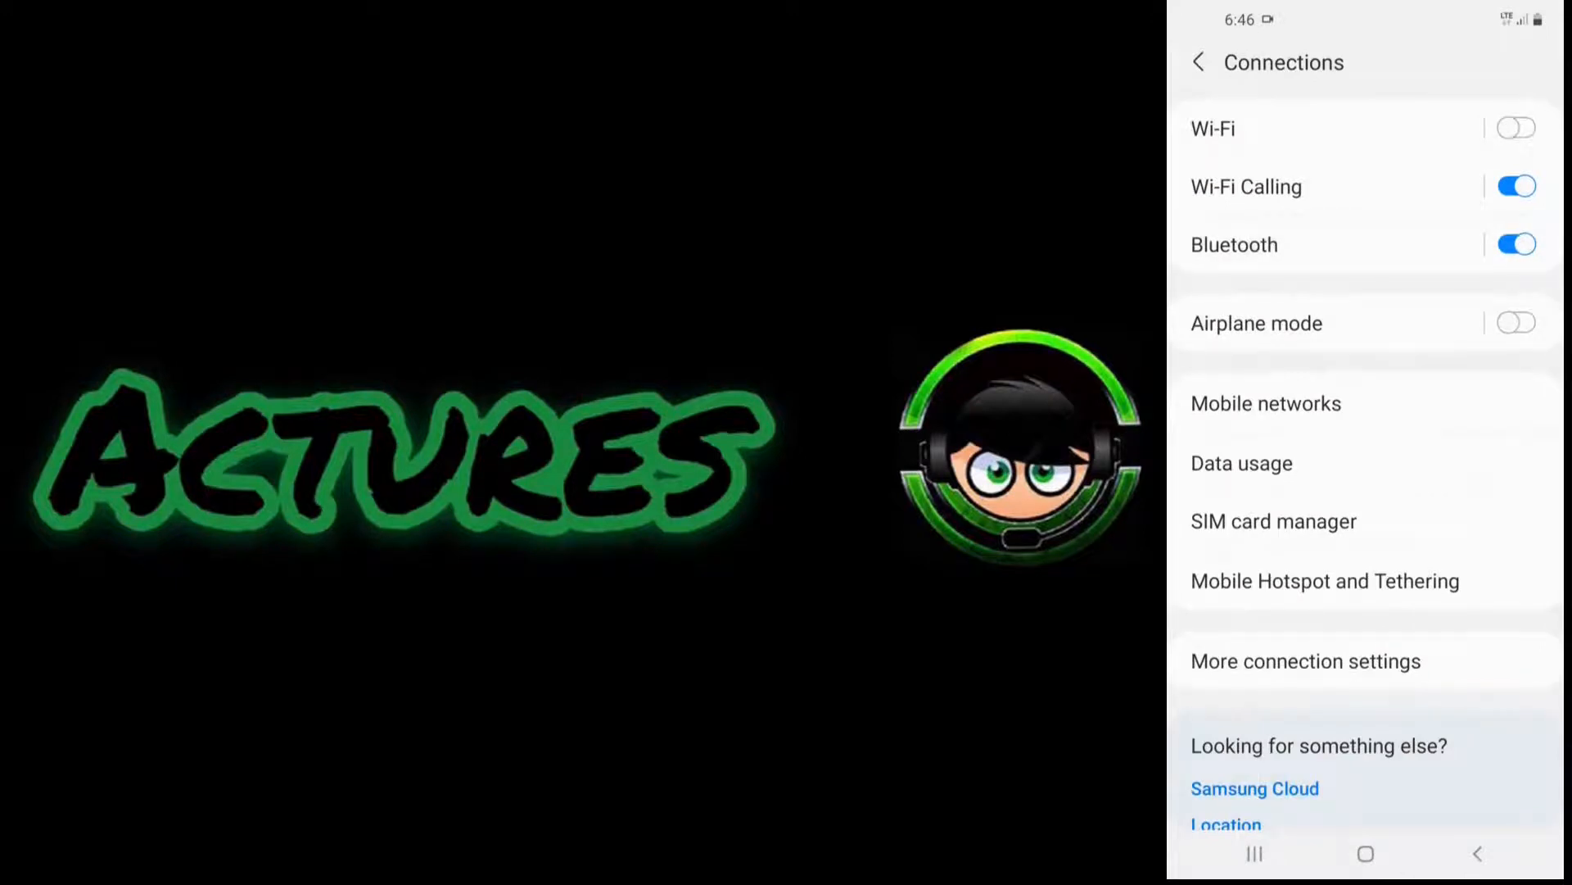
left_click(1324, 580)
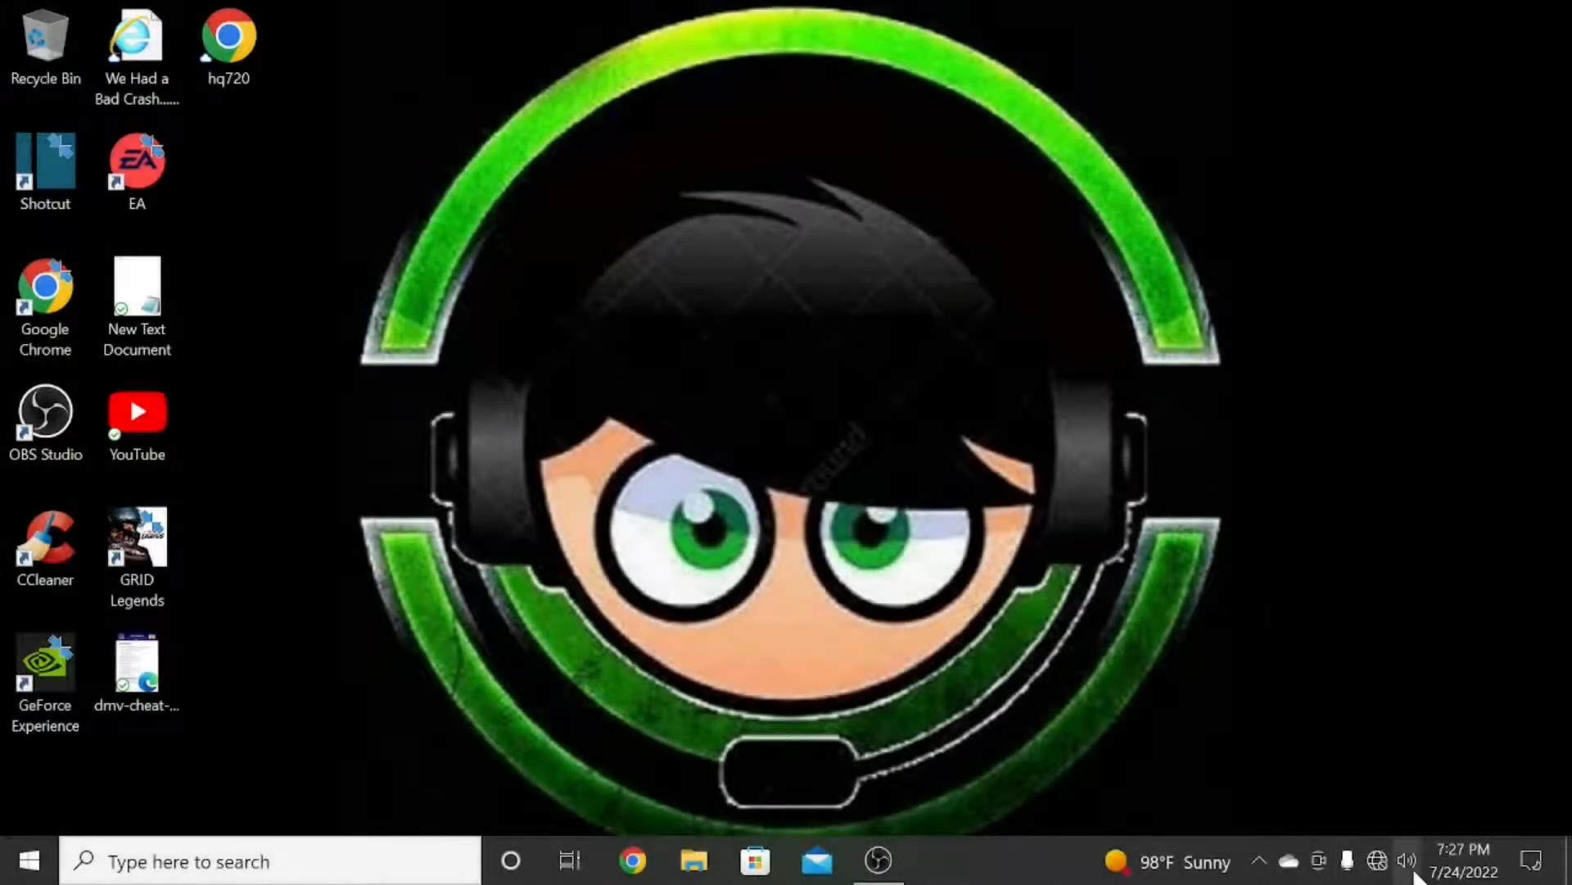
Confirm Chrome shows No internet, close it, and open Windows Settings from Start.
left_click(1378, 861)
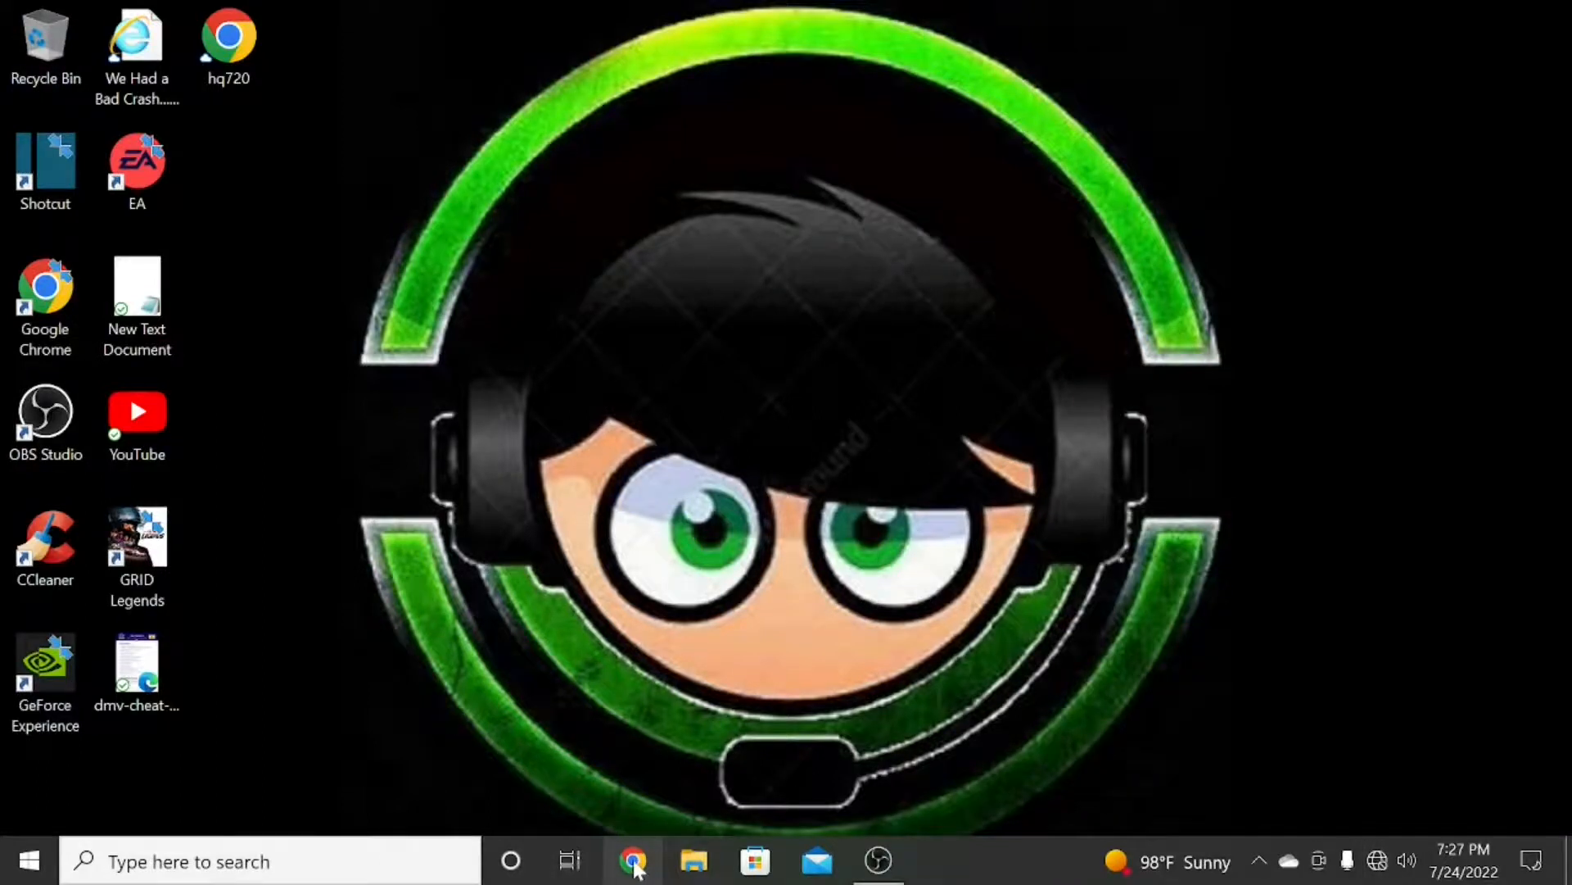
left_click(631, 860)
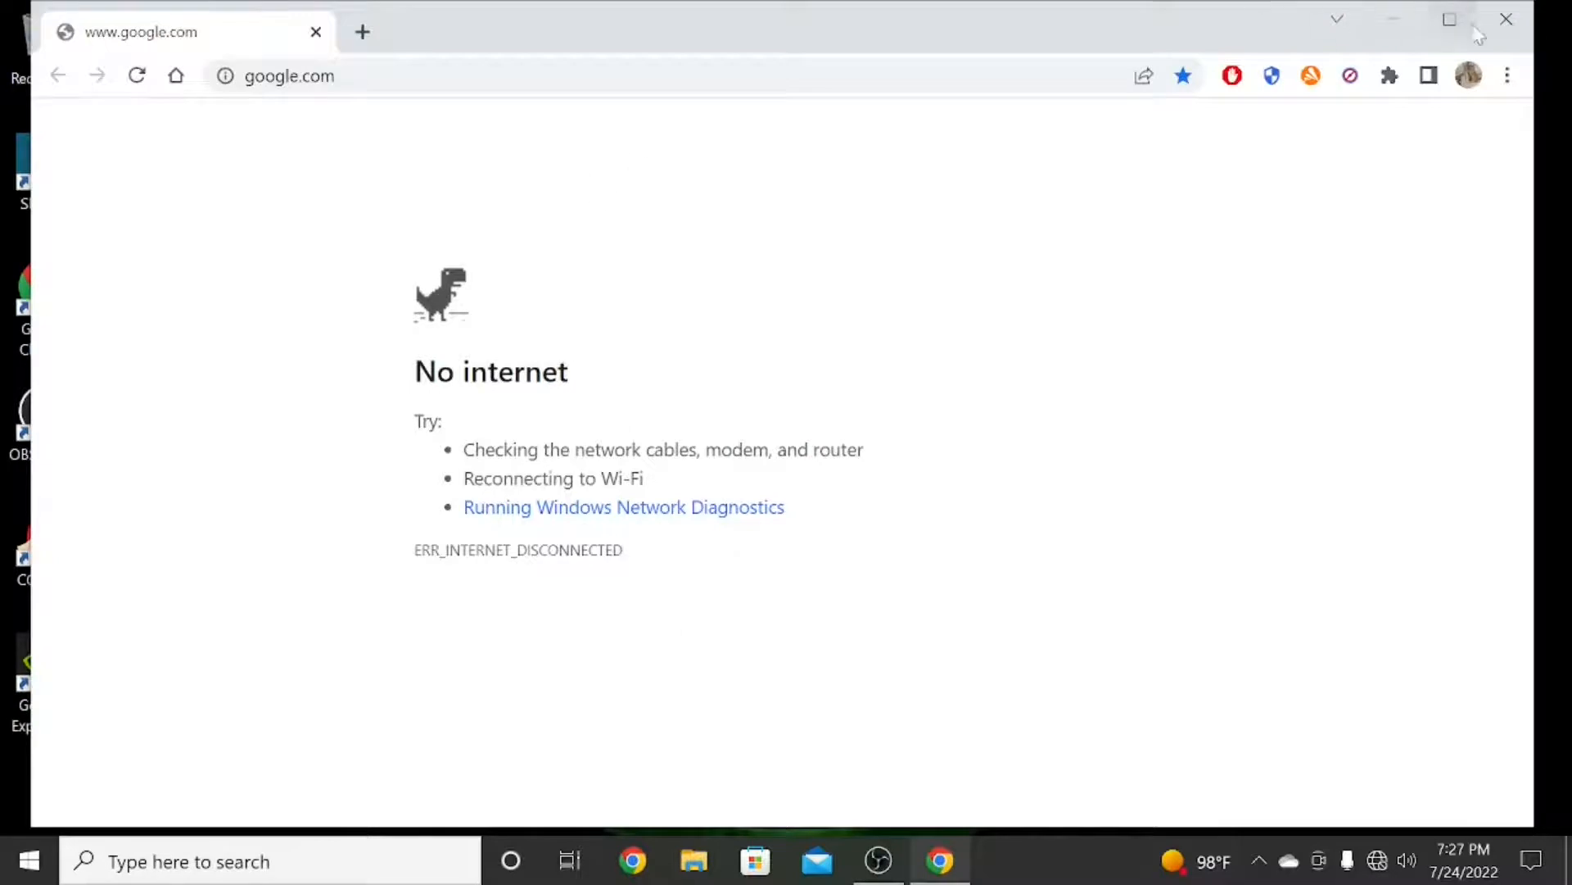
left_click(1506, 19)
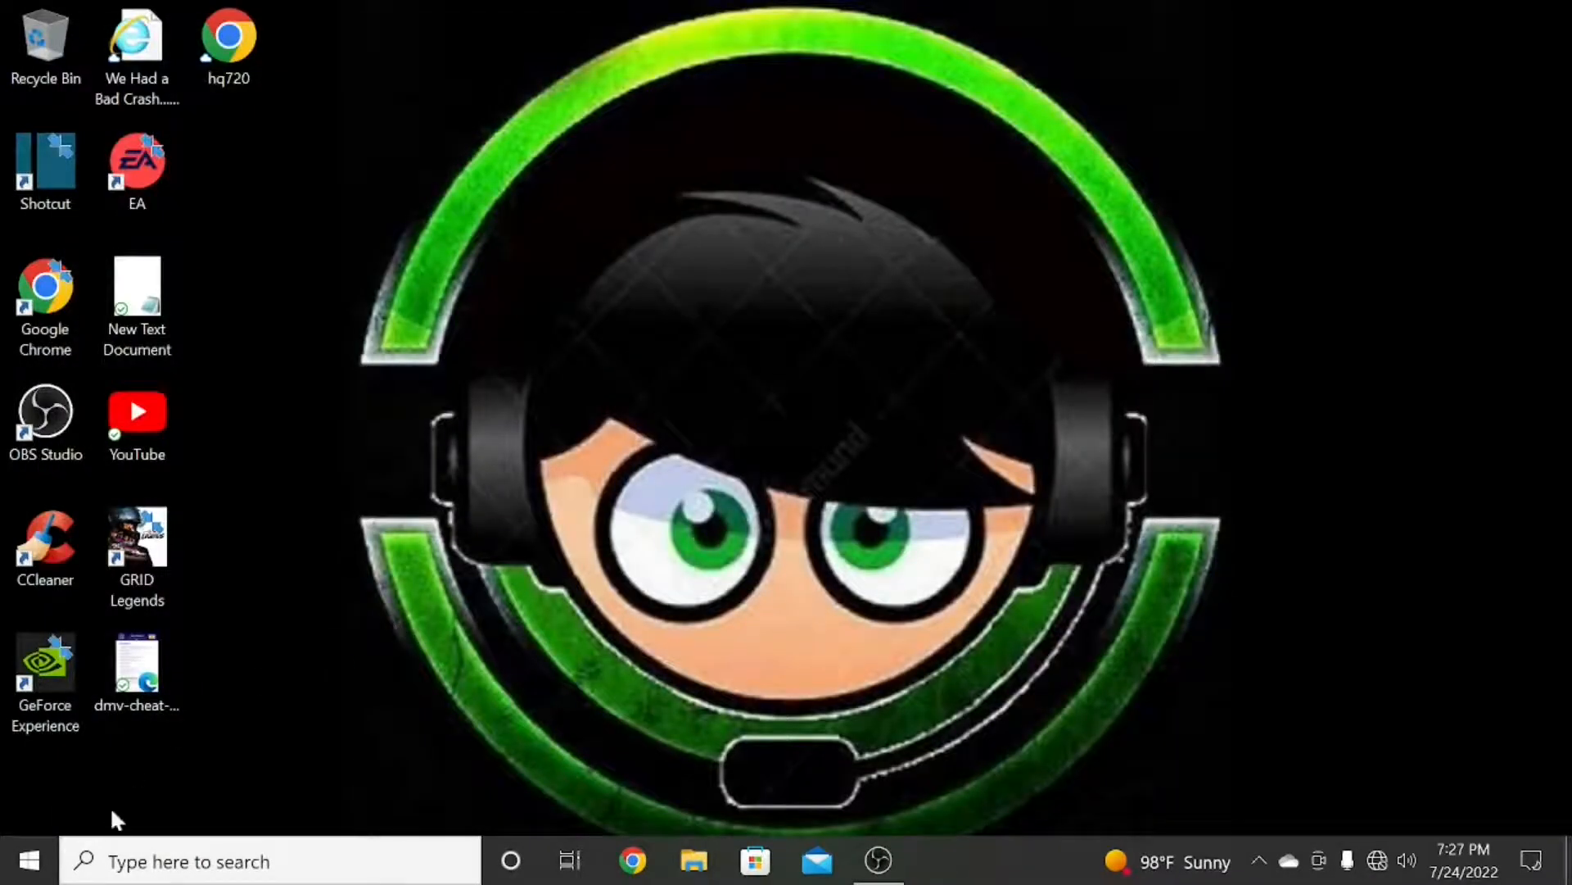
left_click(26, 860)
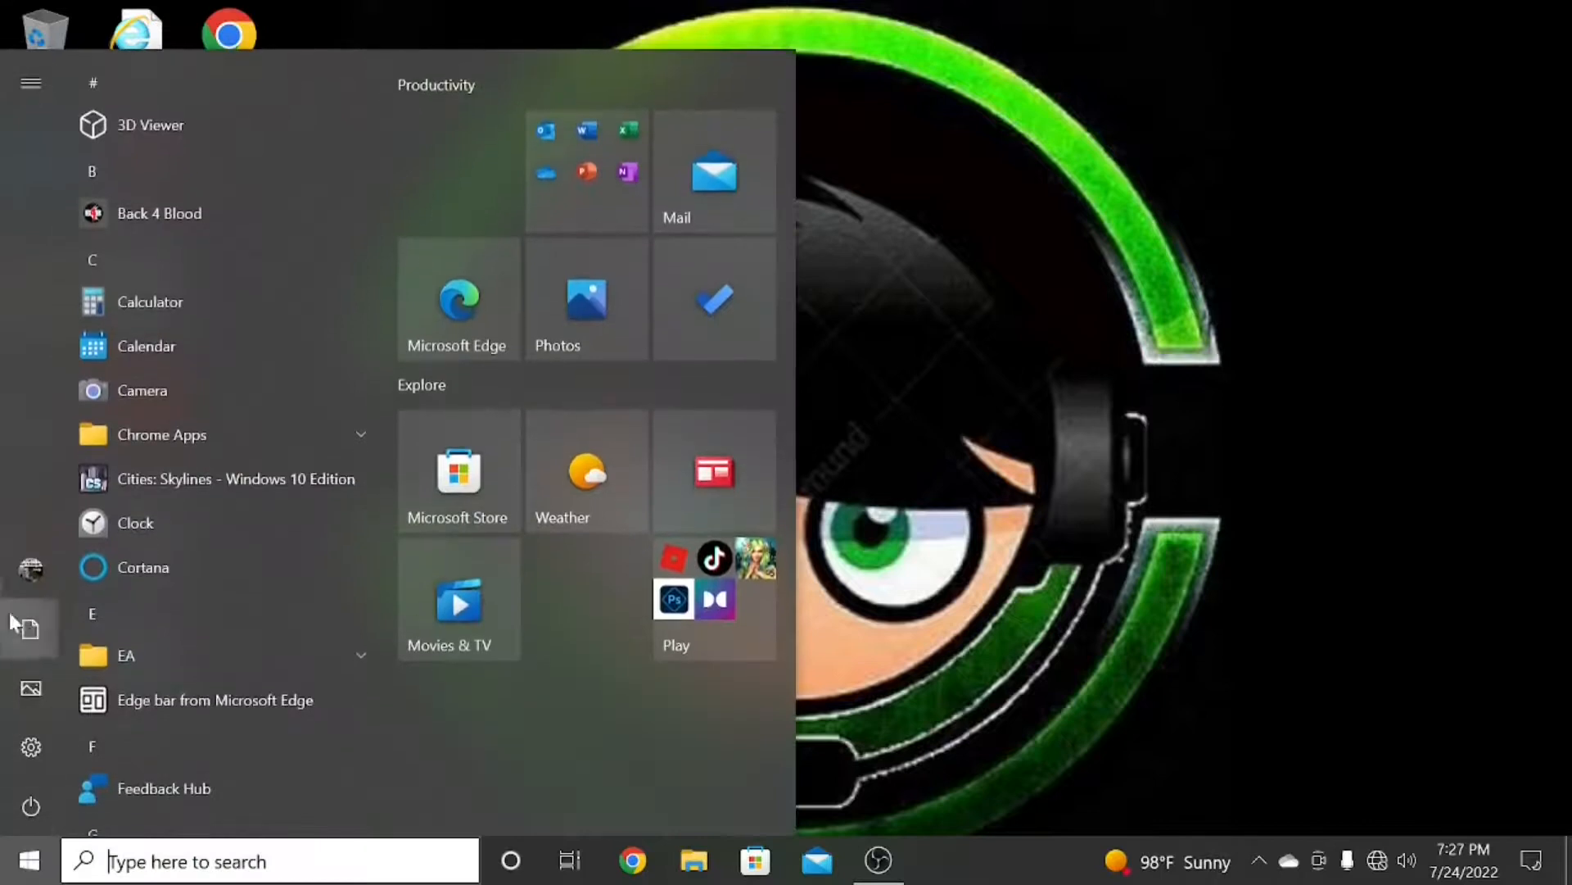
left_click(30, 746)
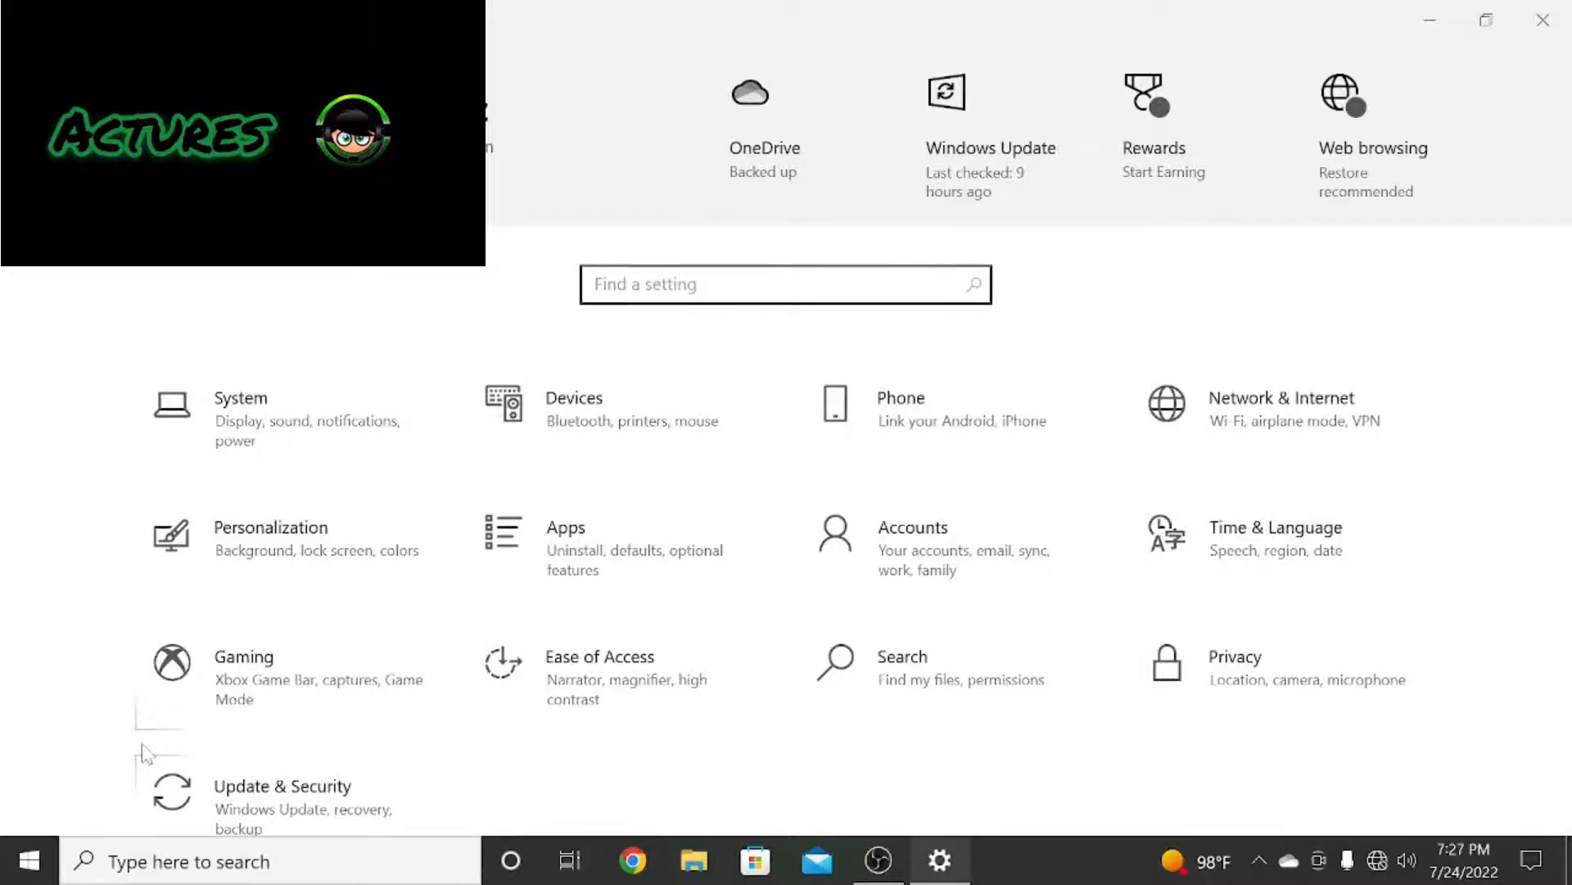
mouse_move(609, 406)
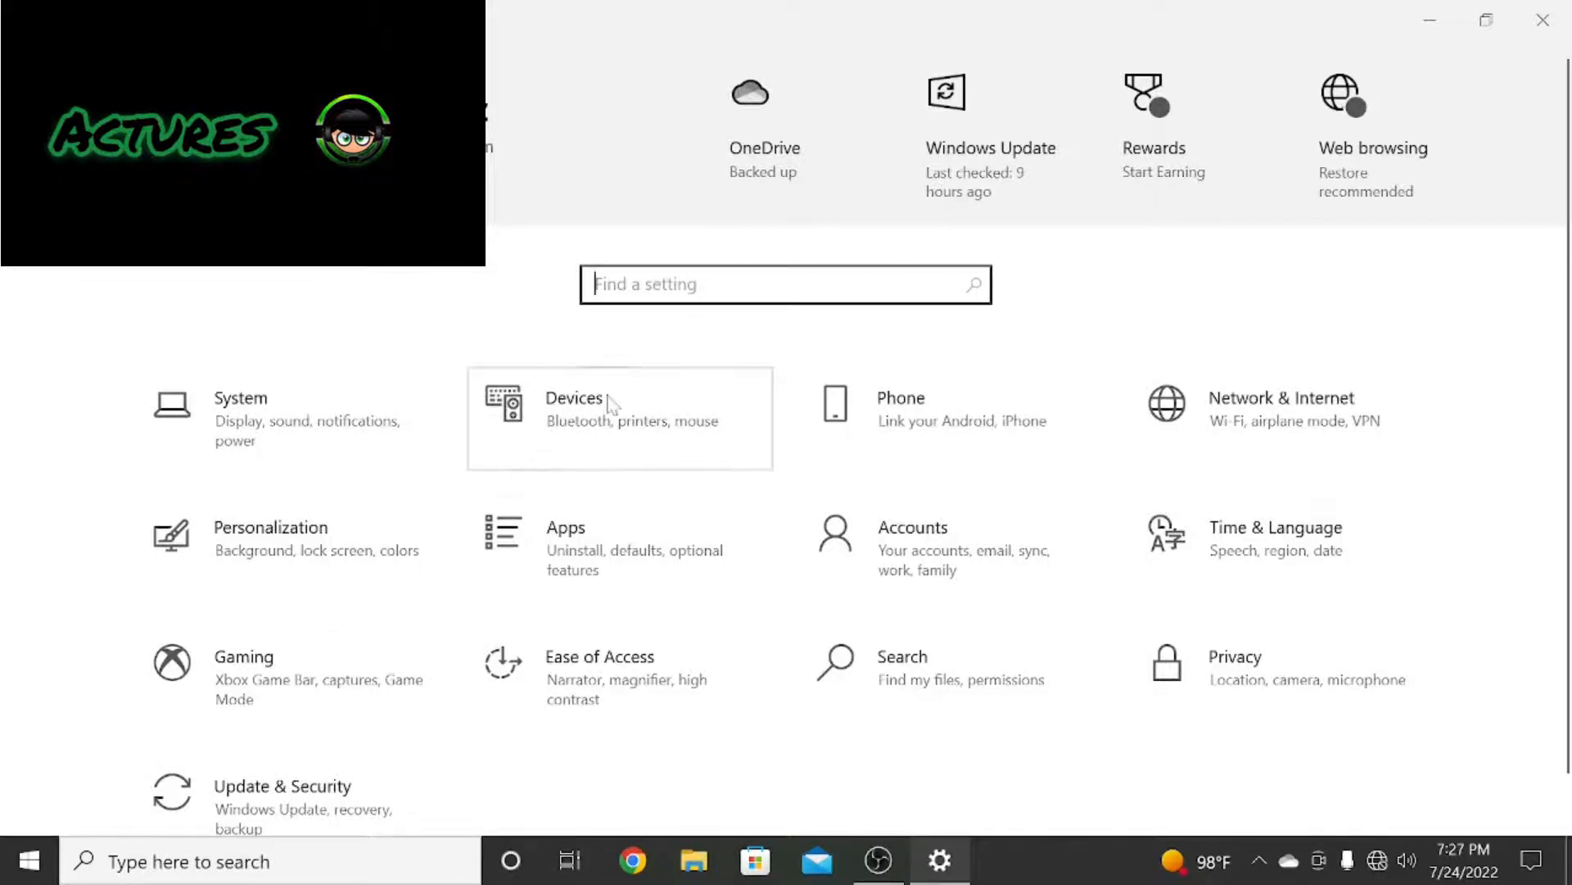
Switch the Bluetooth toggle on in Devices > Bluetooth & other devices.
left_click(573, 408)
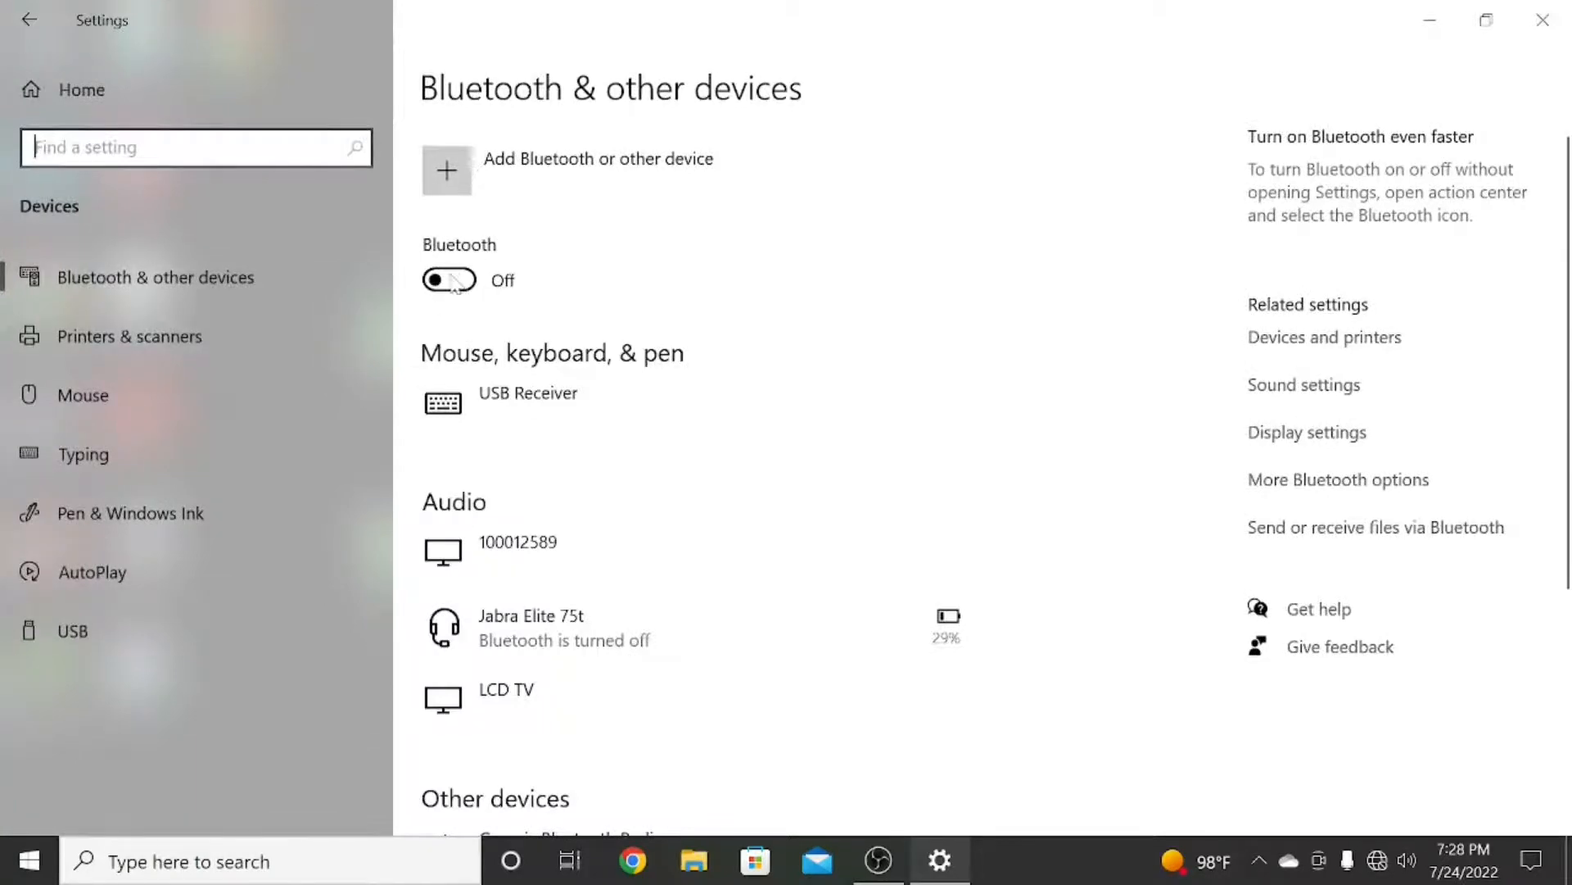
left_click(448, 280)
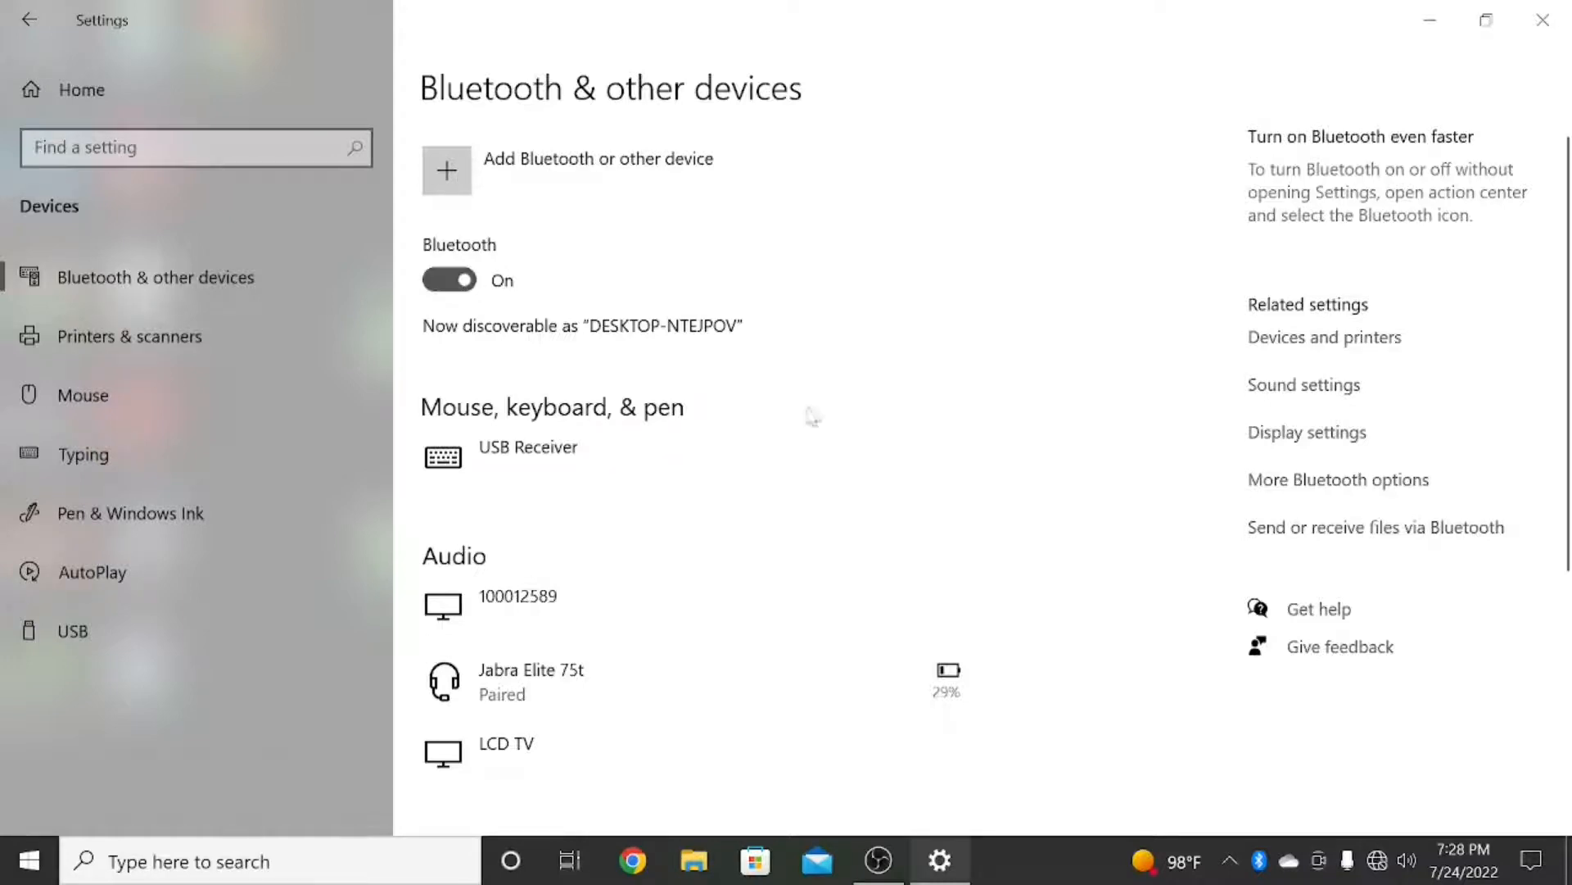
mouse_move(1335, 478)
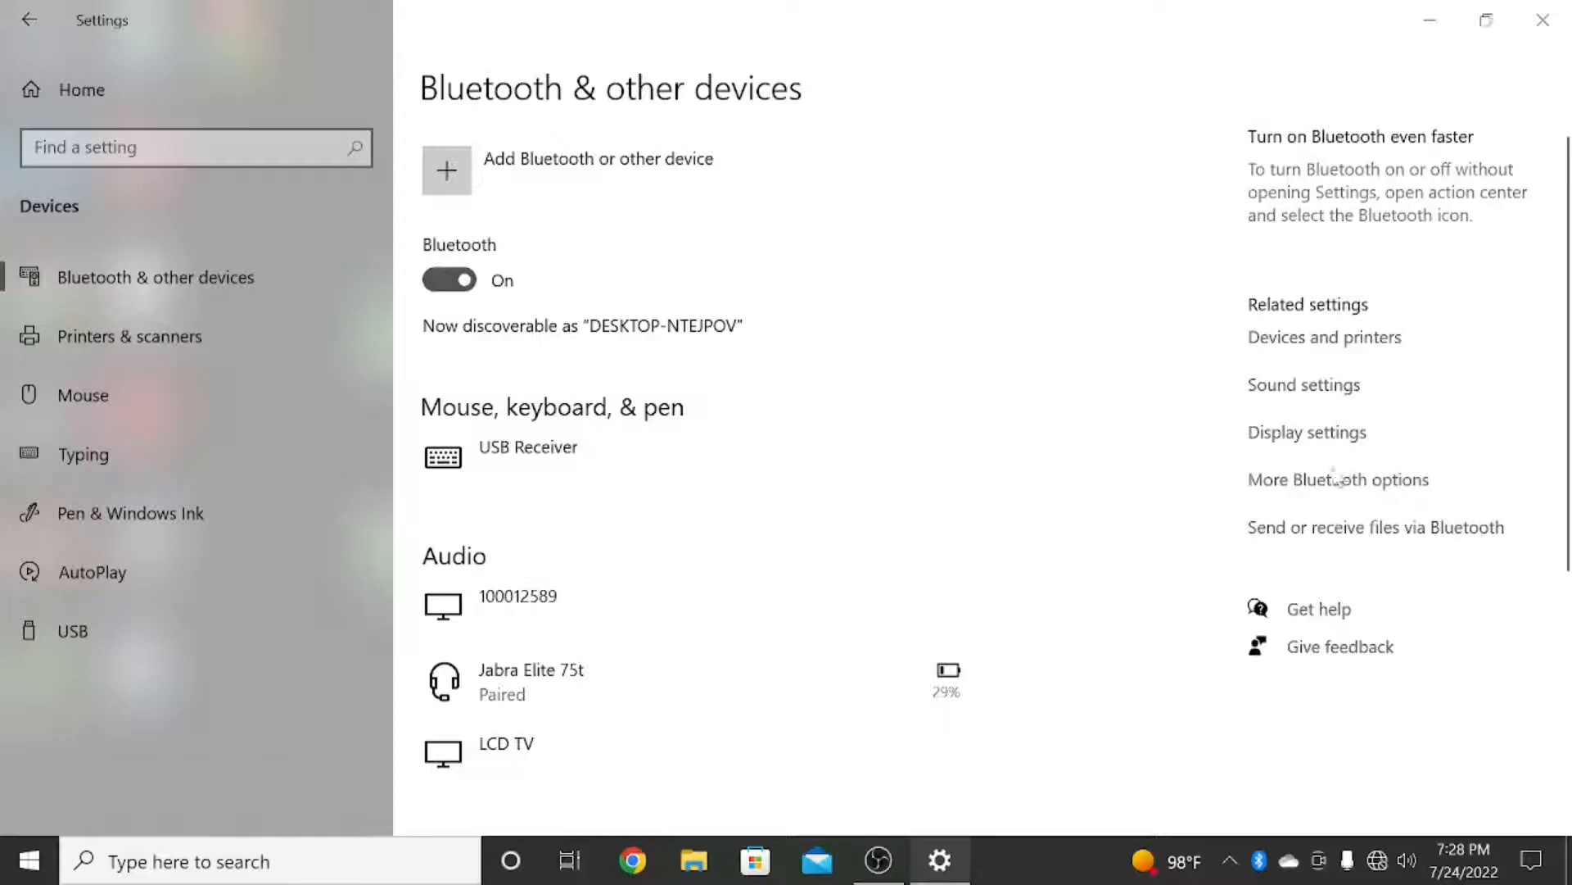
mouse_move(1331, 491)
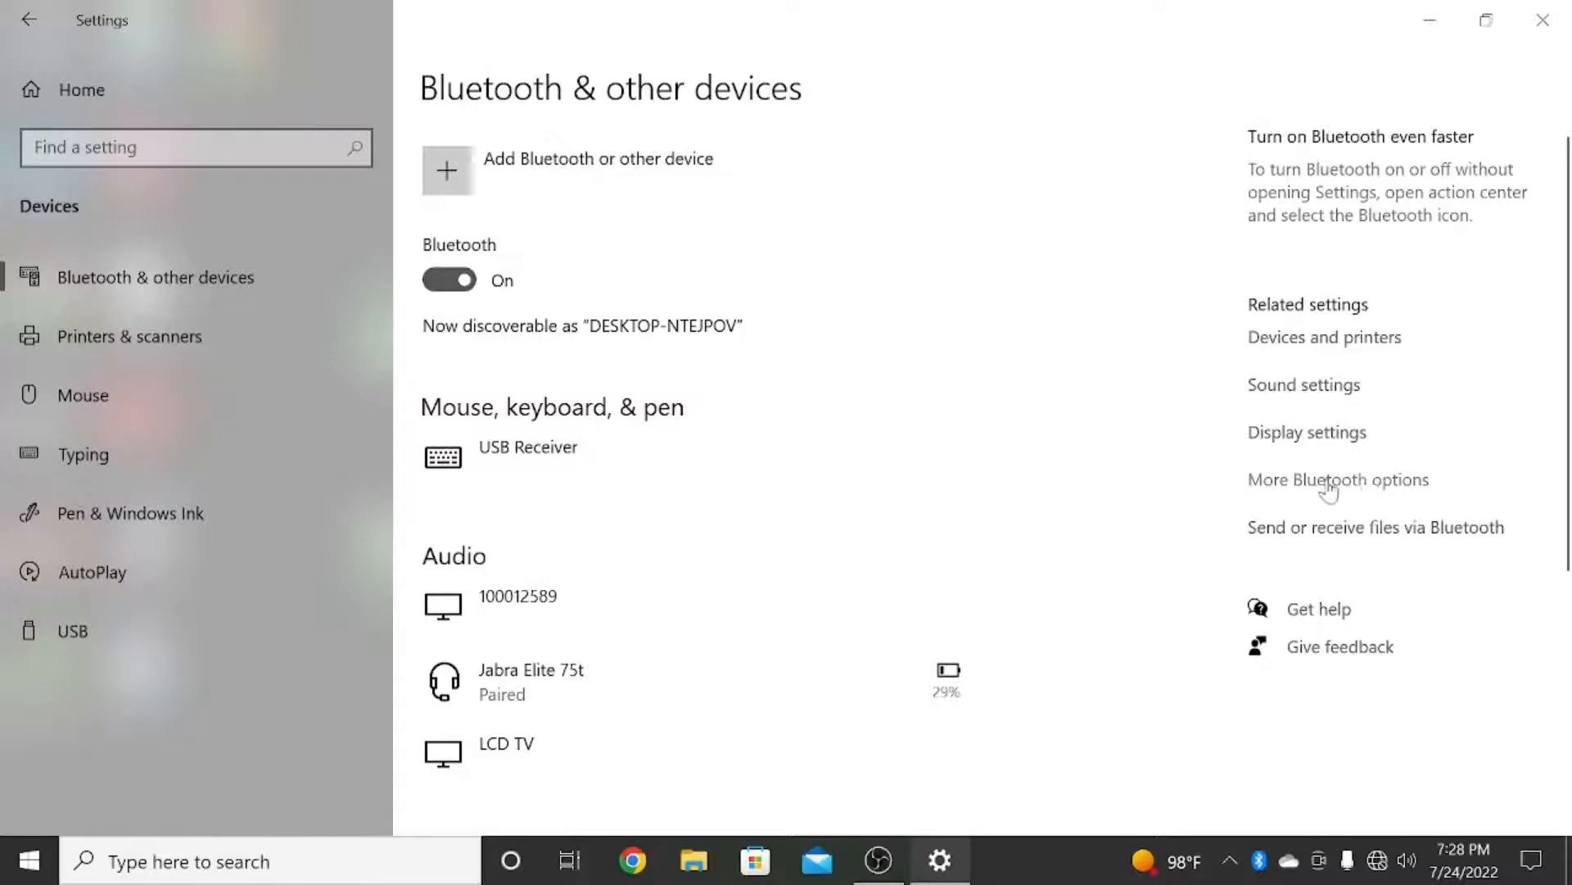
left_click(1339, 479)
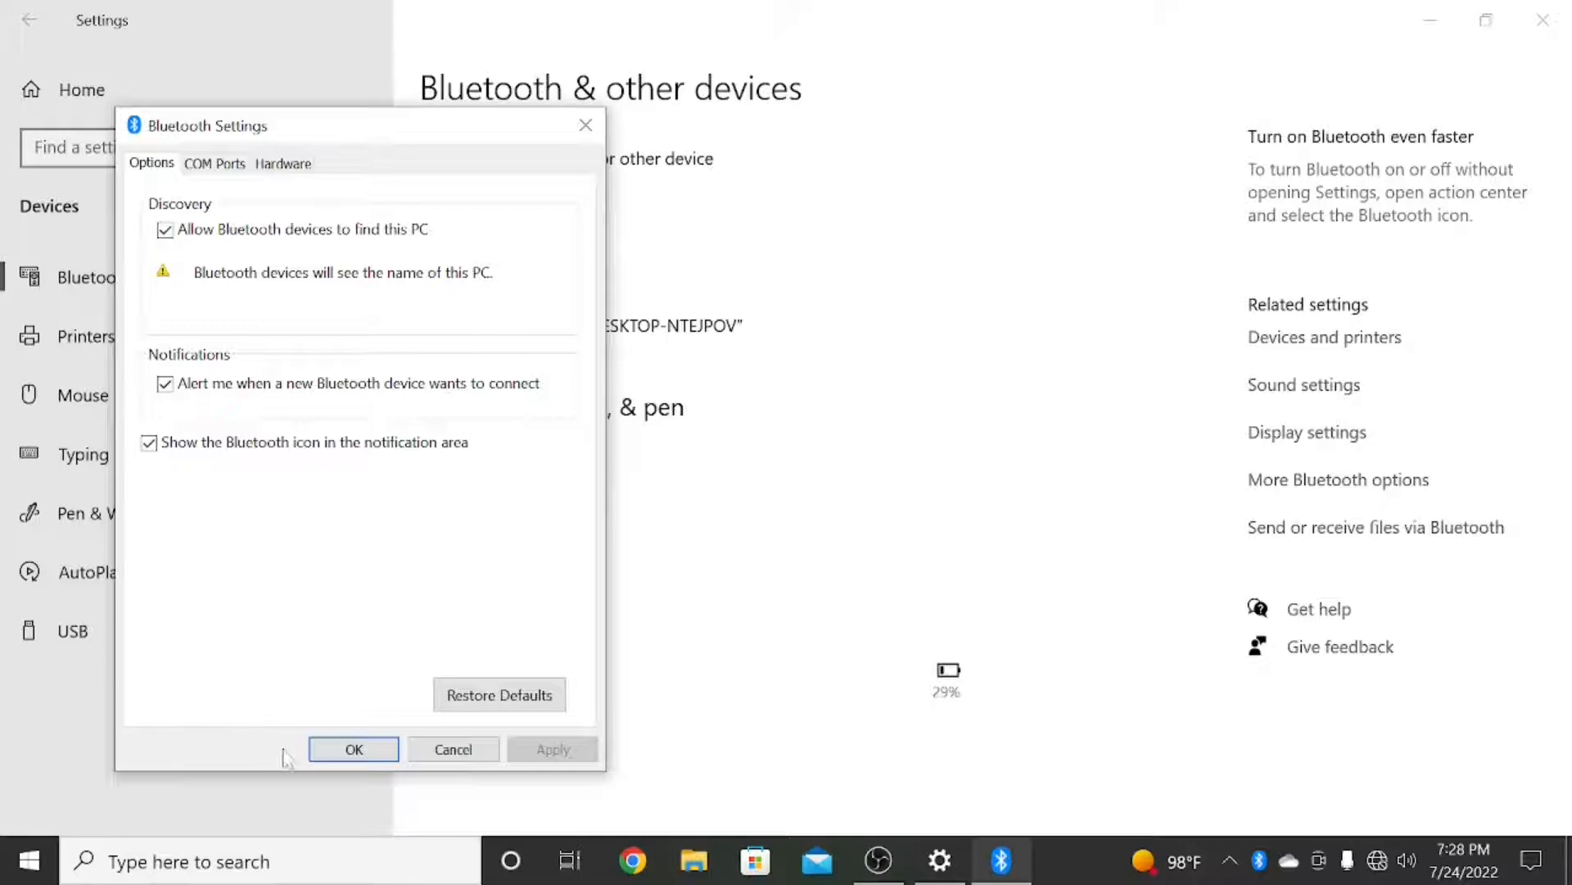
mouse_move(298, 768)
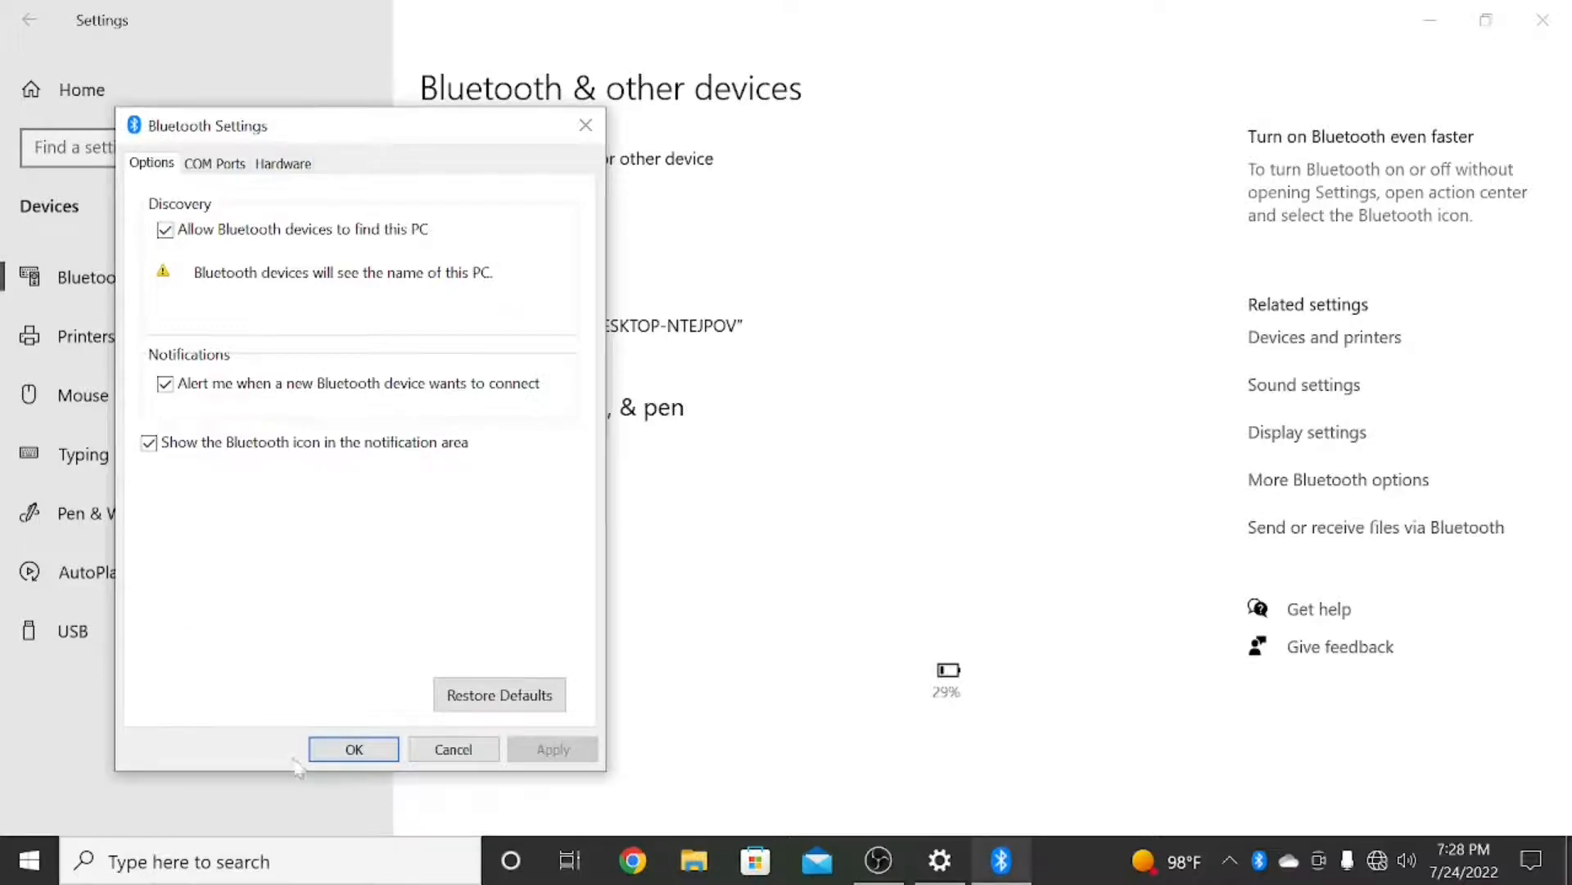
left_click(353, 750)
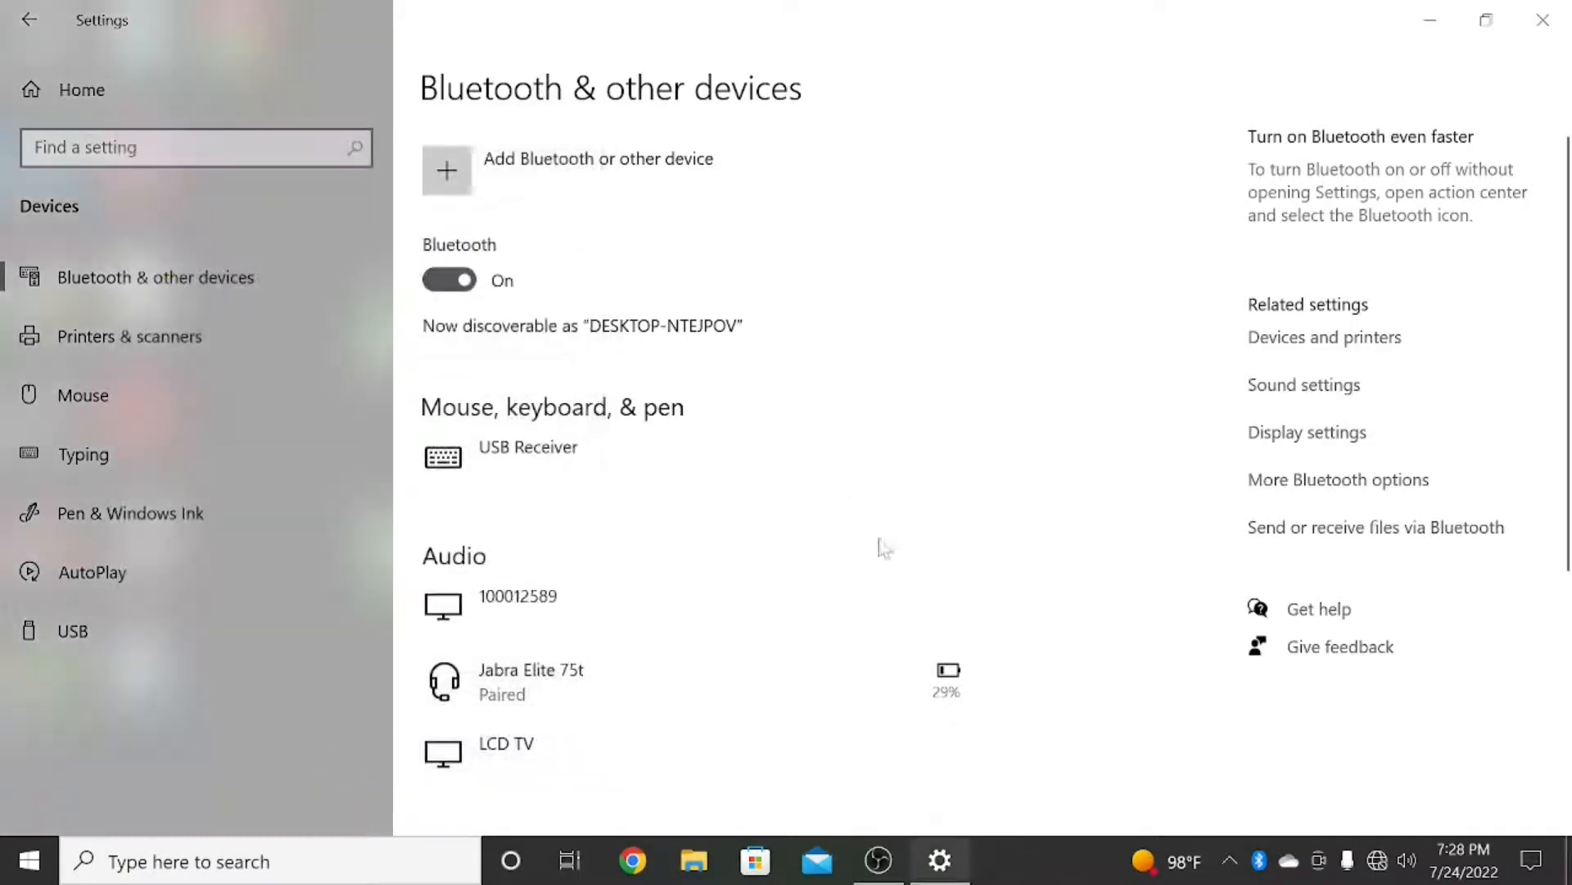
scroll("down", 3)
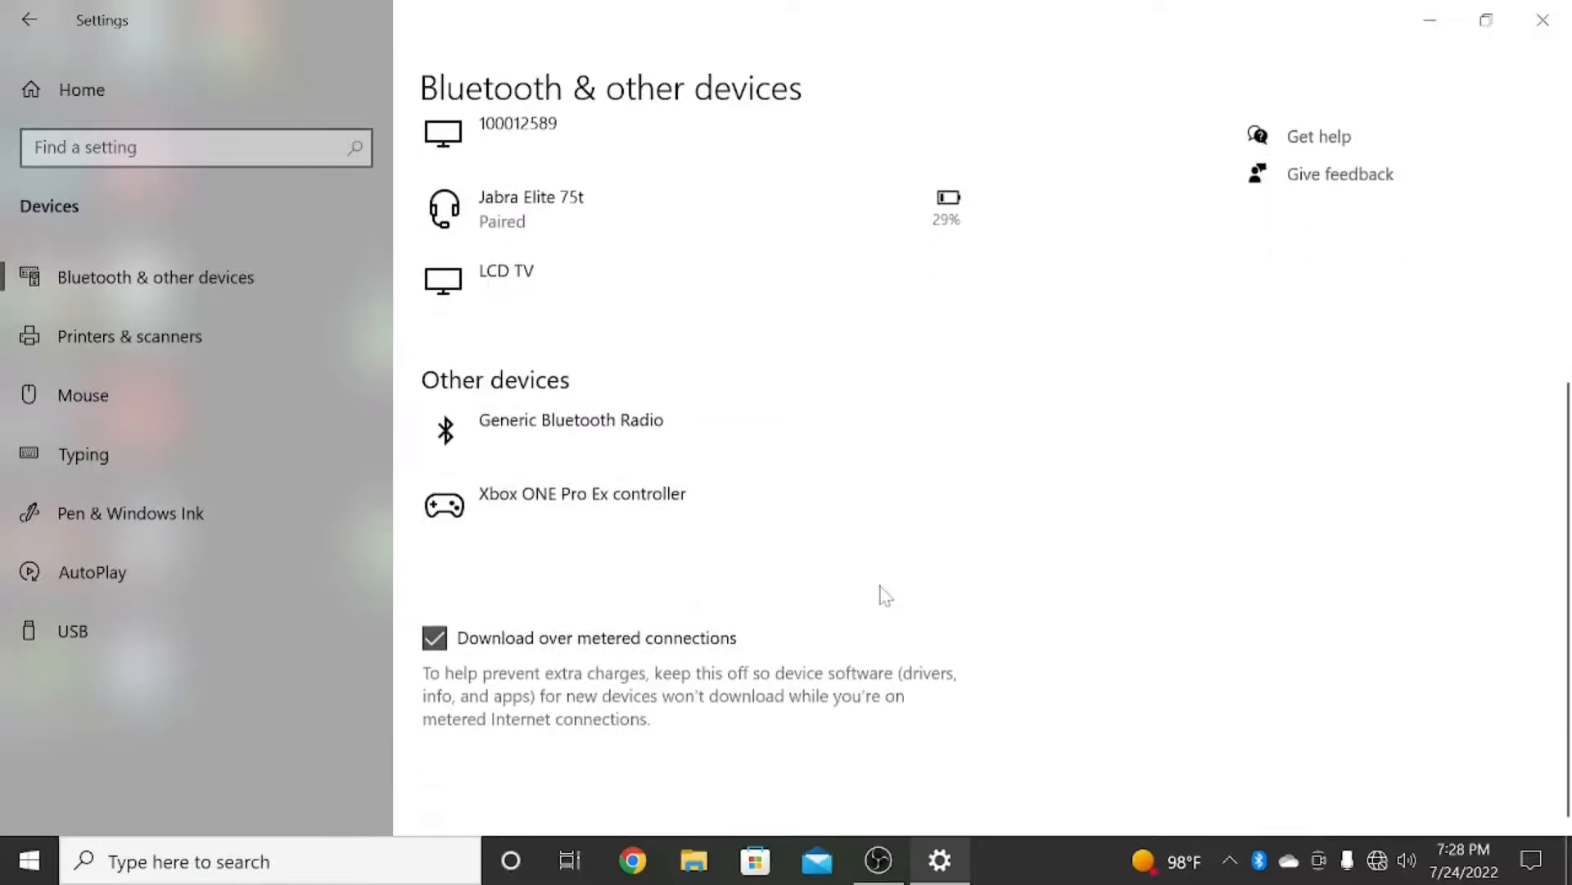
scroll("up", 3)
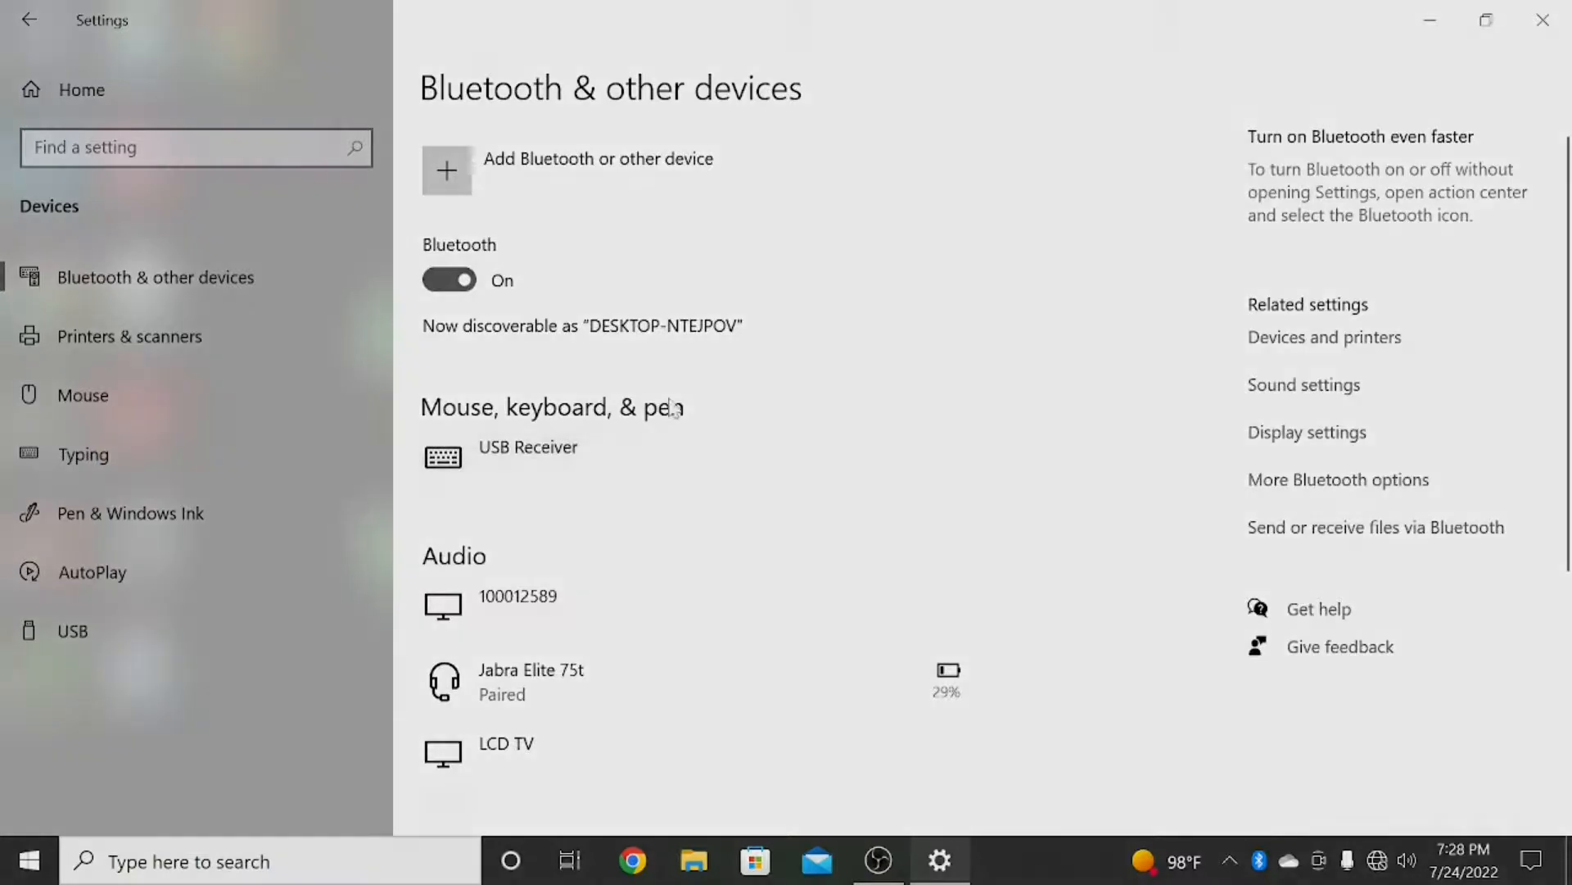
scroll("down", 3)
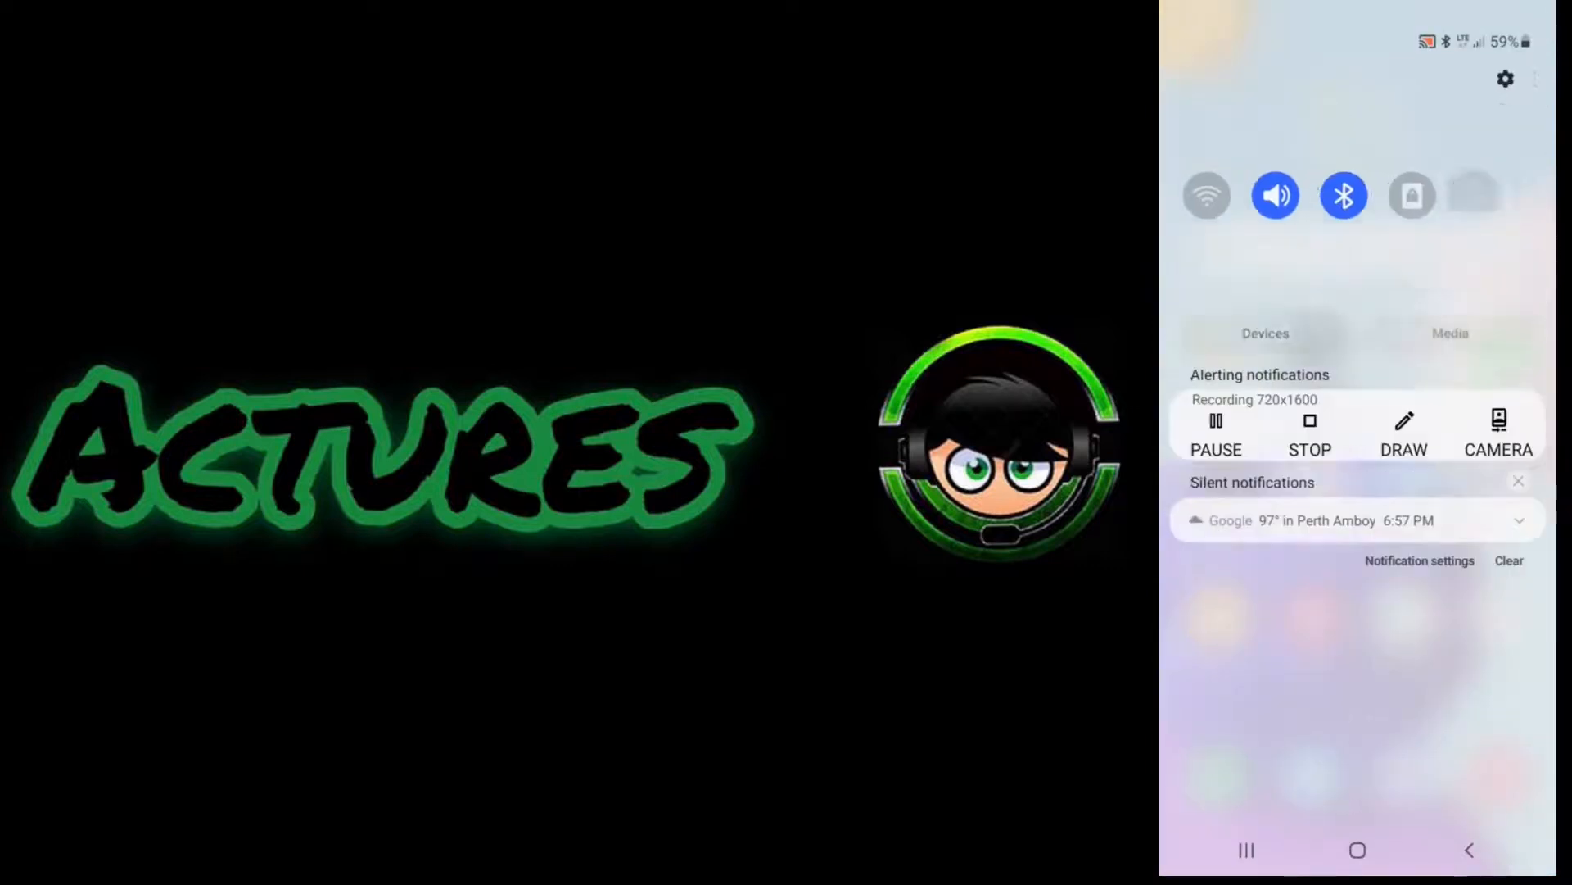
Tap DESKTOP-NTEJPOV under Available devices to begin Bluetooth pairing.
left_click(1342, 196)
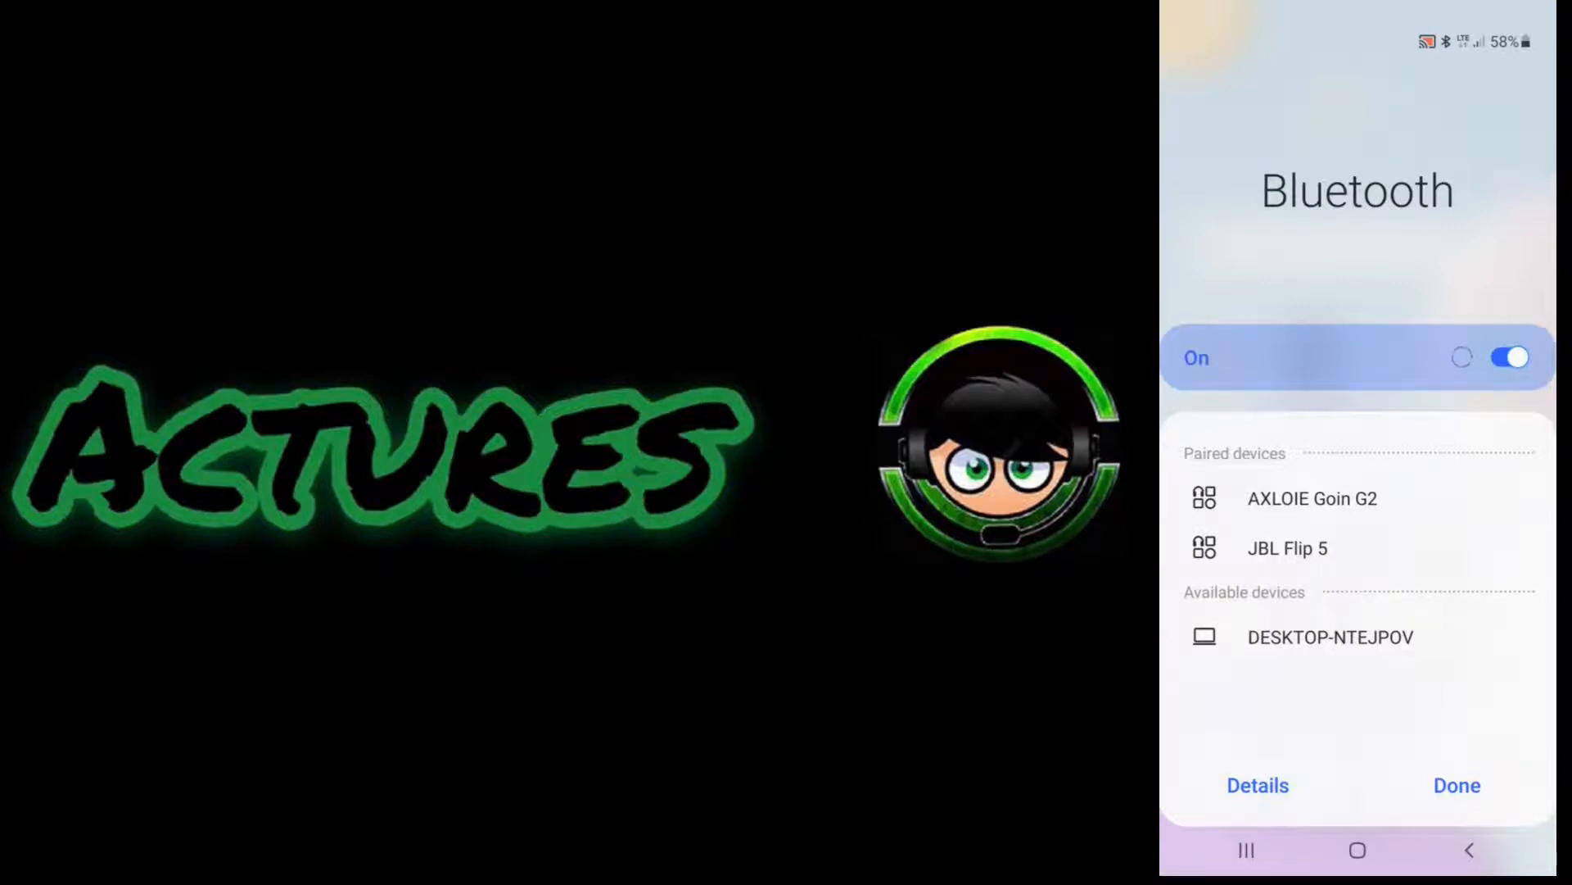
left_click(1328, 638)
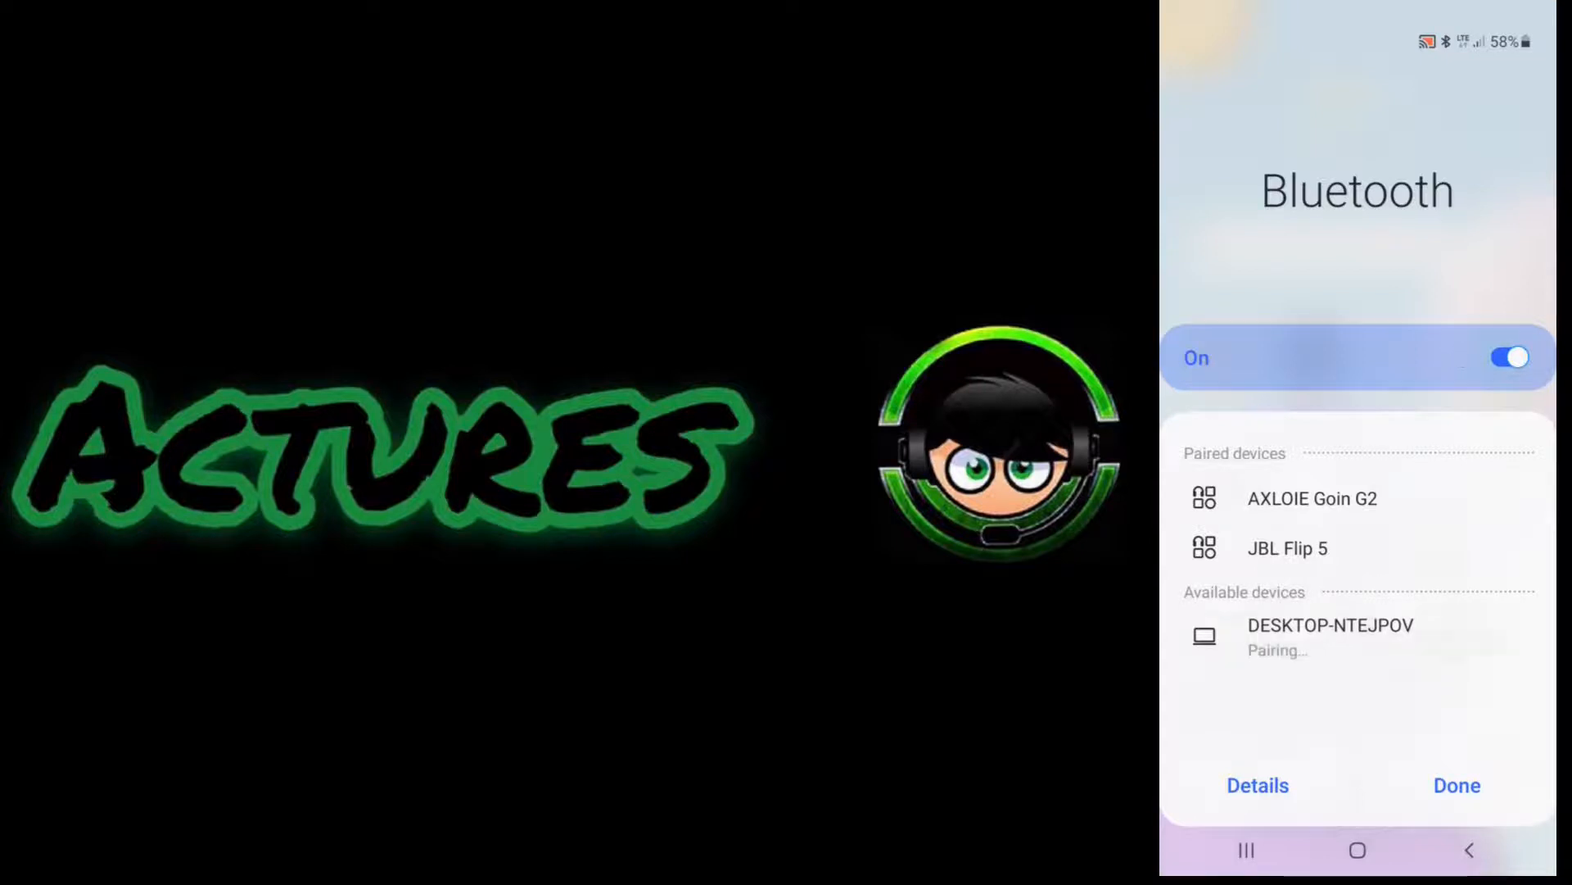
left_click(1330, 637)
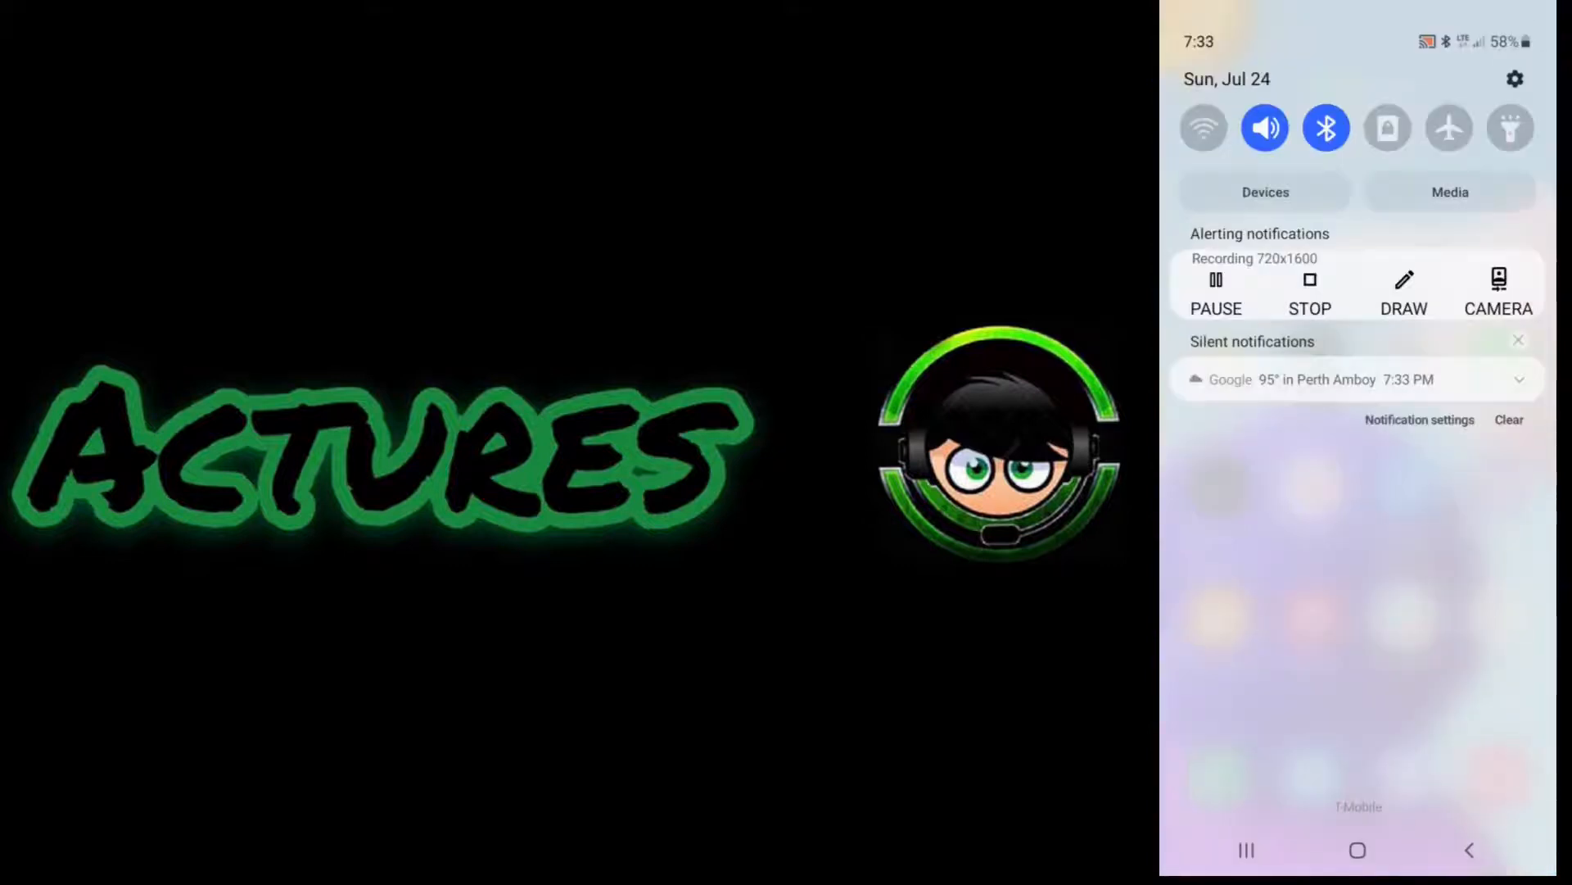
left_click(1326, 128)
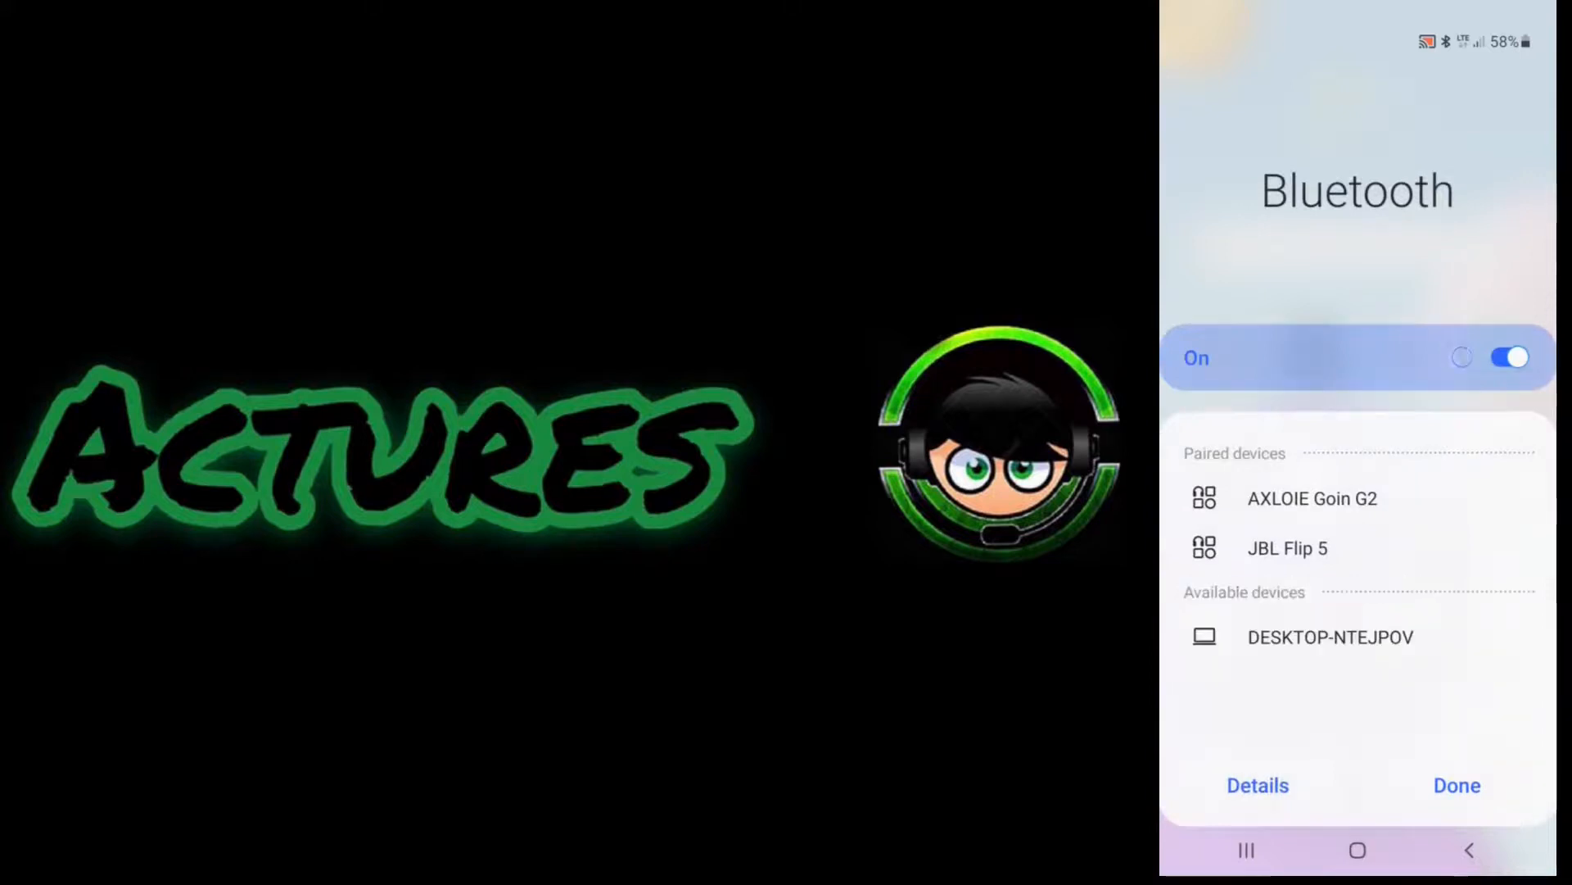
Request pairing with DESKTOP-NTEJPOV again and enter the PIN in the pairing dialog.
left_click(1330, 637)
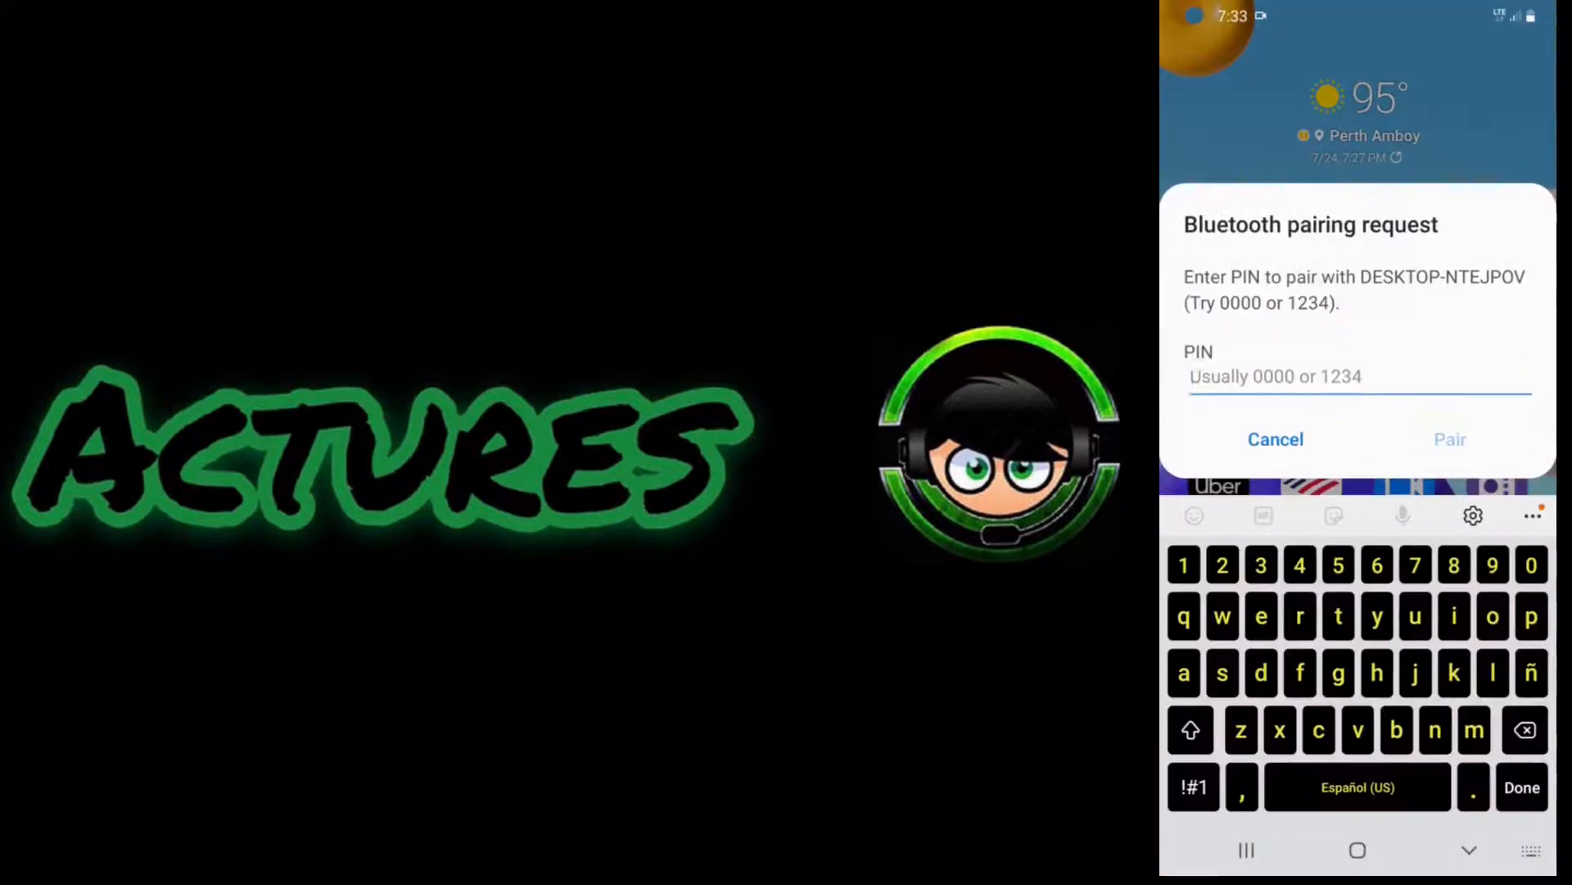
left_click(1221, 564)
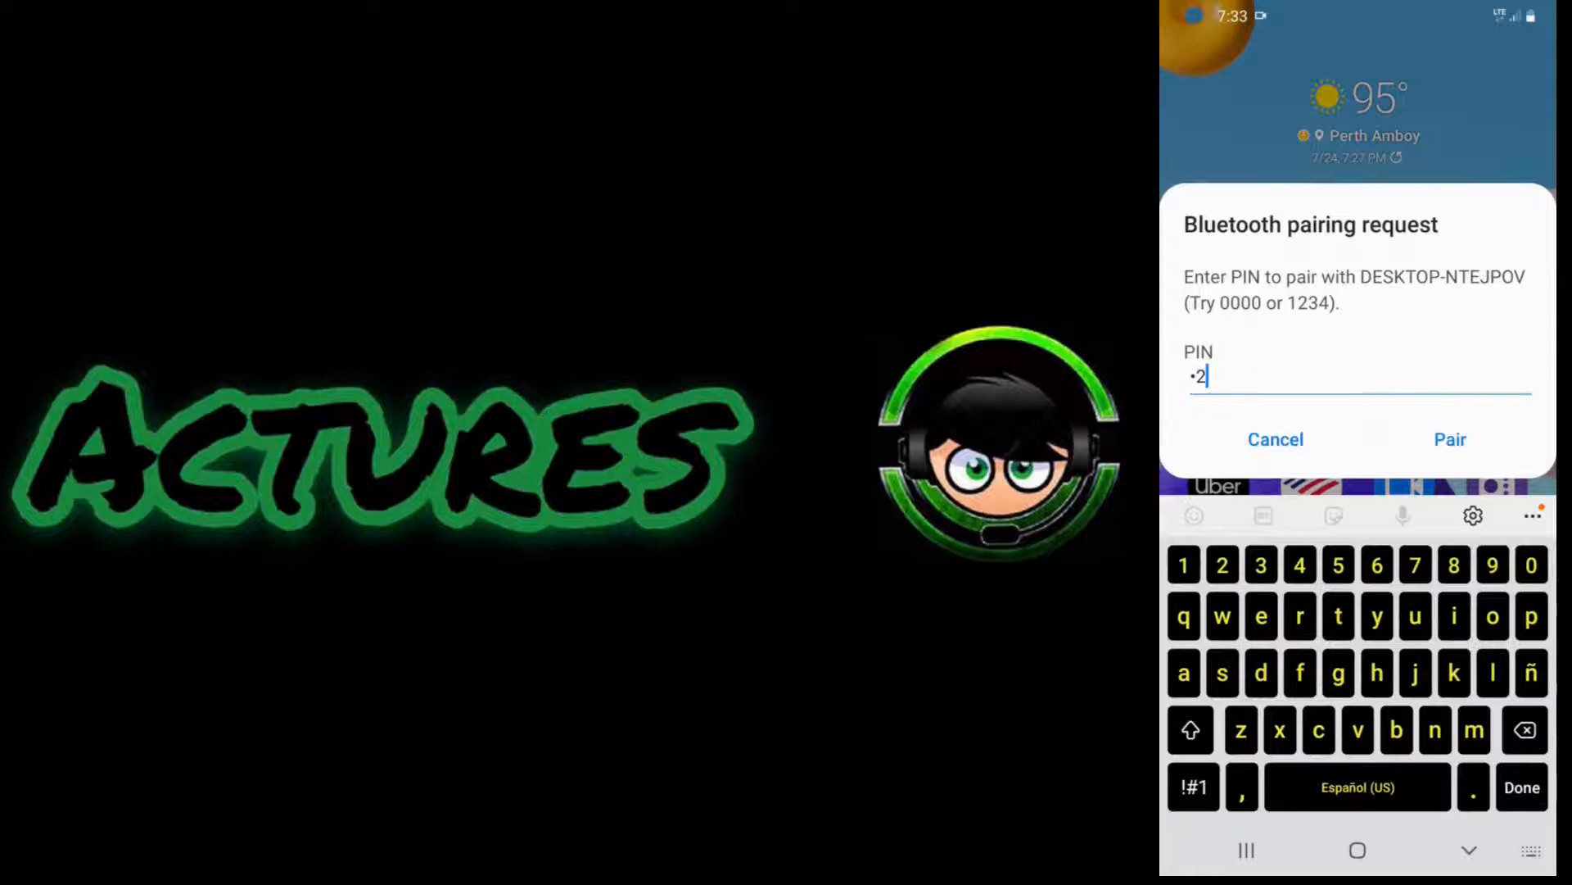
type("4")
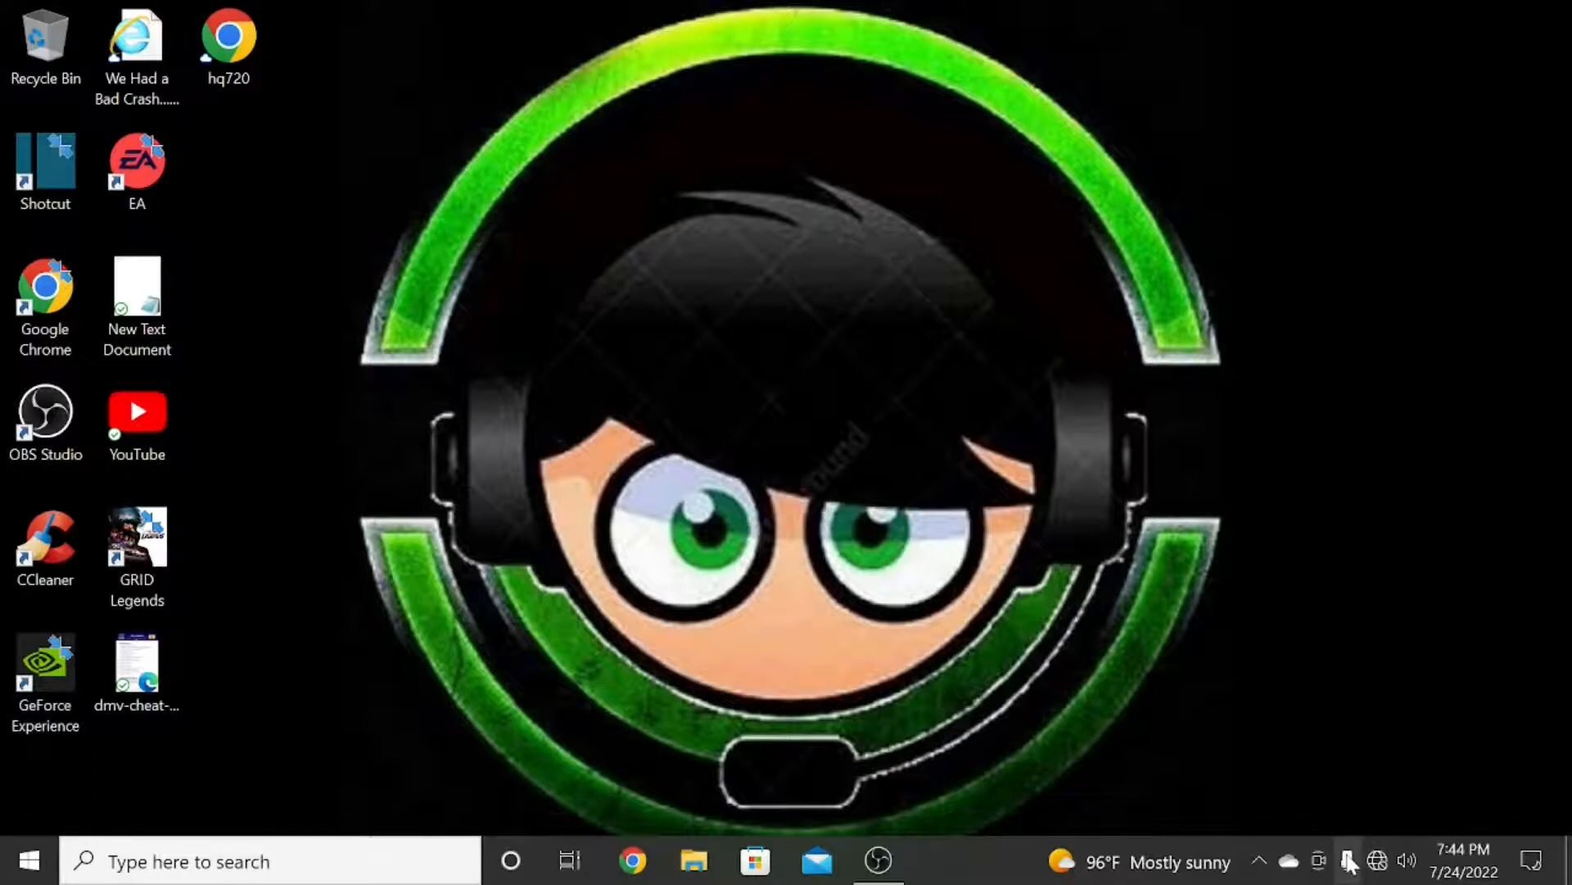
mouse_move(1262, 861)
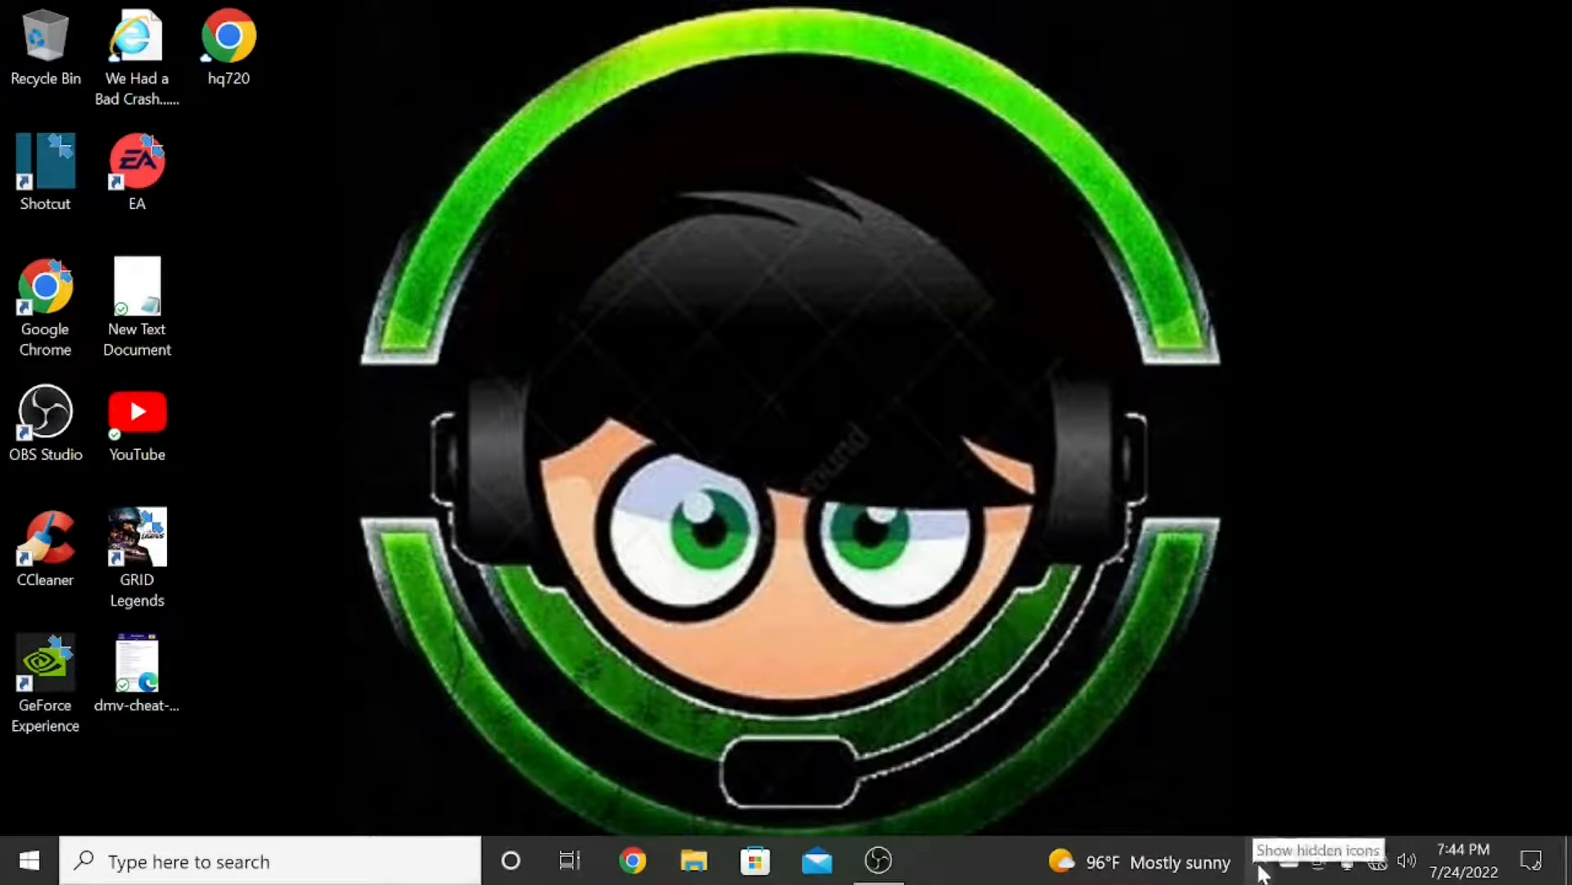
Choose Join a Personal Area Network from the hidden Bluetooth tray icon.
left_click(1260, 860)
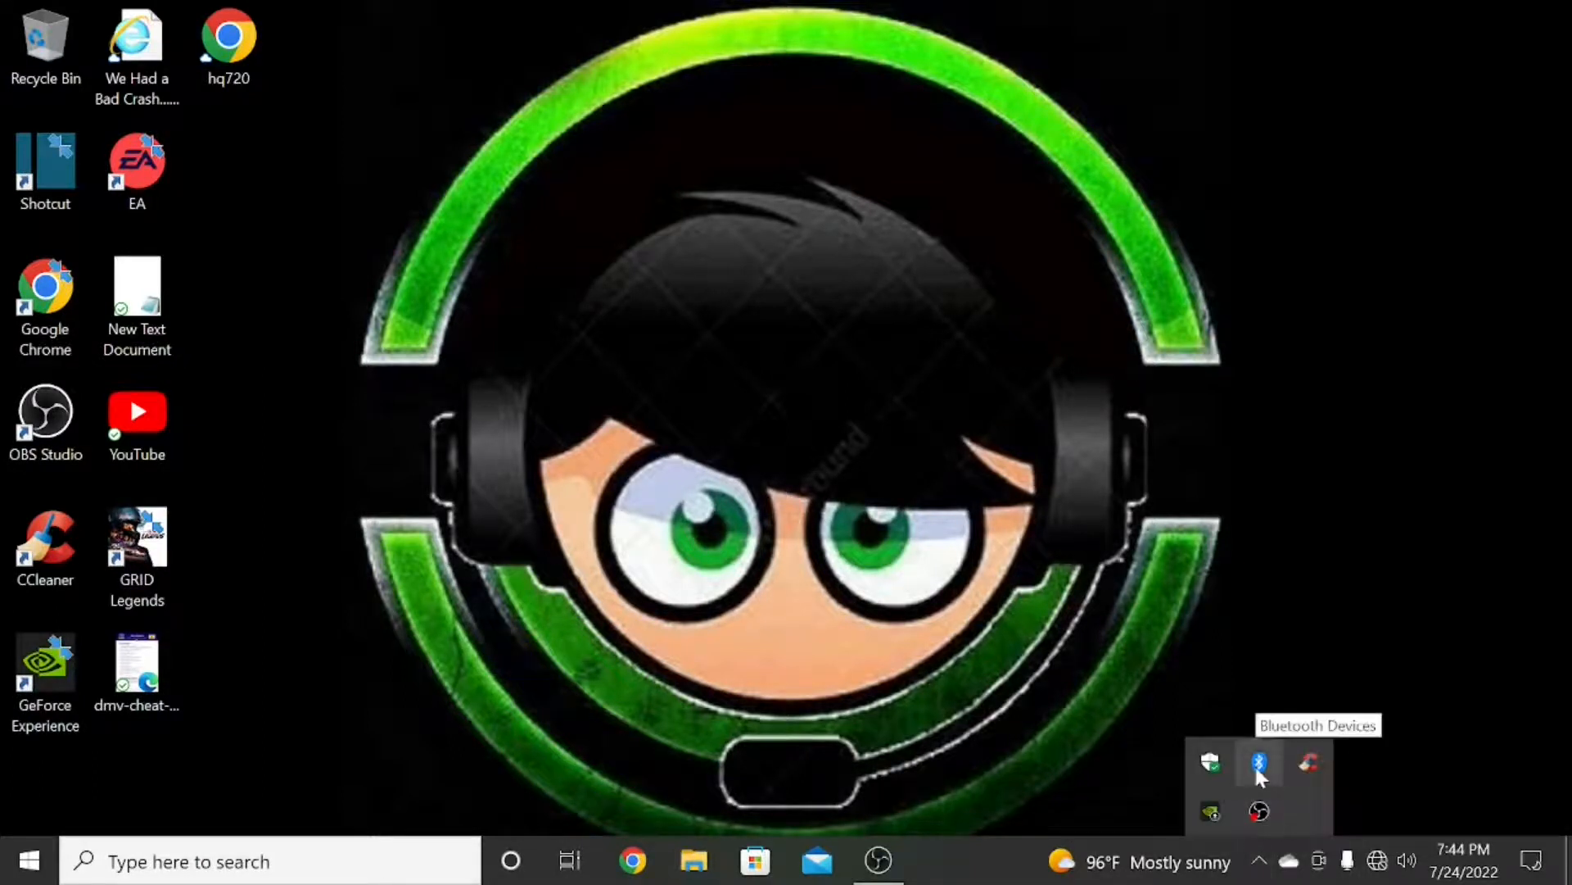
right_click(1258, 763)
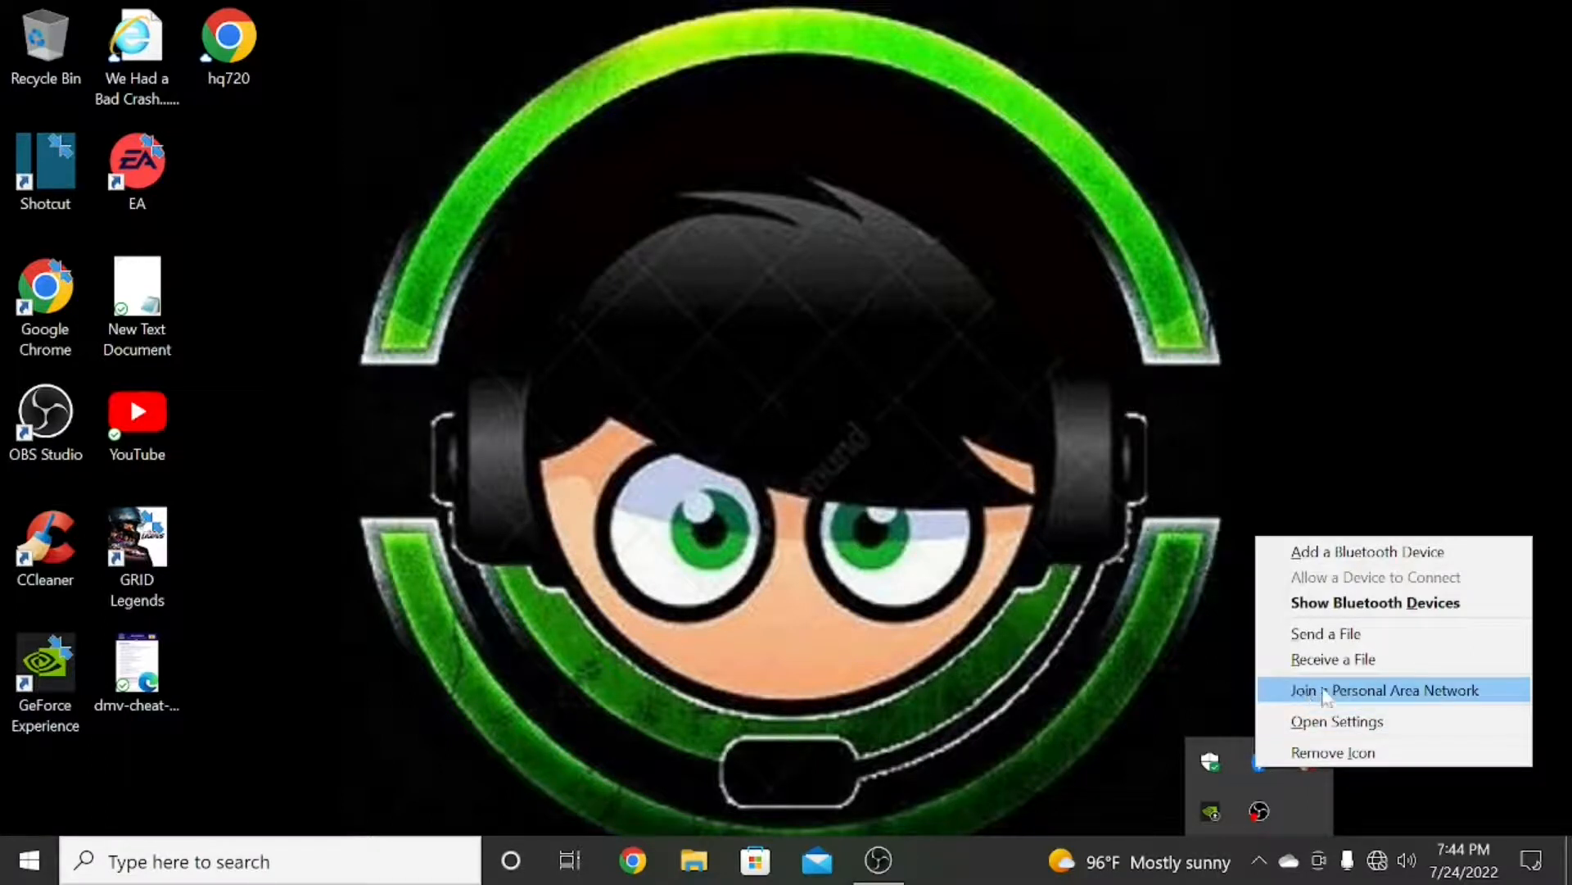
left_click(1387, 689)
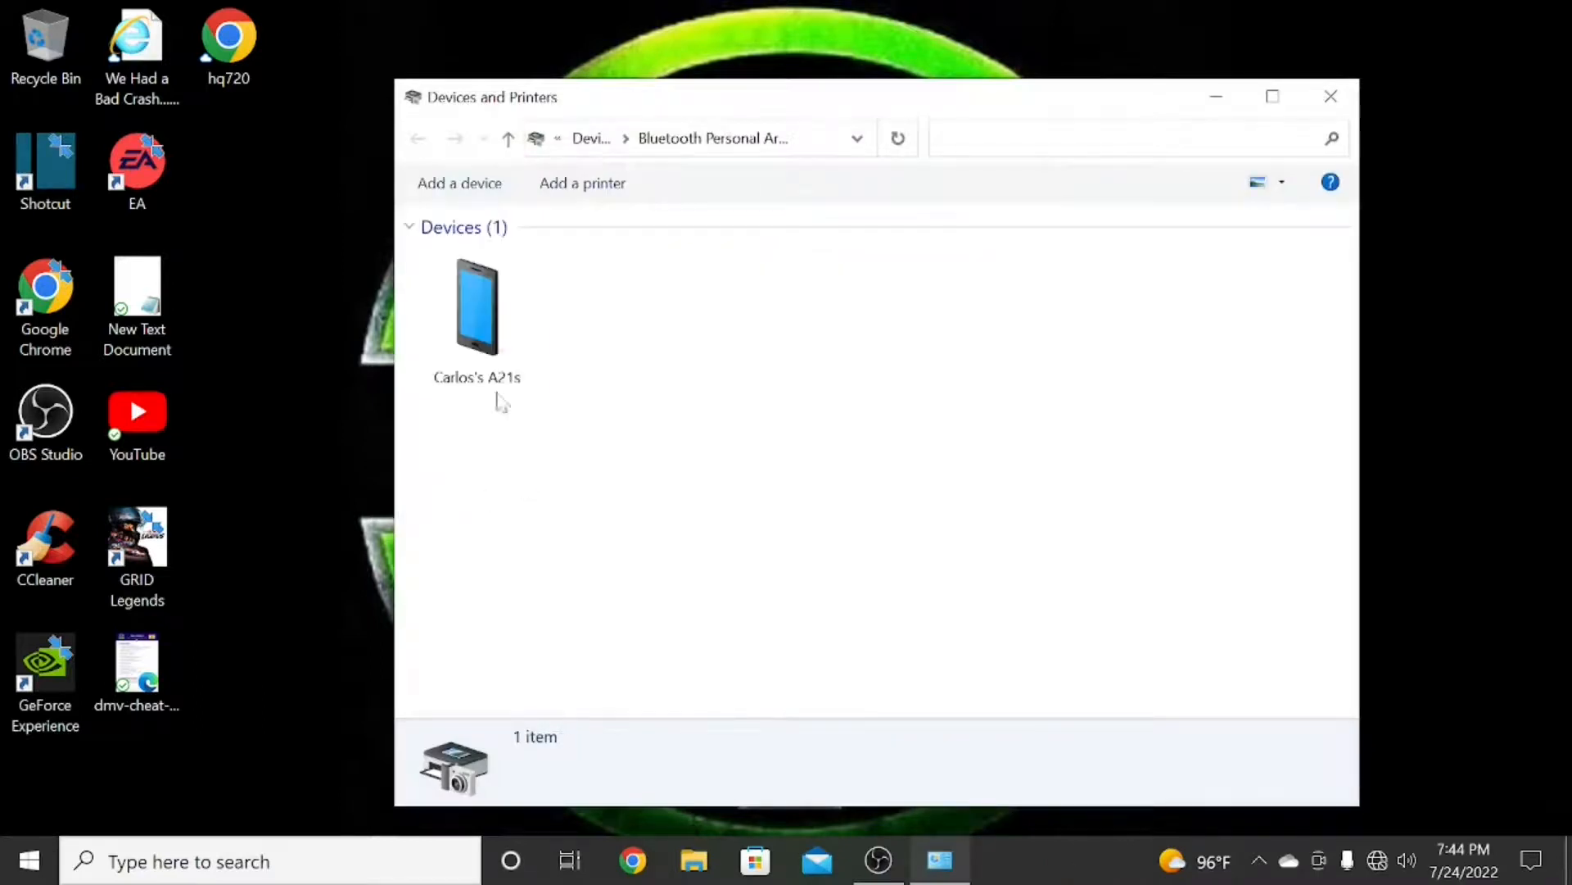
Connect to the phone using Access point, then close Devices and Printers.
left_click(476, 316)
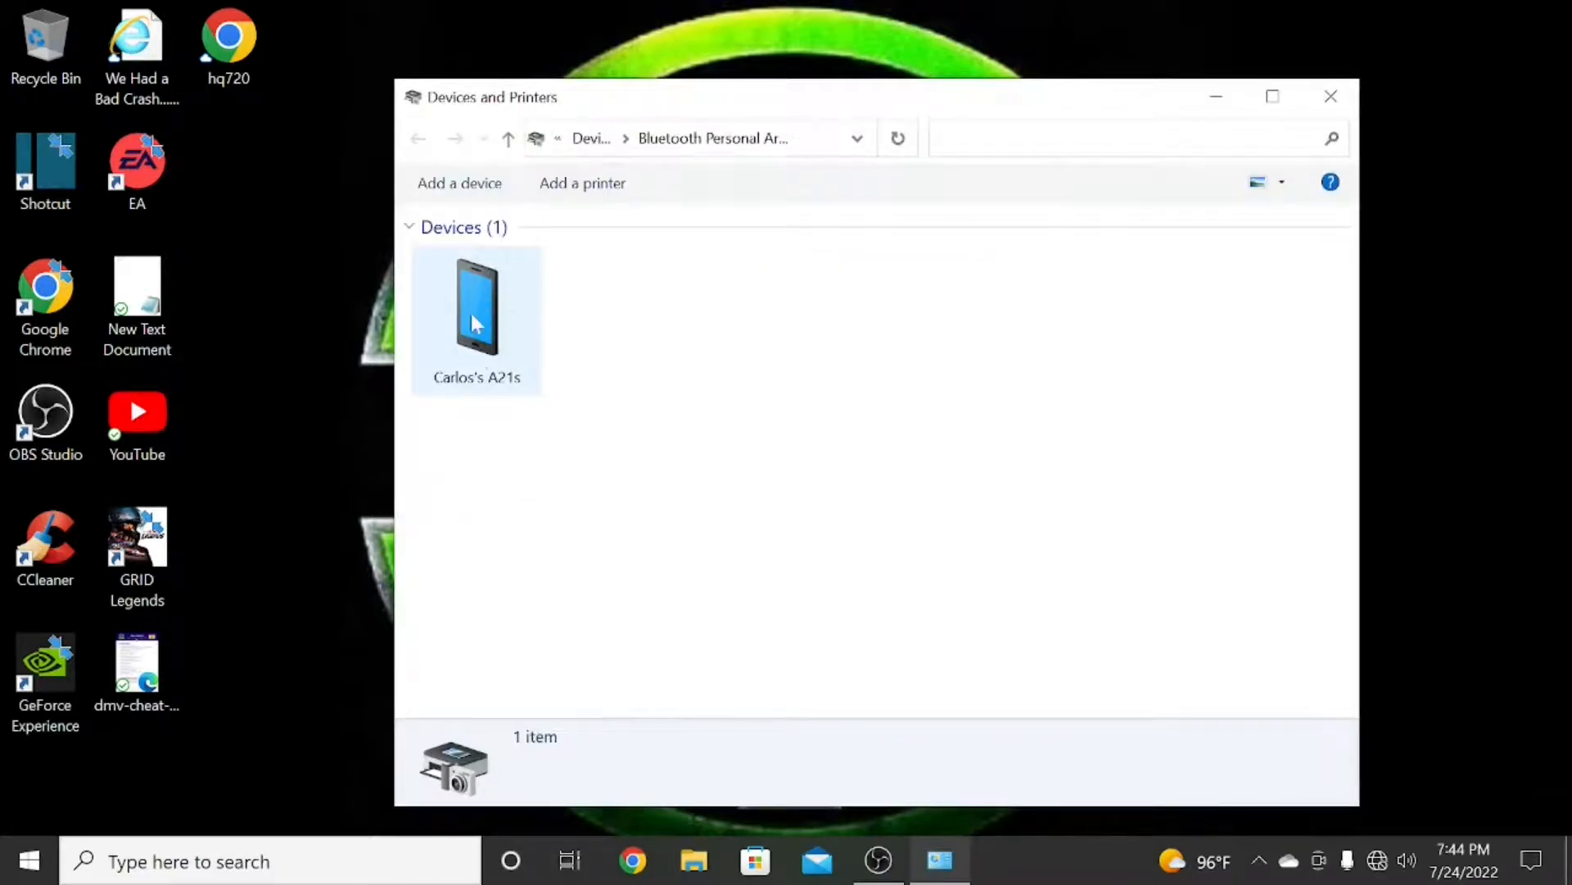
left_click(475, 318)
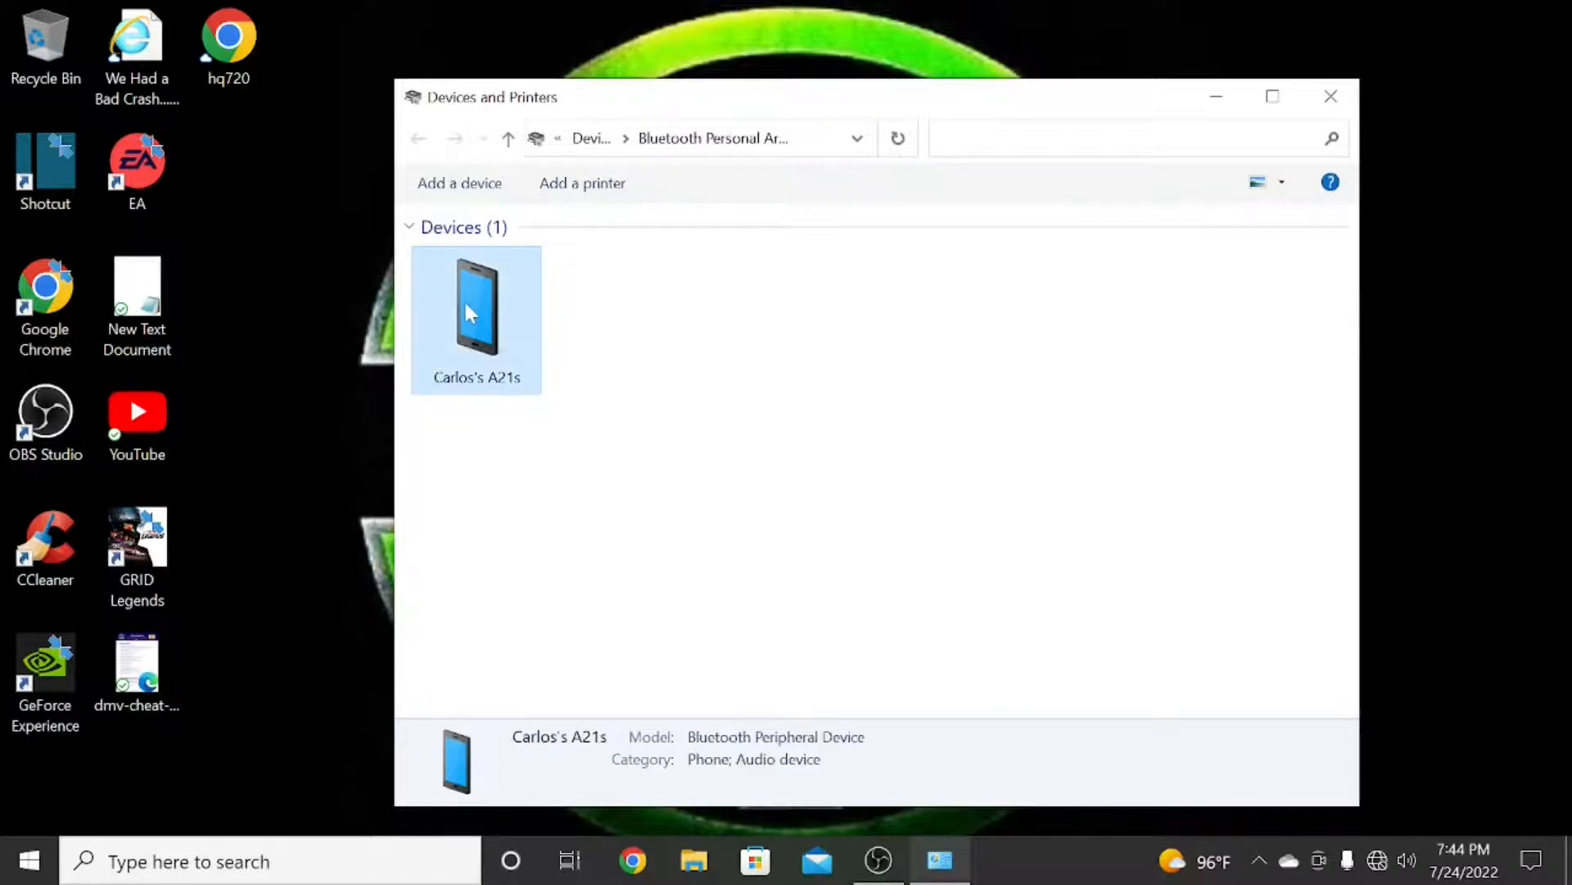
right_click(475, 312)
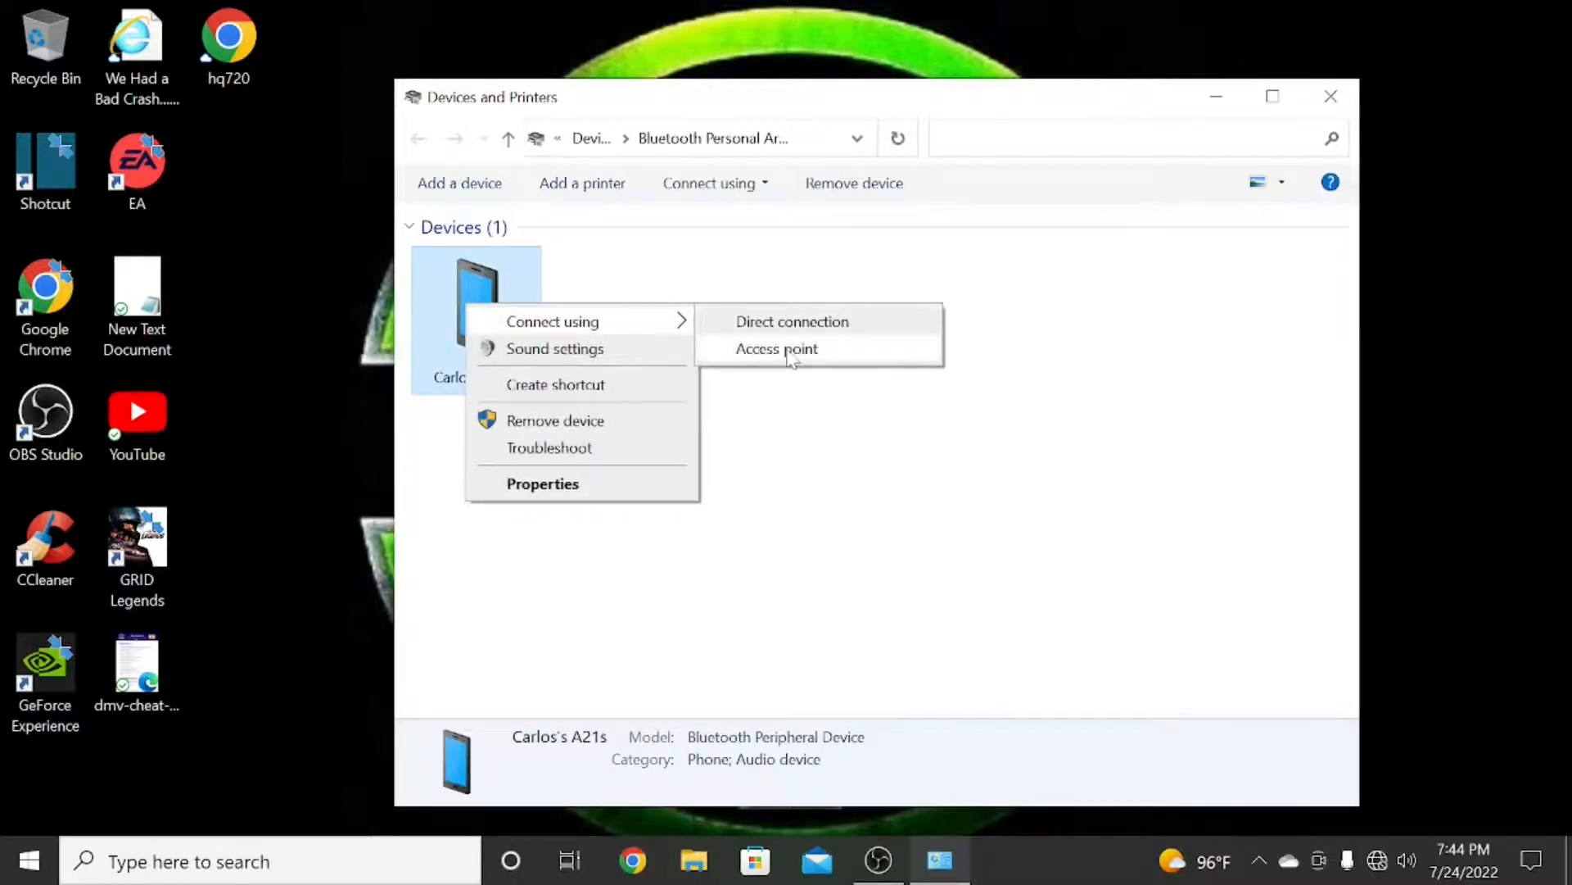
mouse_move(792, 321)
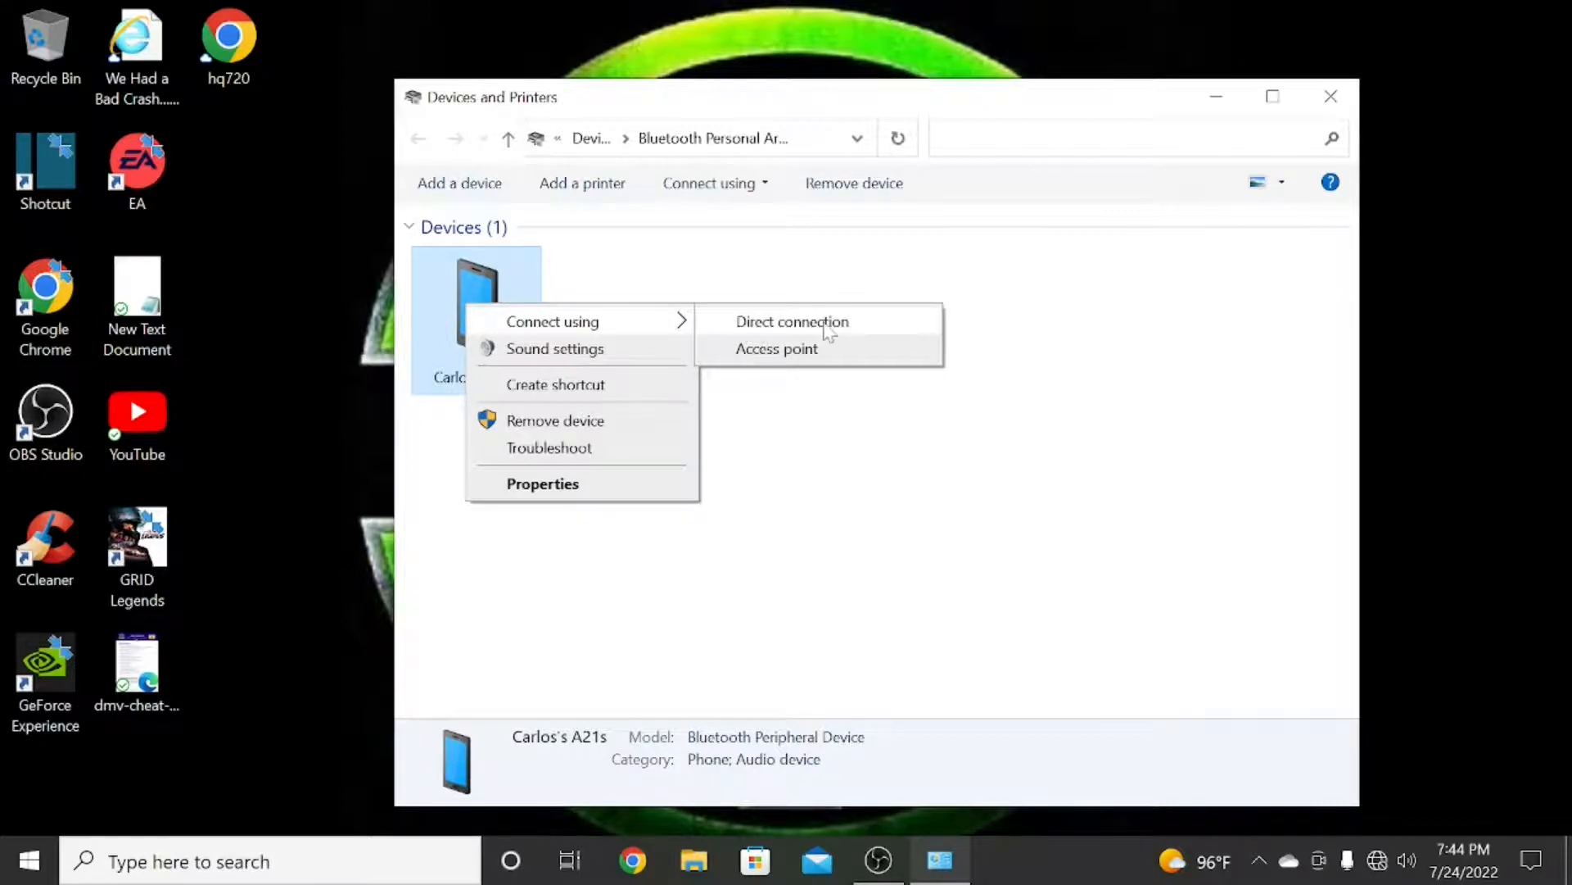
mouse_move(737, 361)
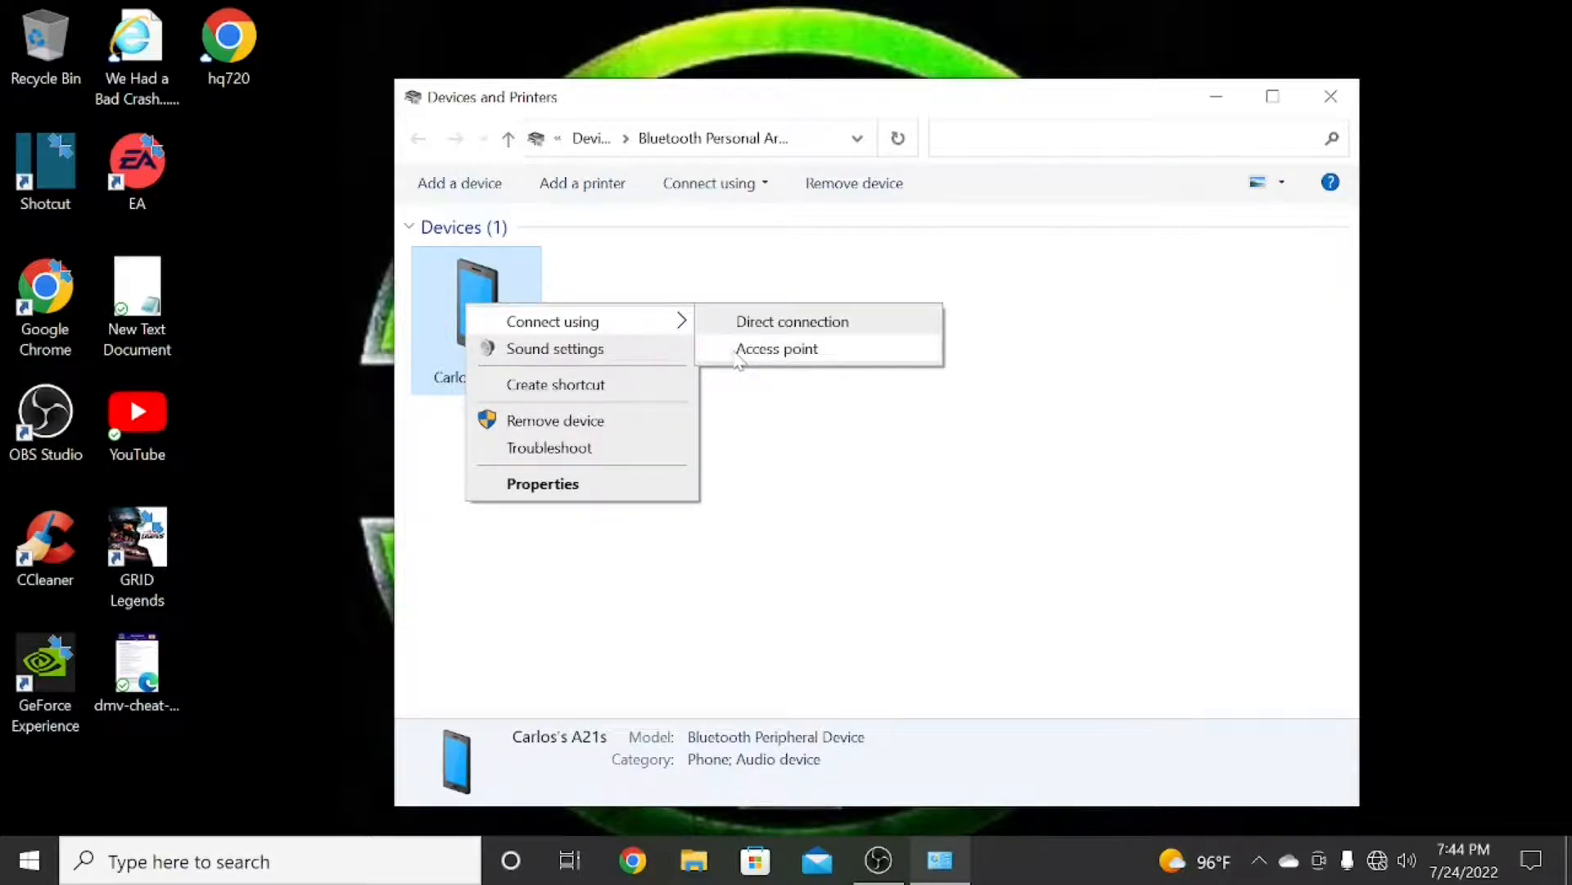
mouse_move(809, 361)
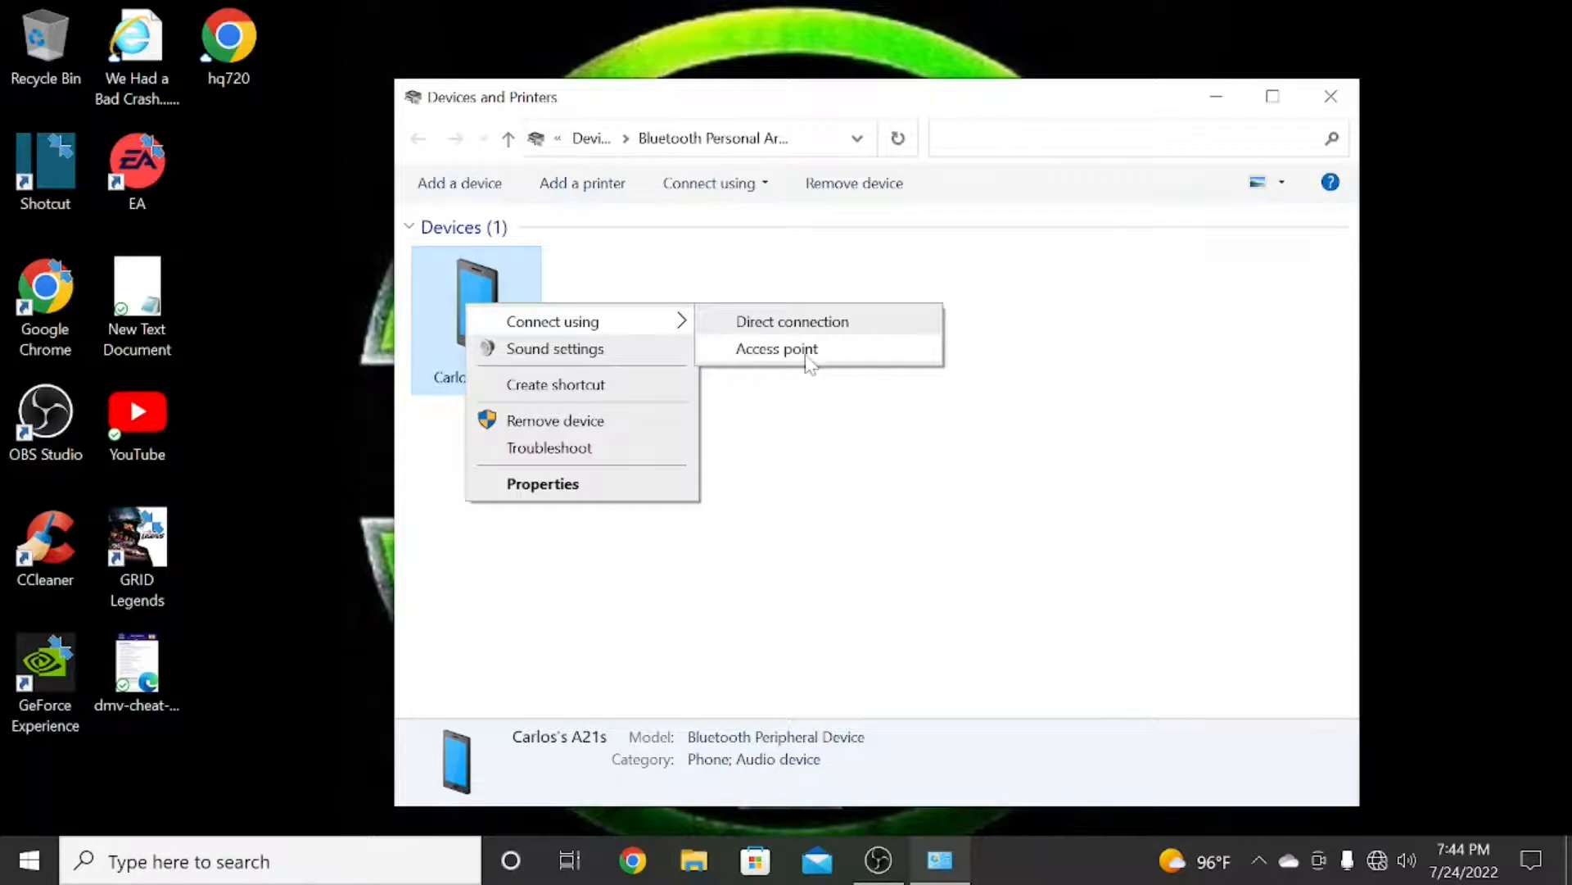
left_click(776, 348)
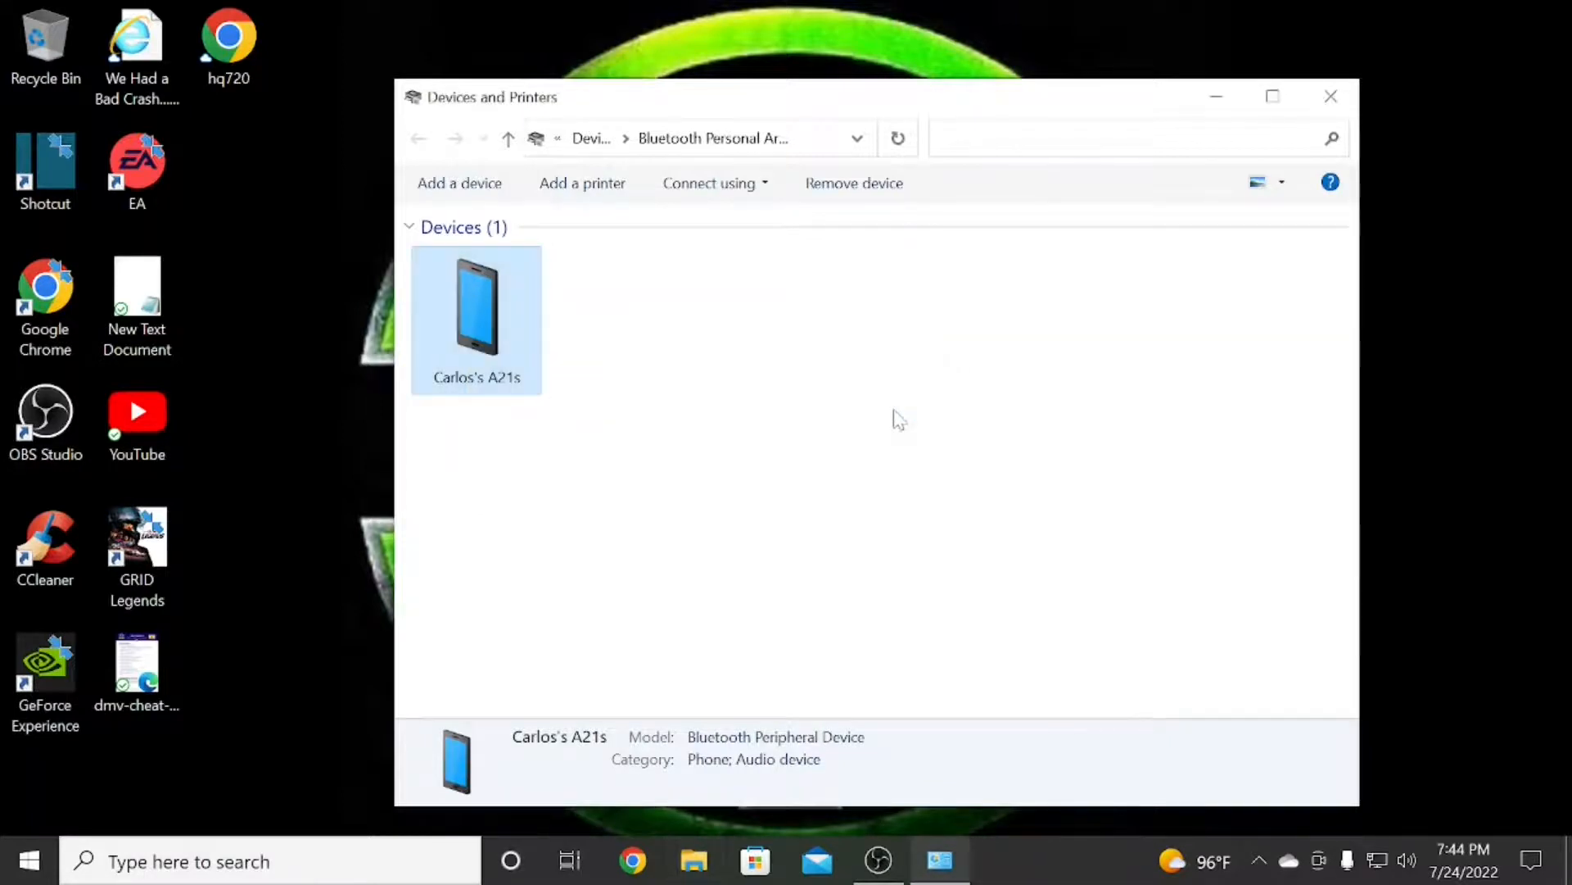
mouse_move(1331, 97)
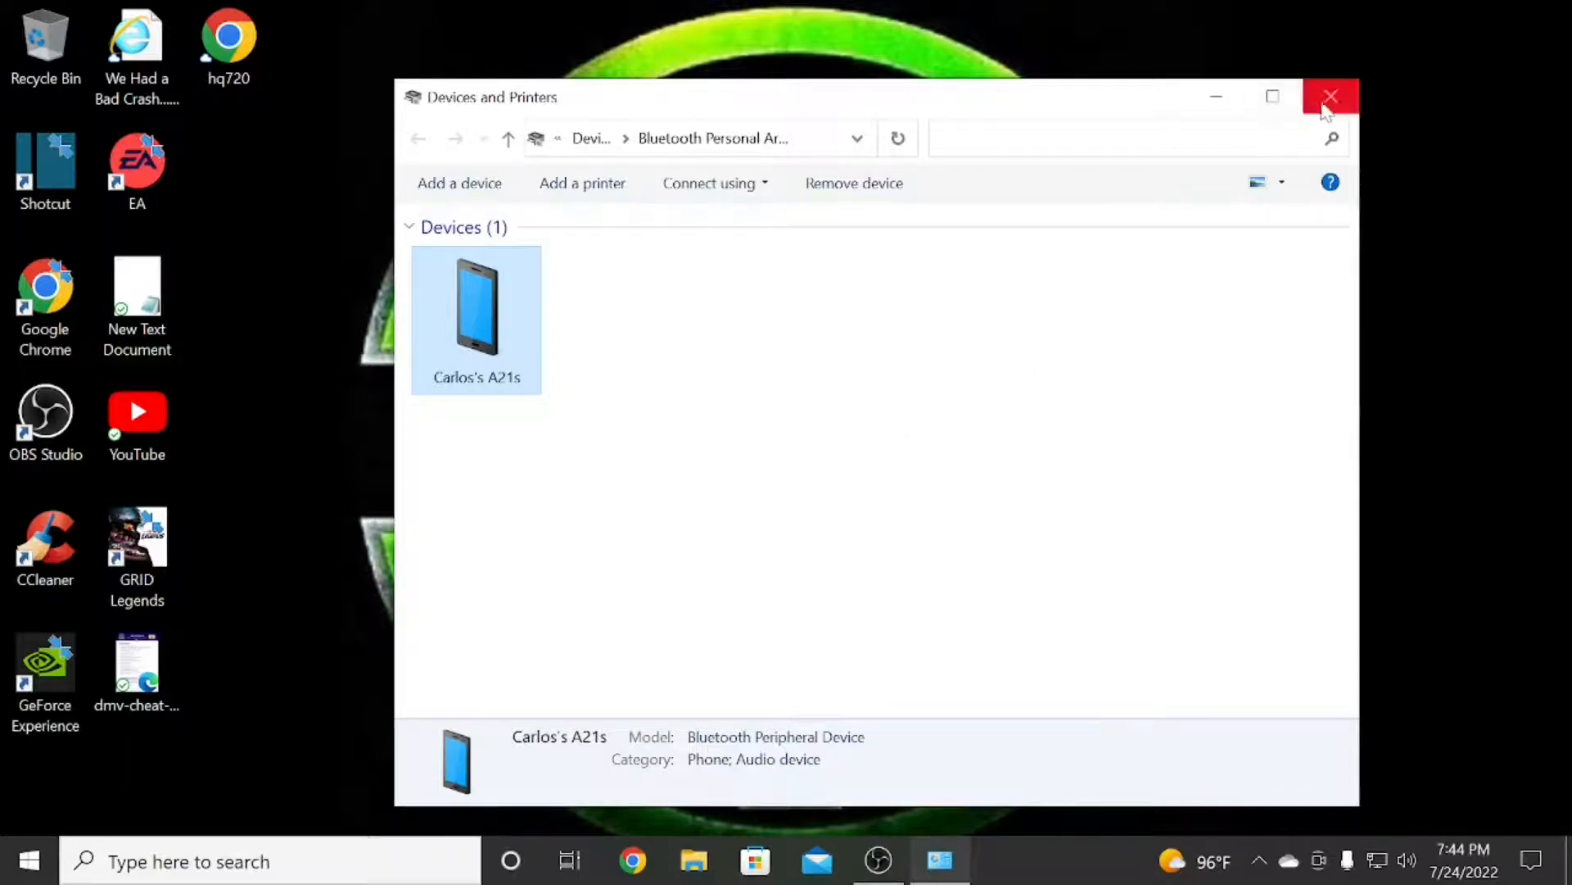
left_click(1330, 96)
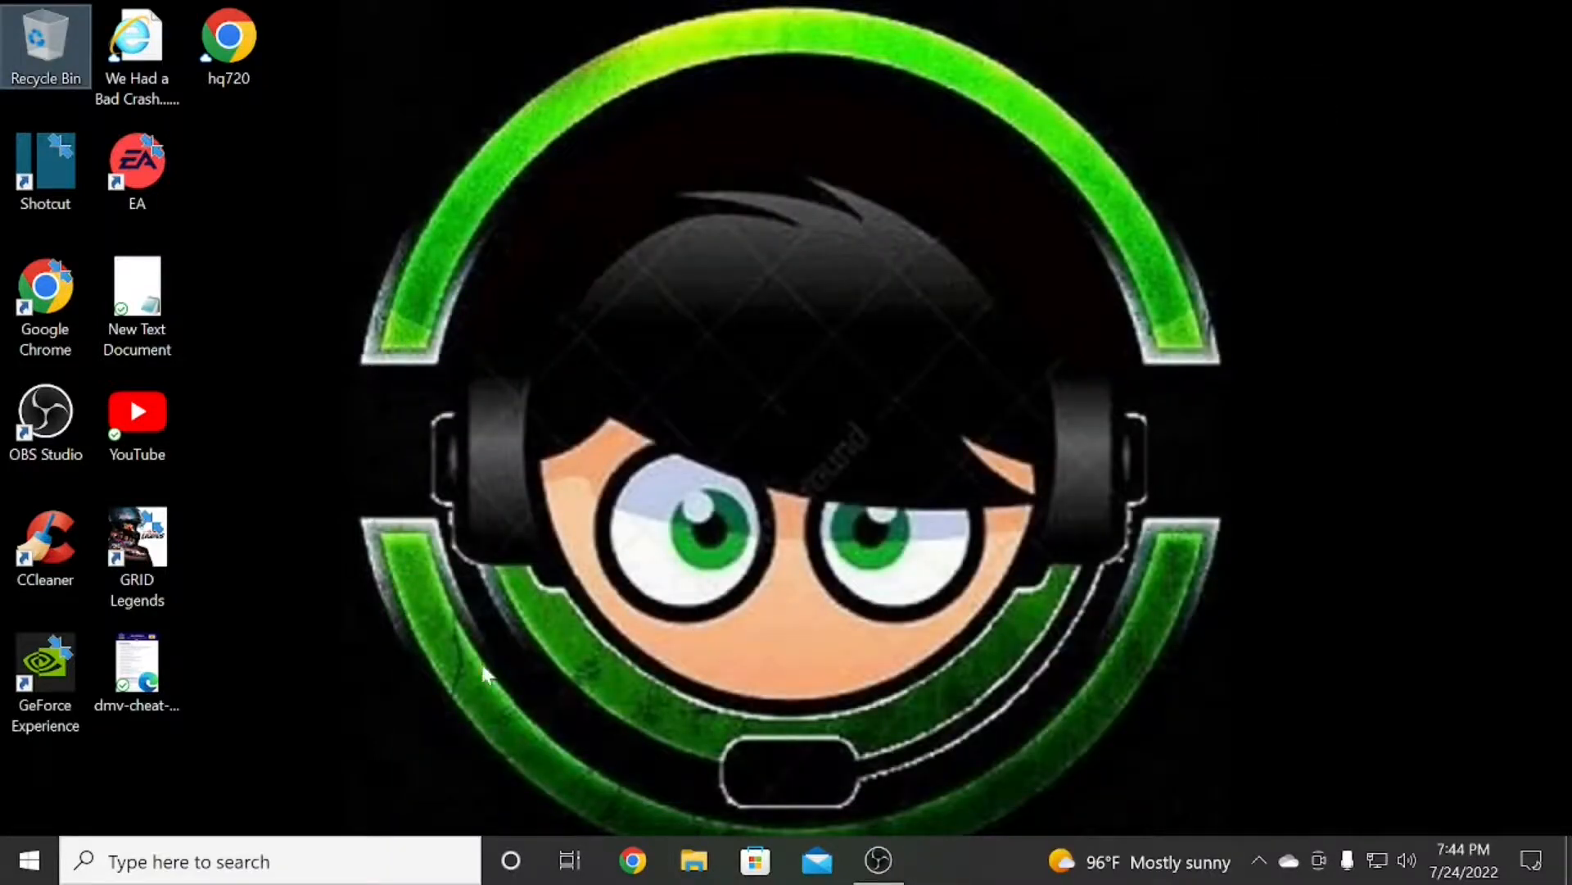
mouse_move(305, 617)
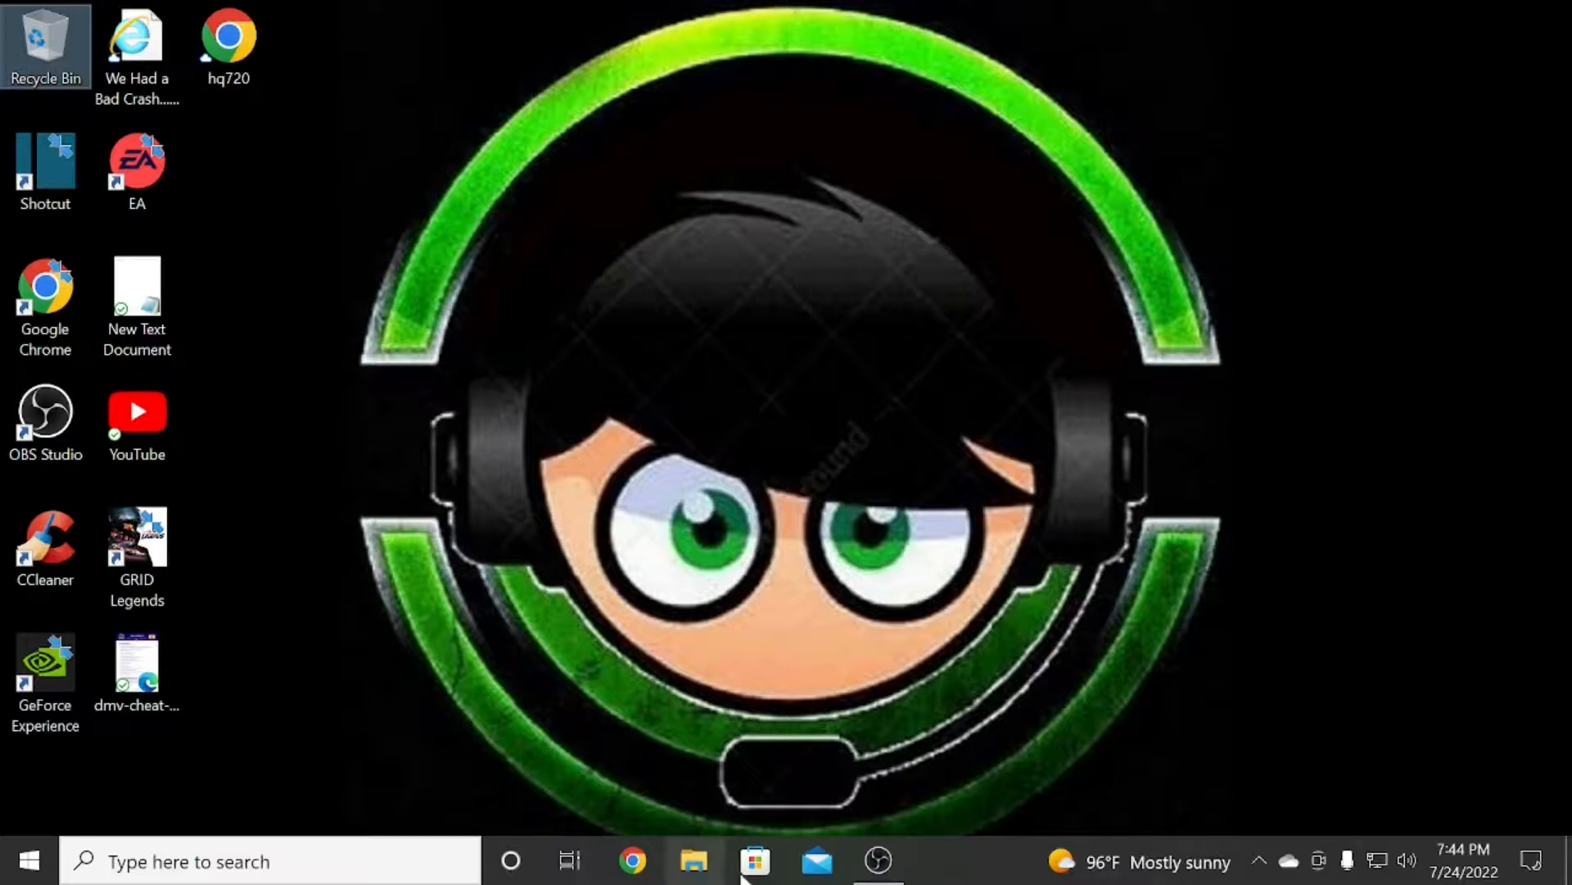
Search Google for YouTube in Chrome and open the YouTube result link.
left_click(630, 861)
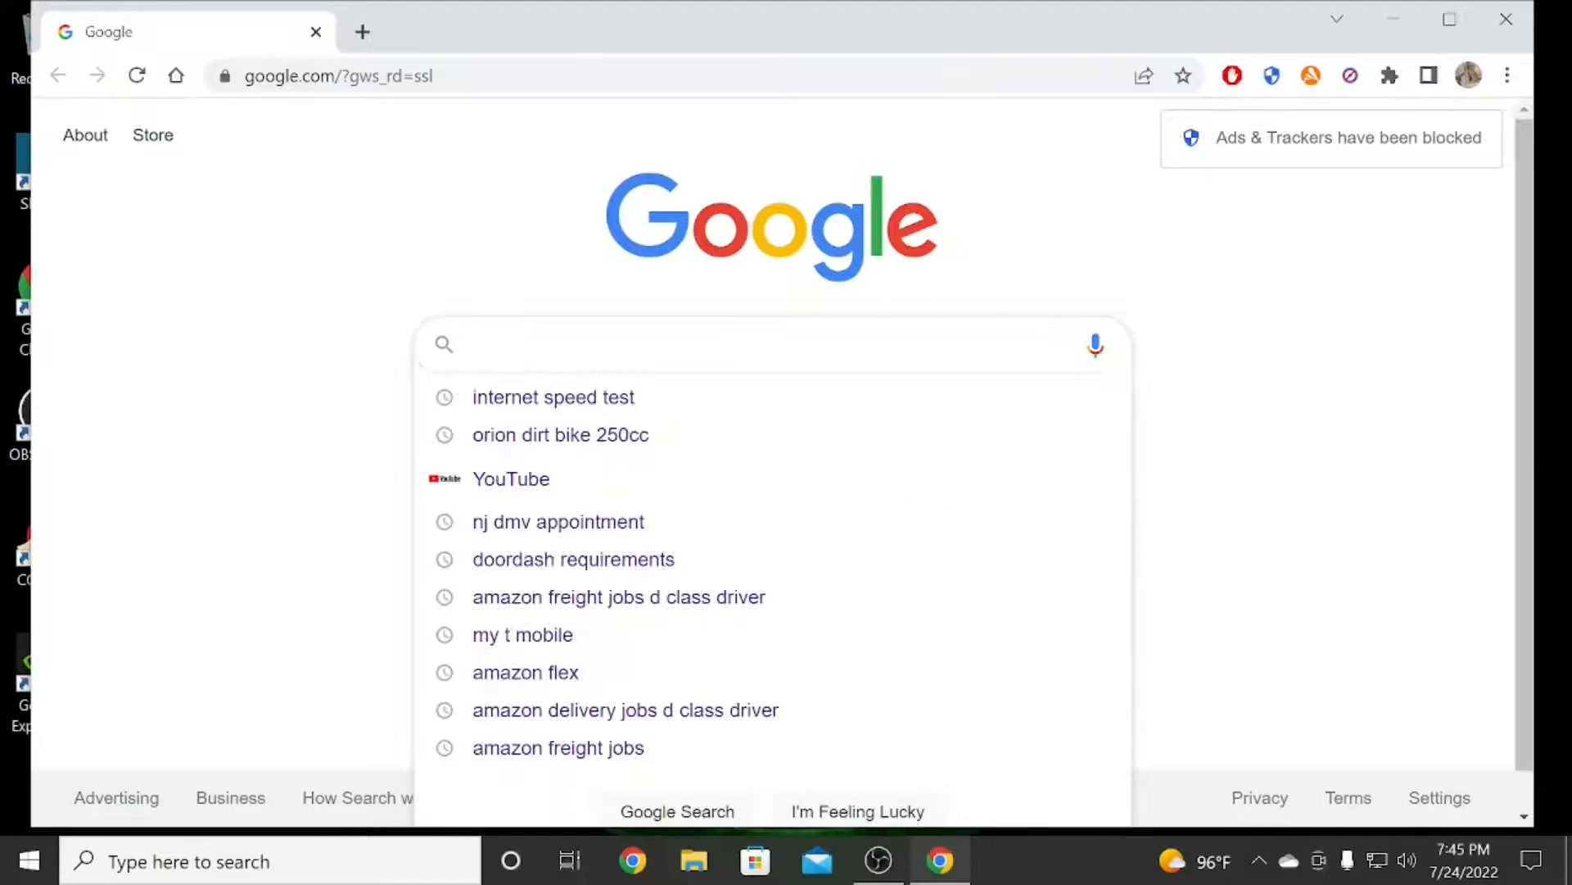
mouse_move(511, 479)
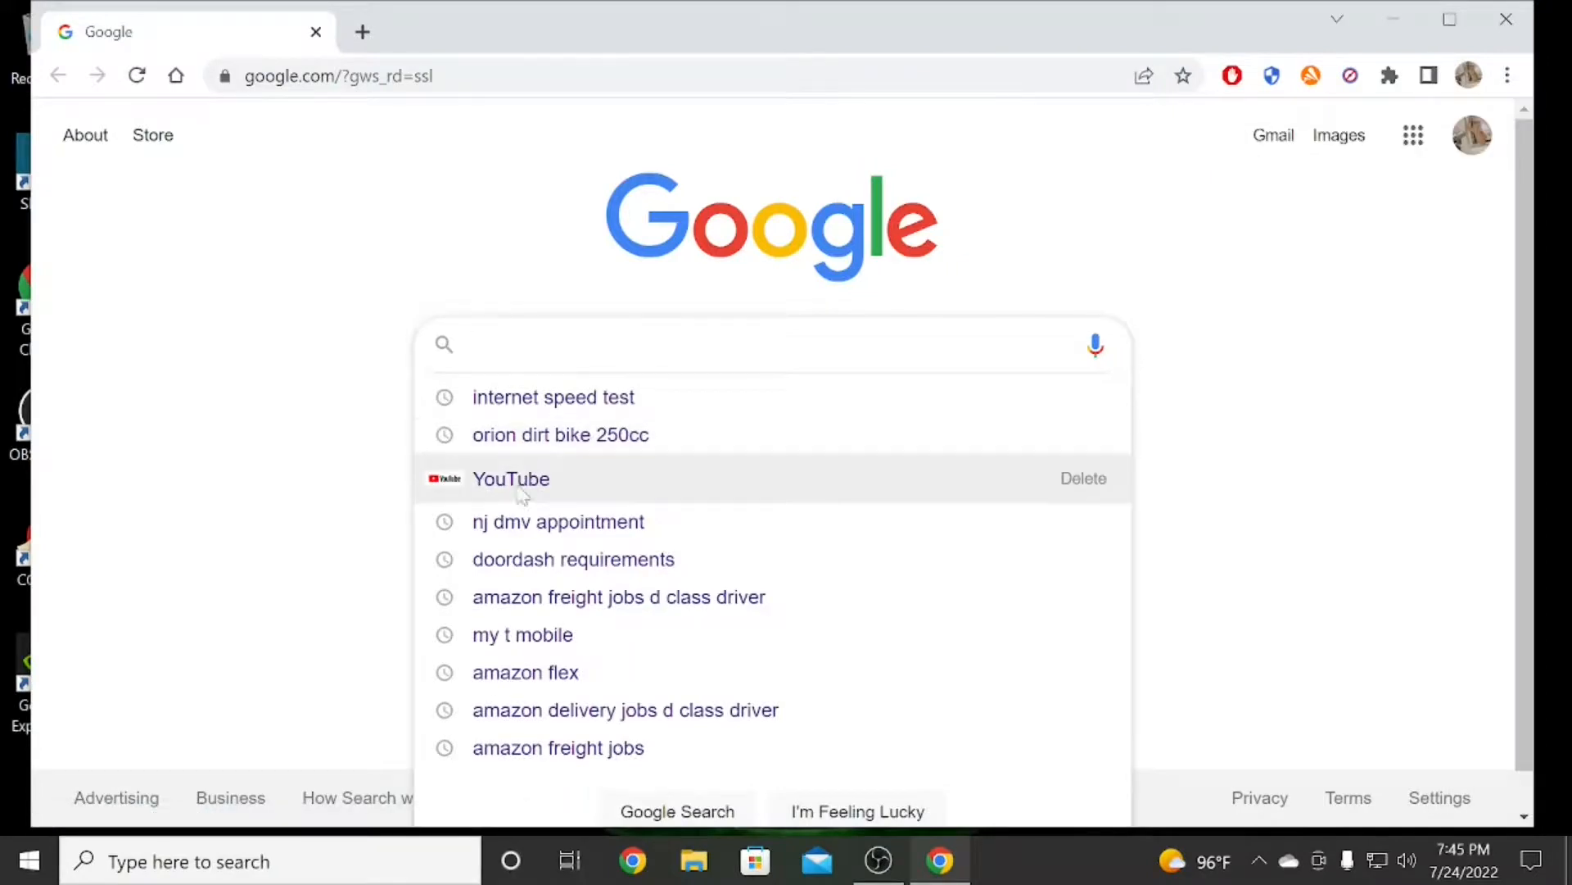
left_click(511, 479)
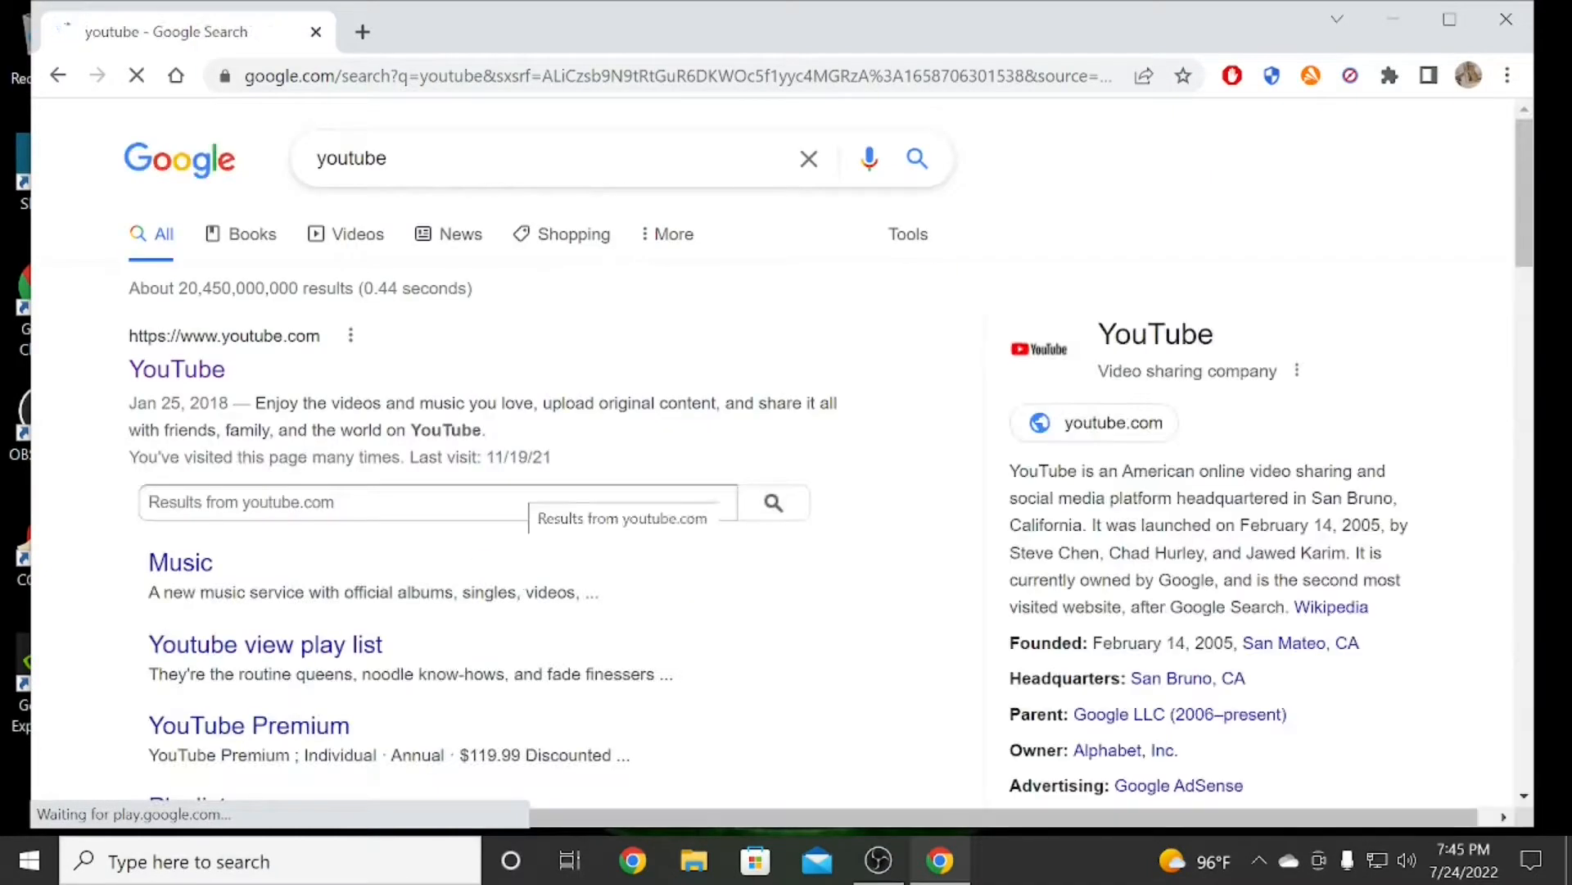
left_click(177, 370)
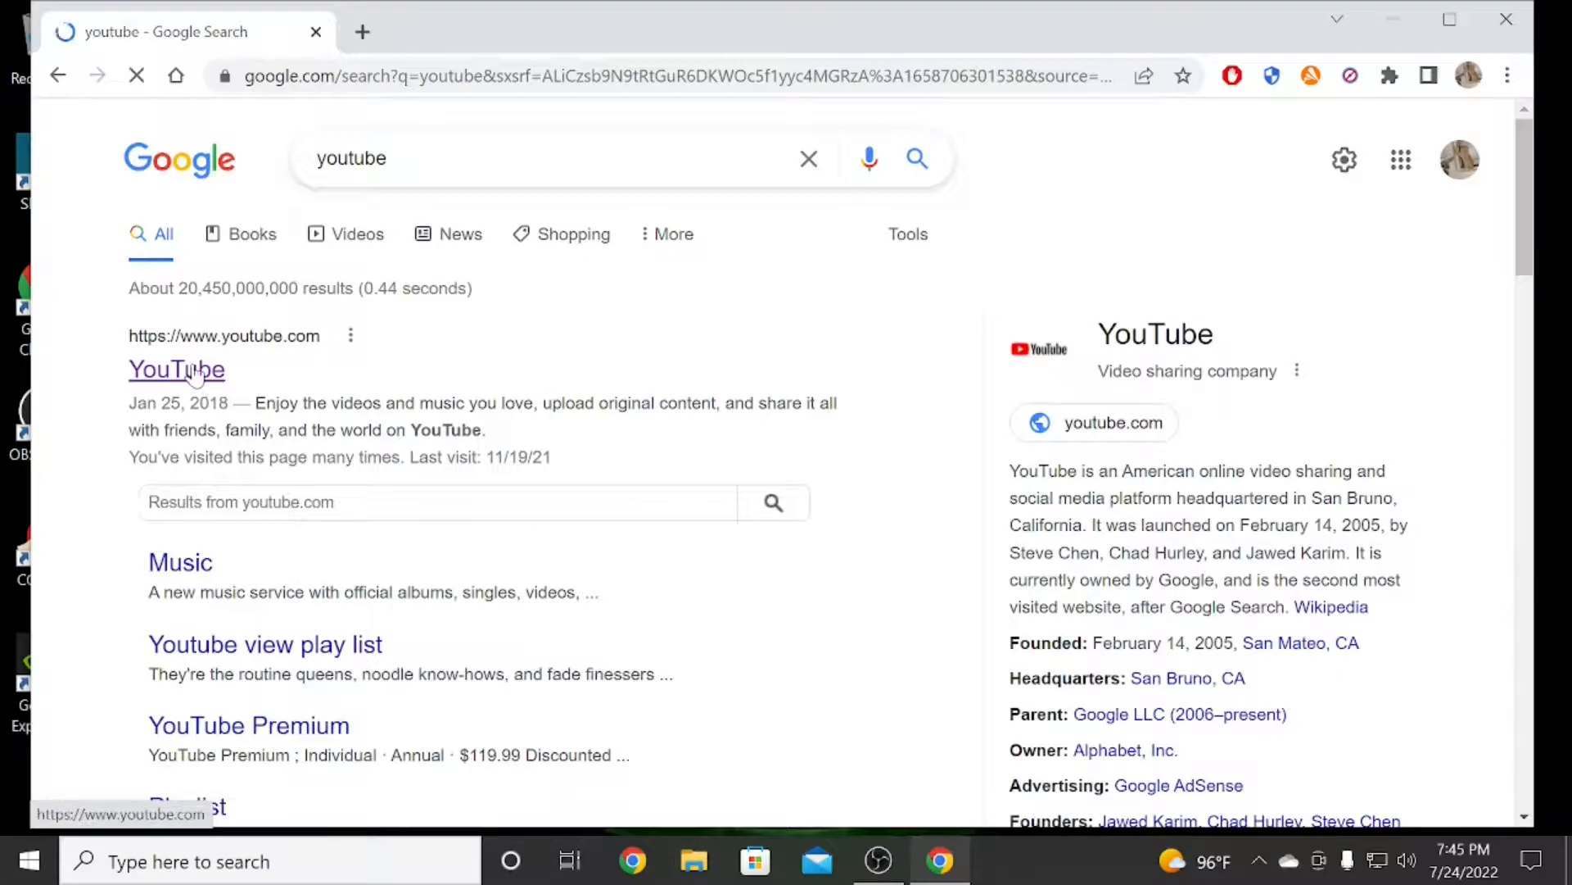
left_click(177, 369)
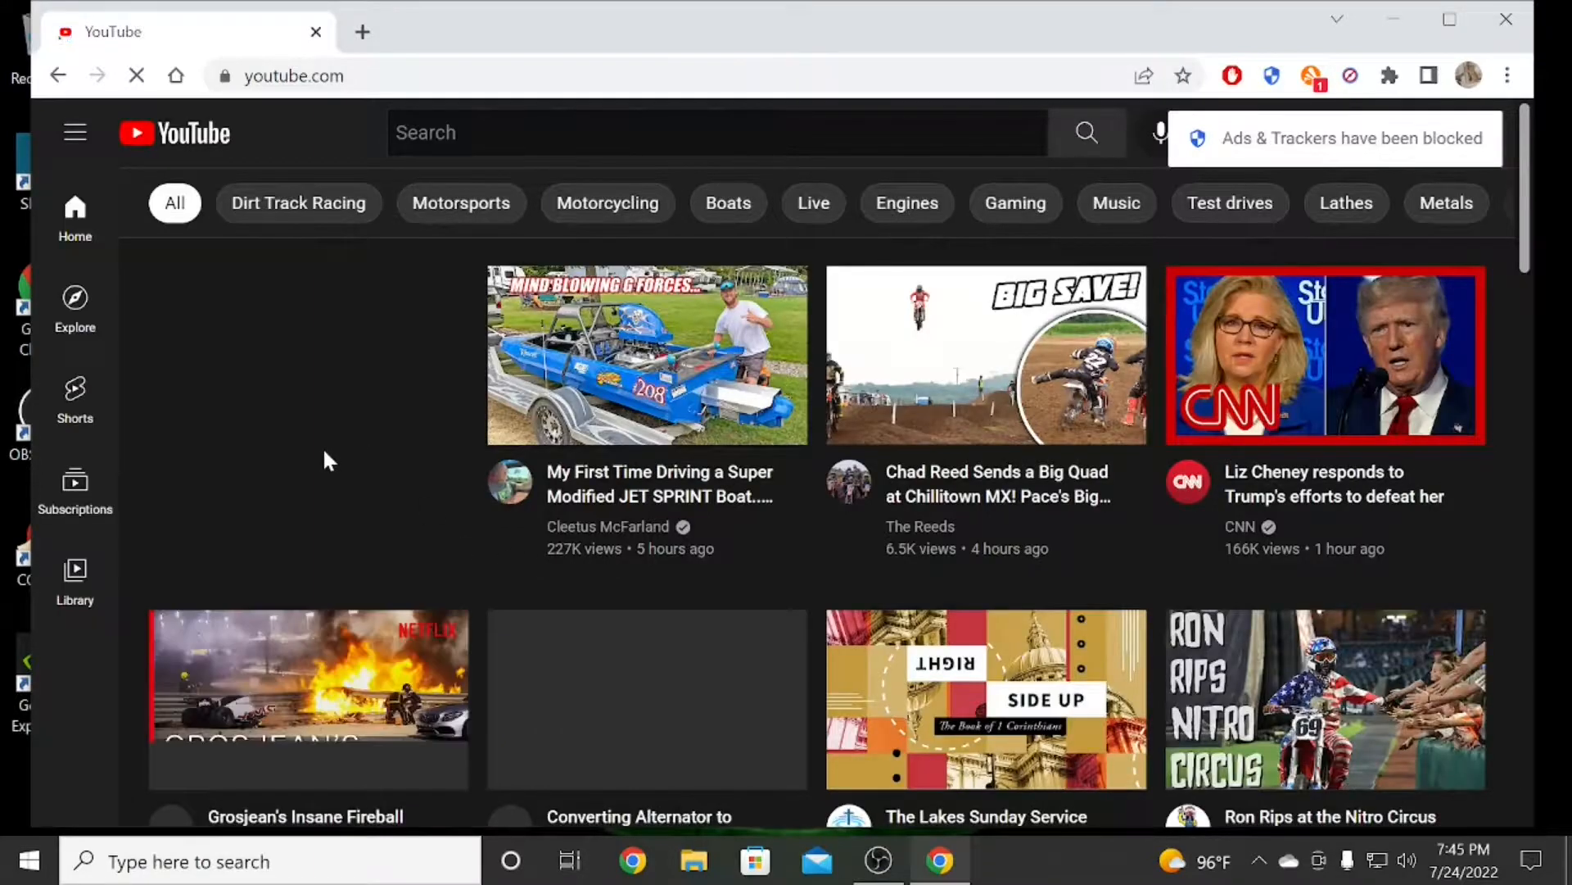
Scroll the YouTube home feed to verify videos load, then close Chrome.
scroll("down", 3)
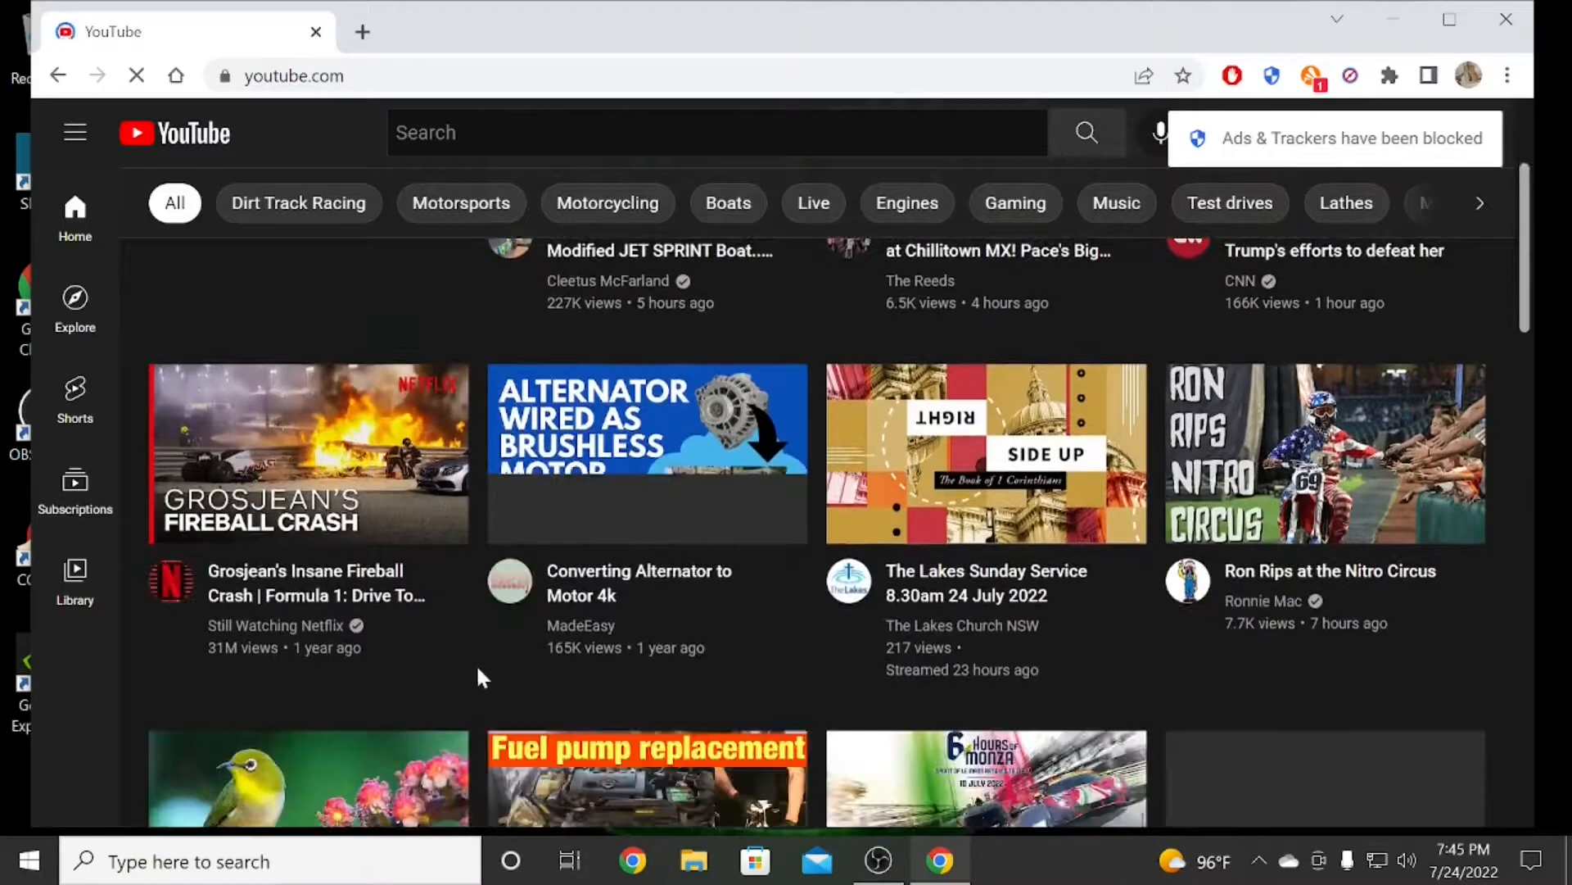
scroll("down", 3)
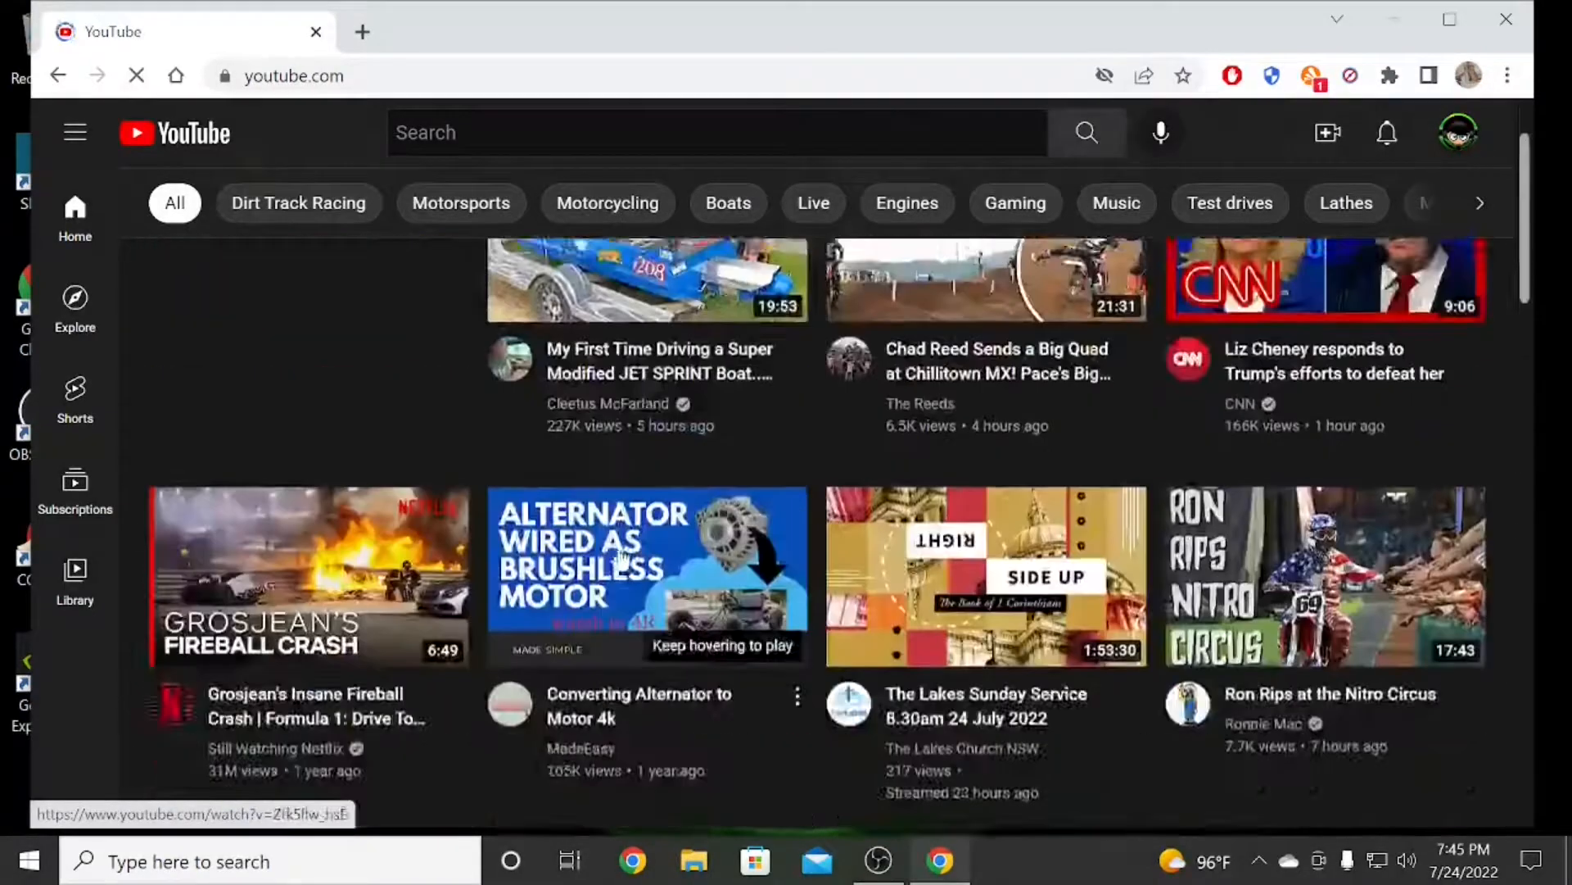
scroll("up", 3)
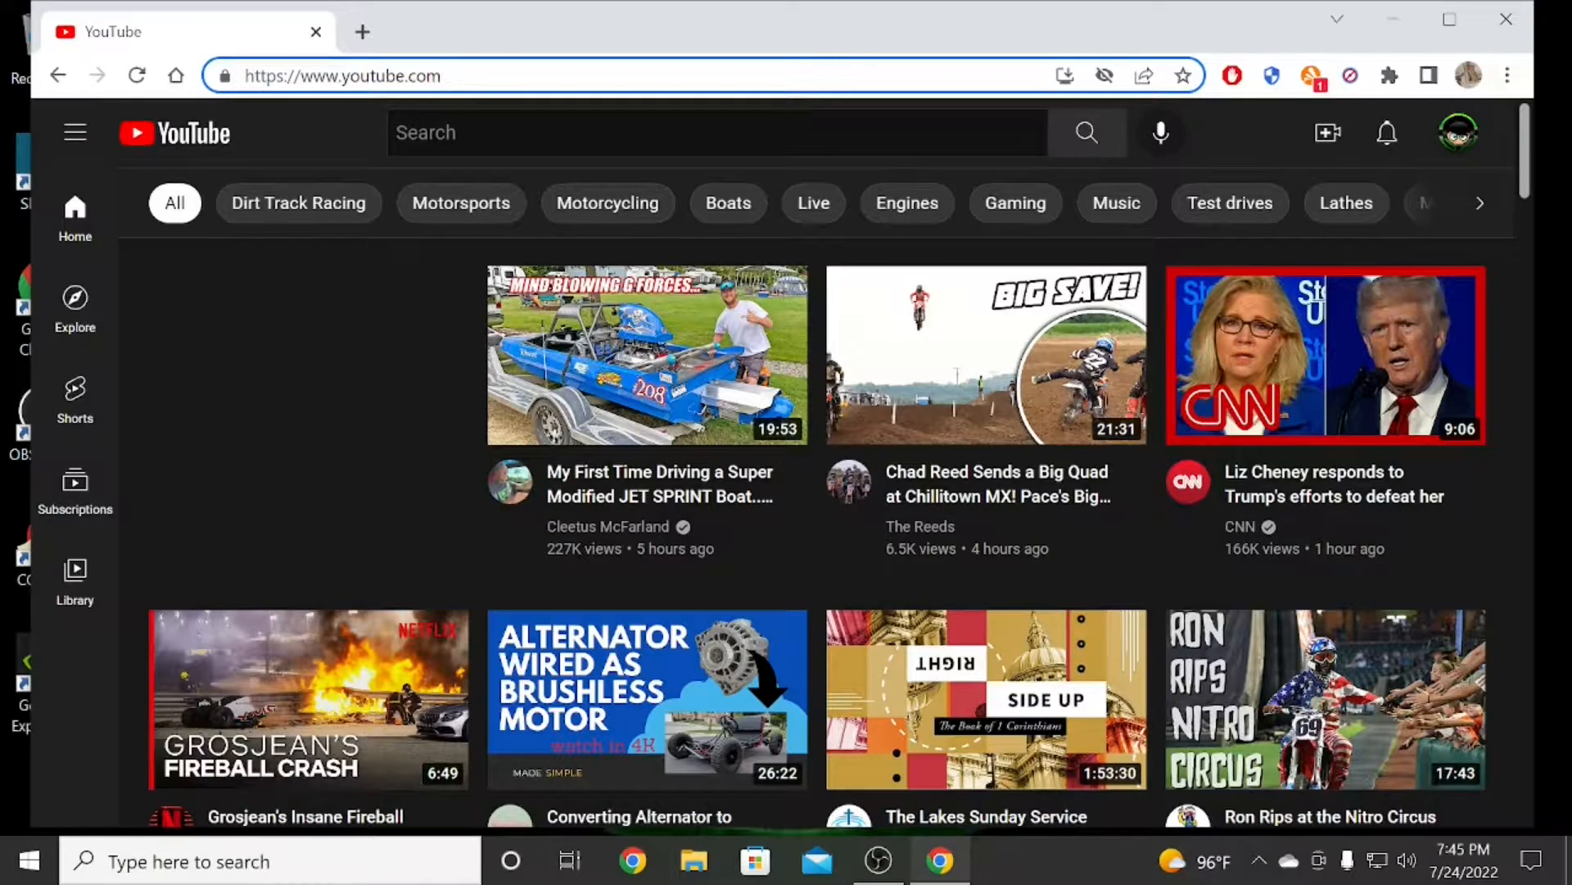
left_click(442, 76)
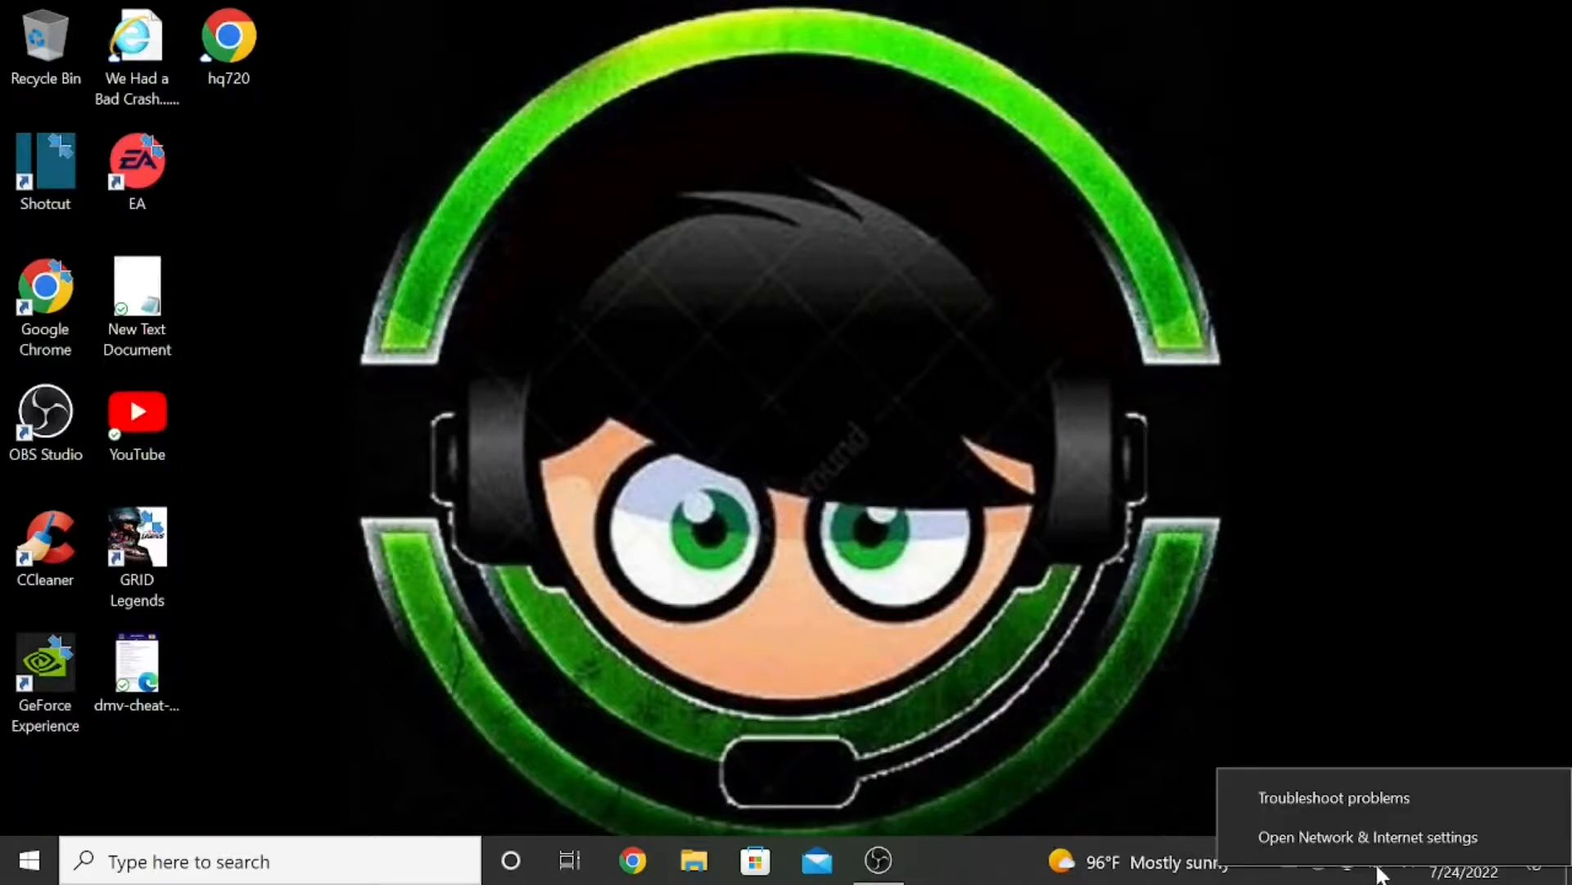
mouse_move(1366, 836)
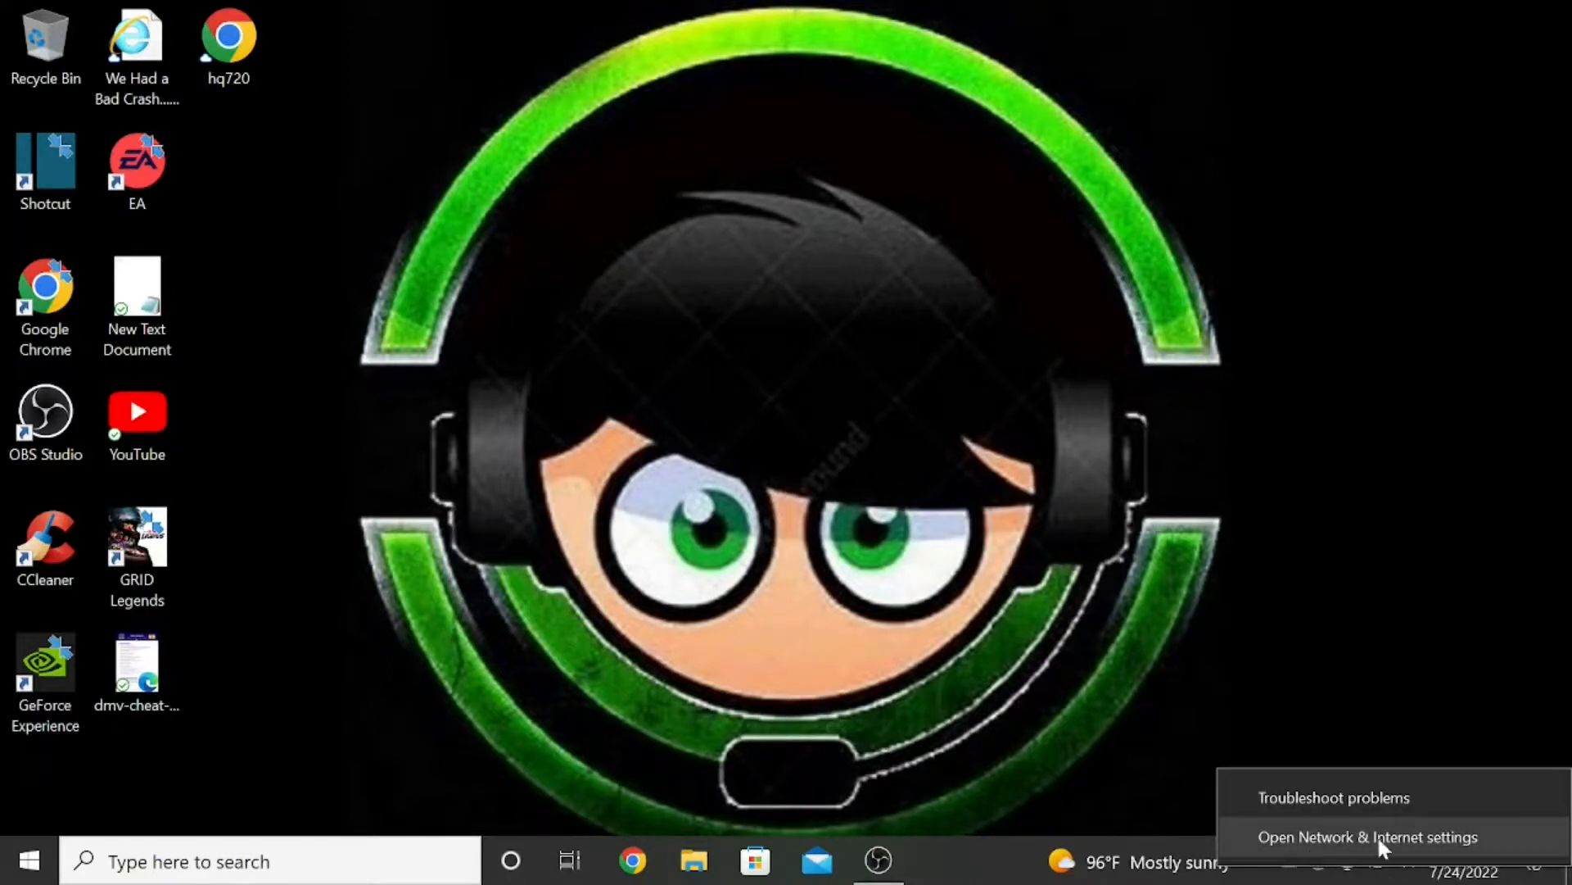
Open Internet Protocol Version 4 properties for Bluetooth Network Connection via adapter options.
left_click(1367, 836)
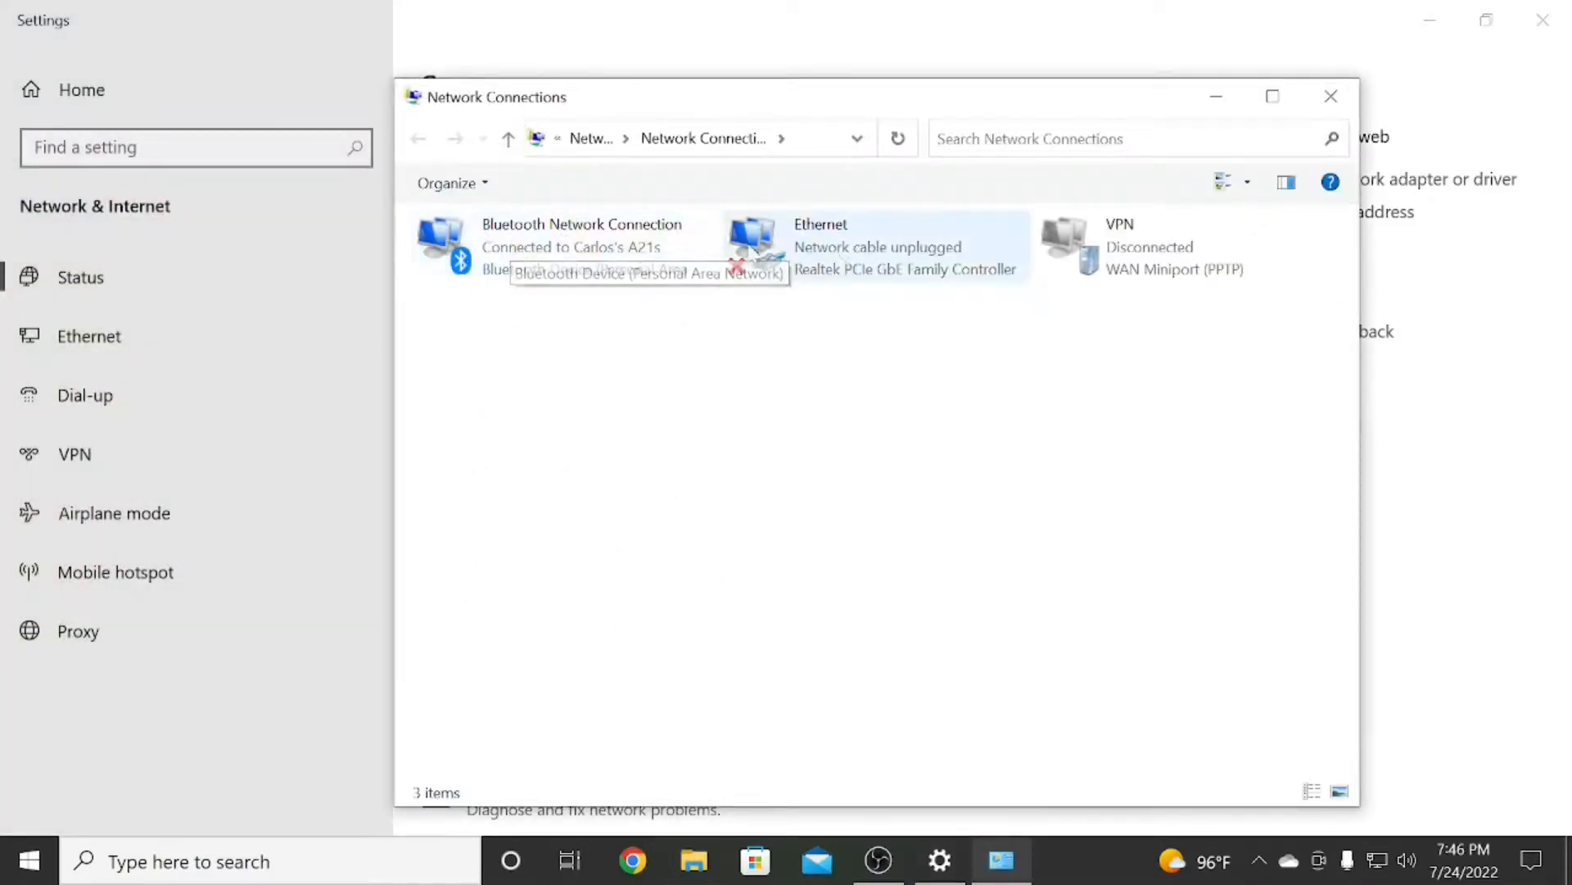
right_click(580, 245)
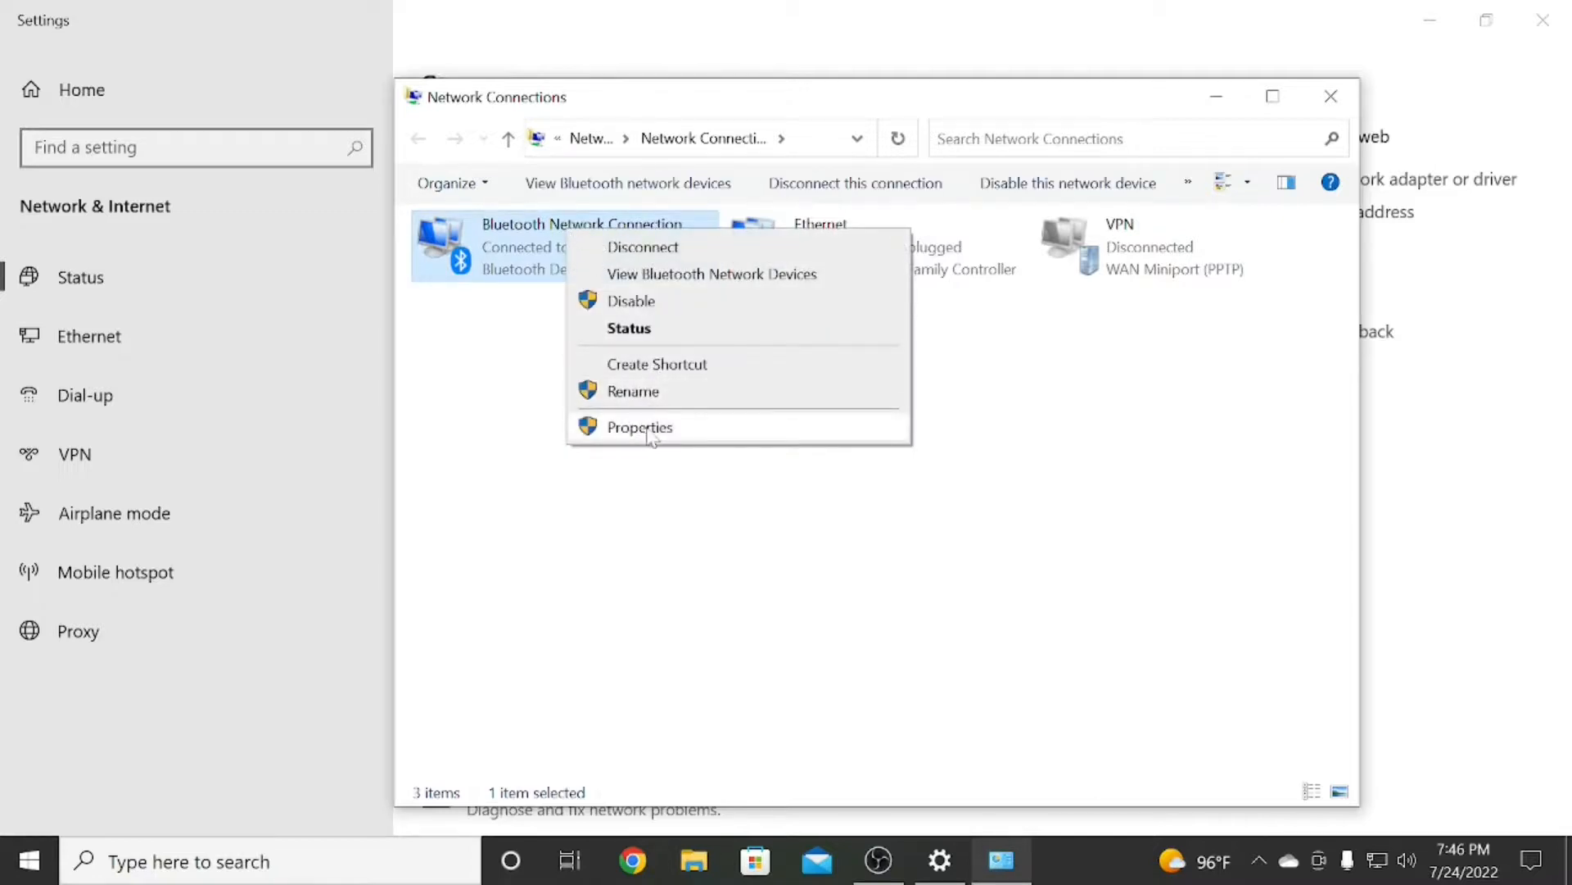
left_click(638, 425)
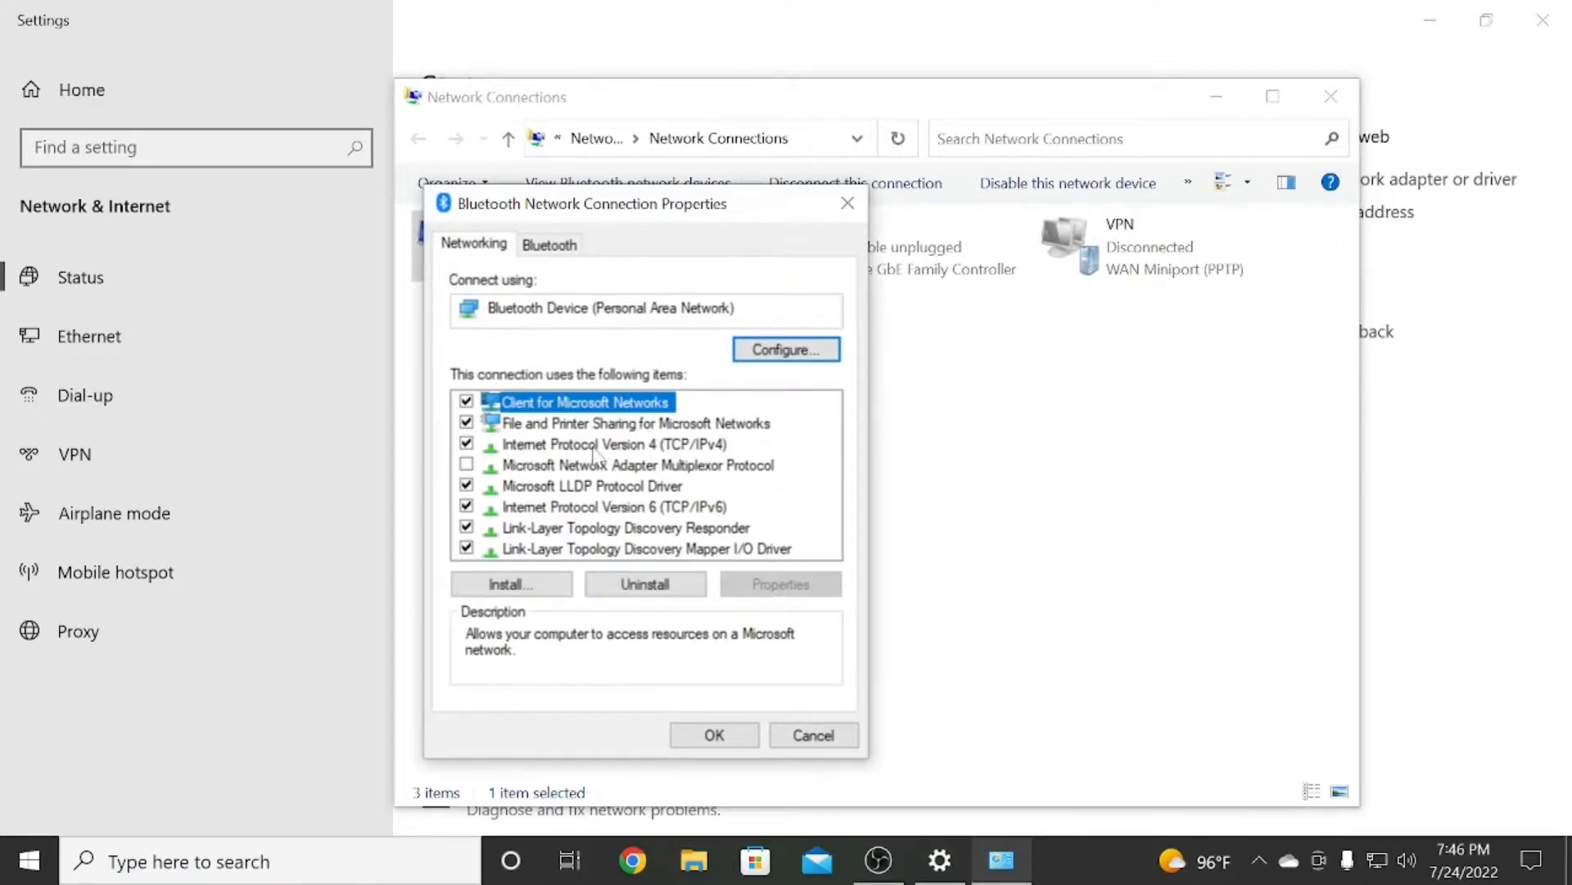
left_click(606, 443)
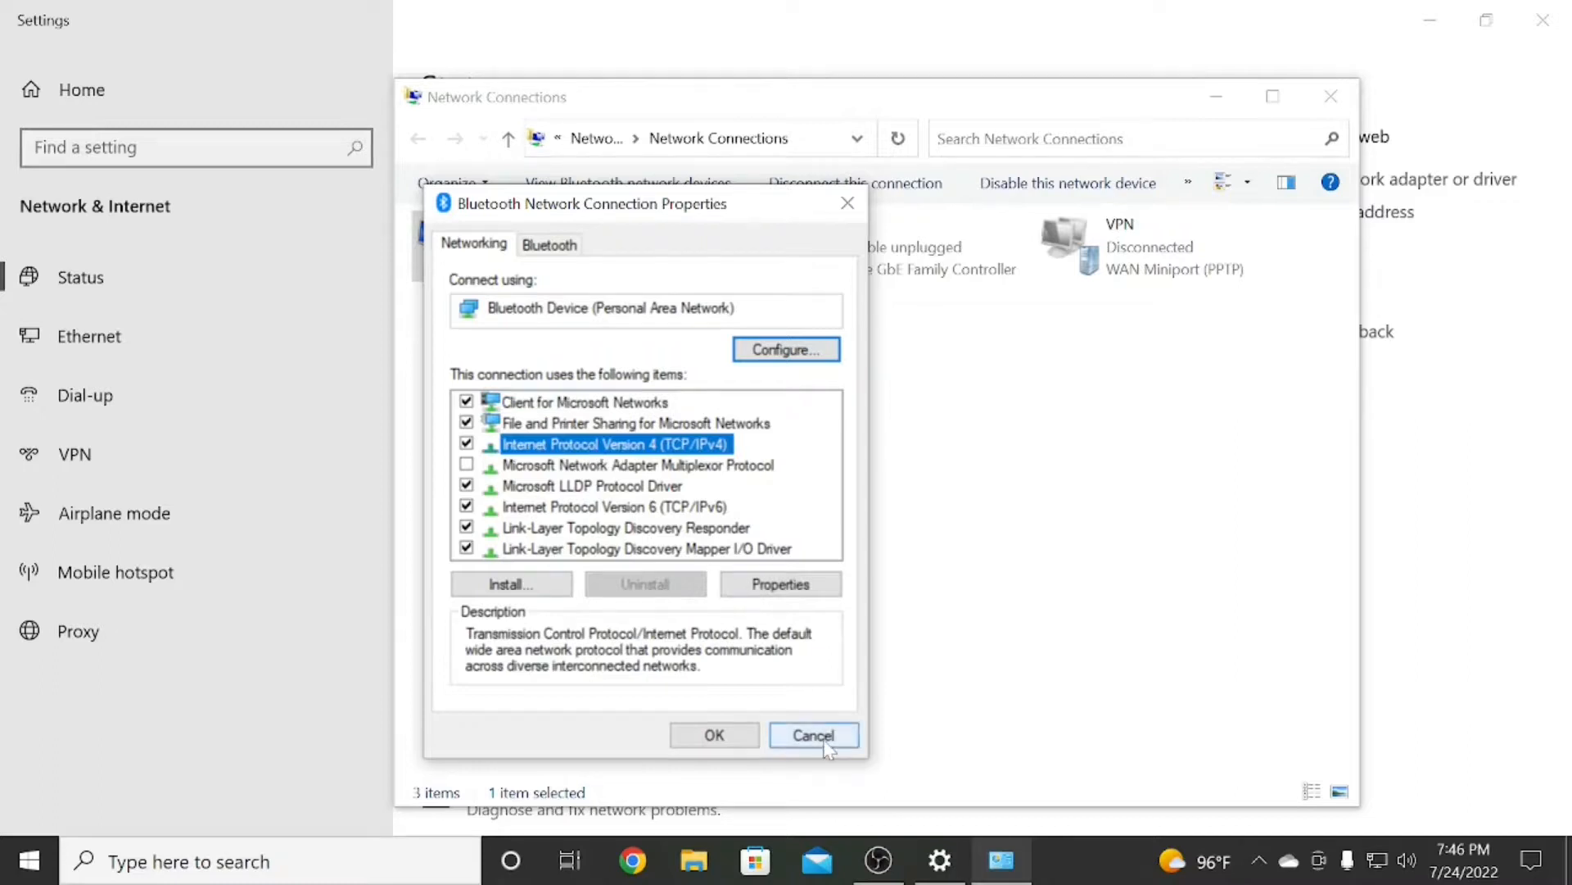
left_click(781, 584)
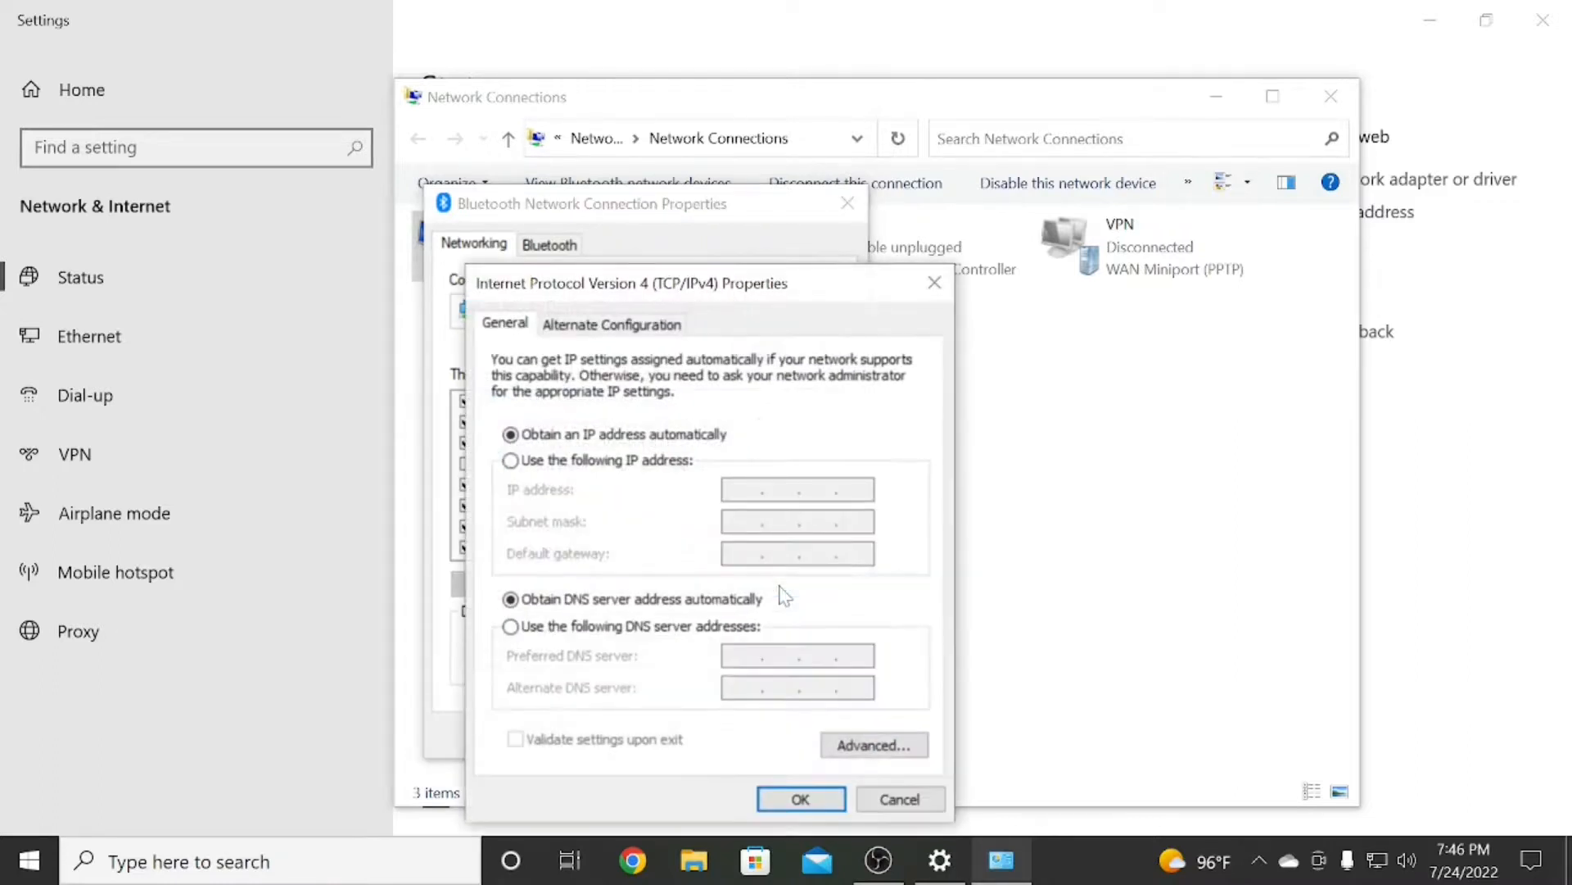
mouse_move(527, 637)
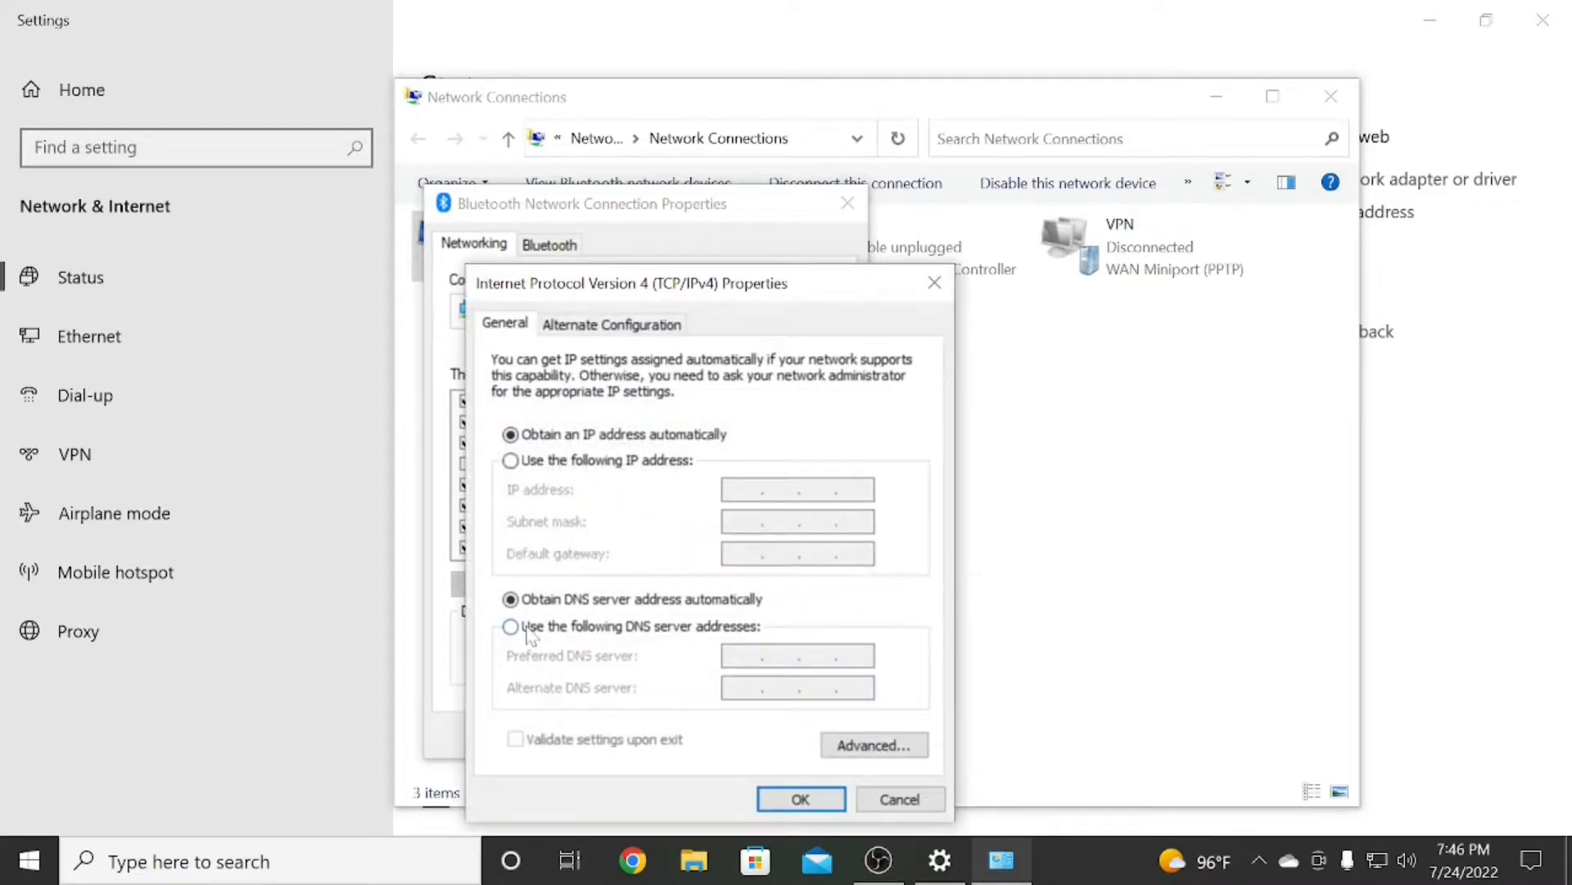
mouse_move(554, 631)
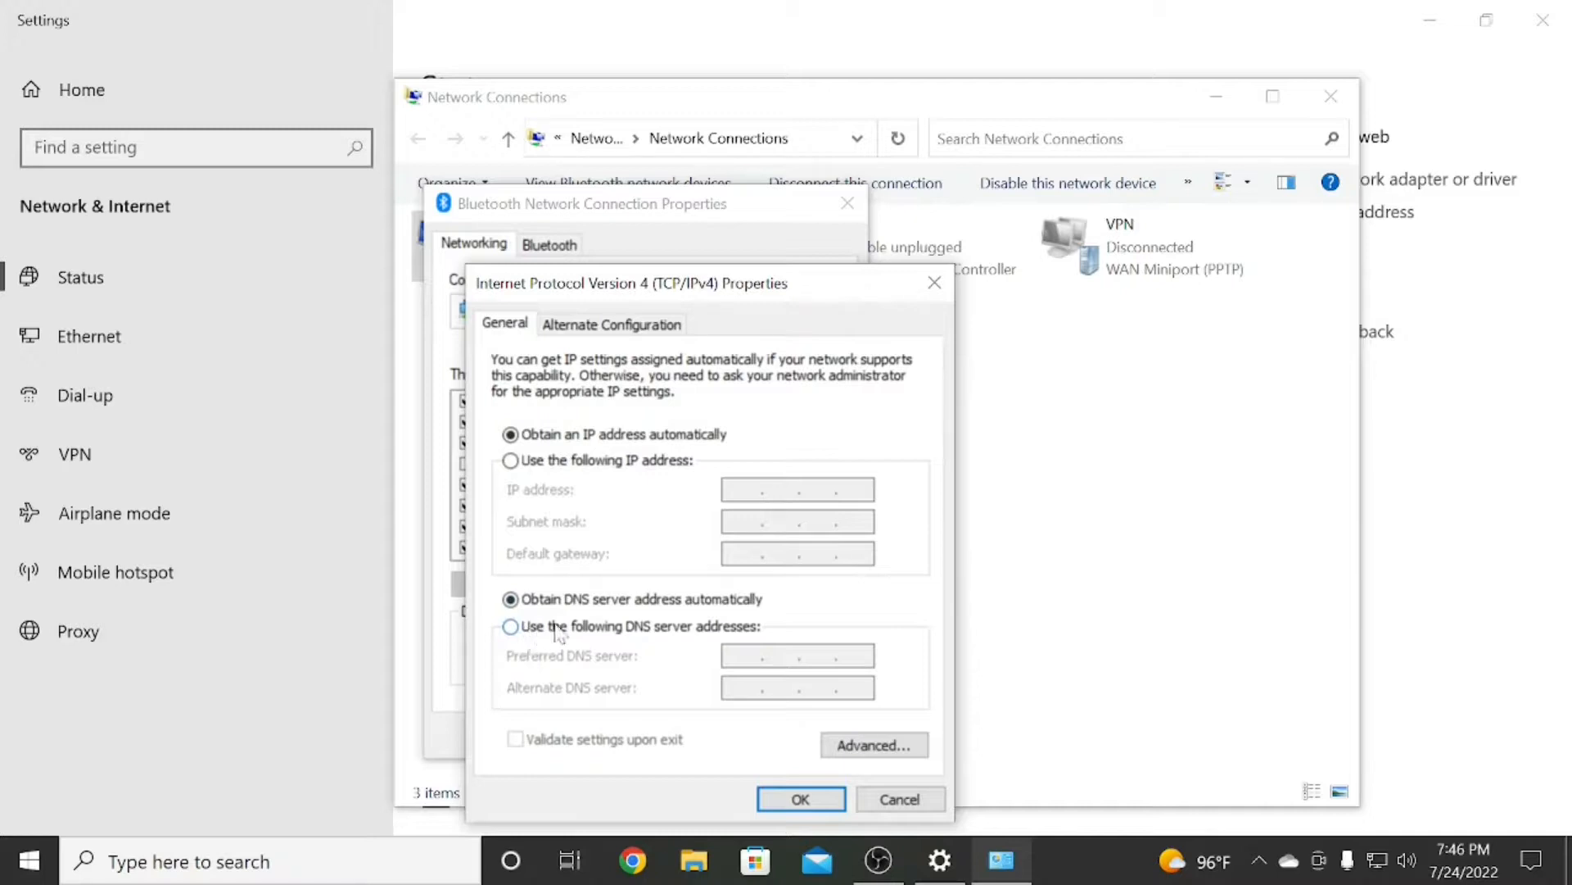
mouse_move(657, 631)
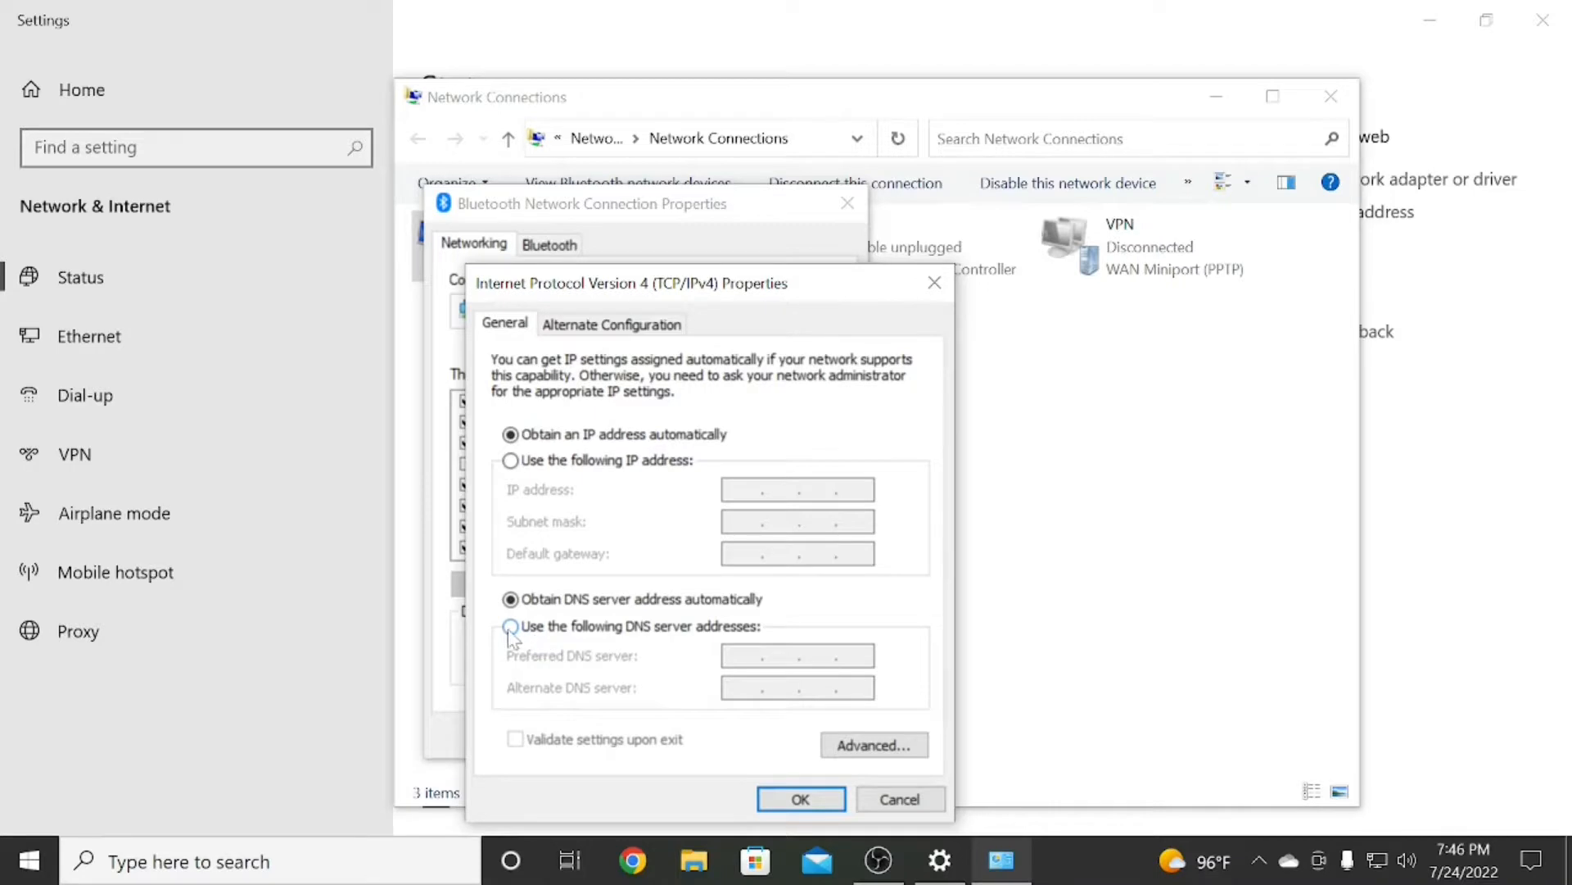
Enter Preferred DNS 8.8.8.8 and Alternate DNS 8.8.4.4, then confirm with OK.
left_click(510, 625)
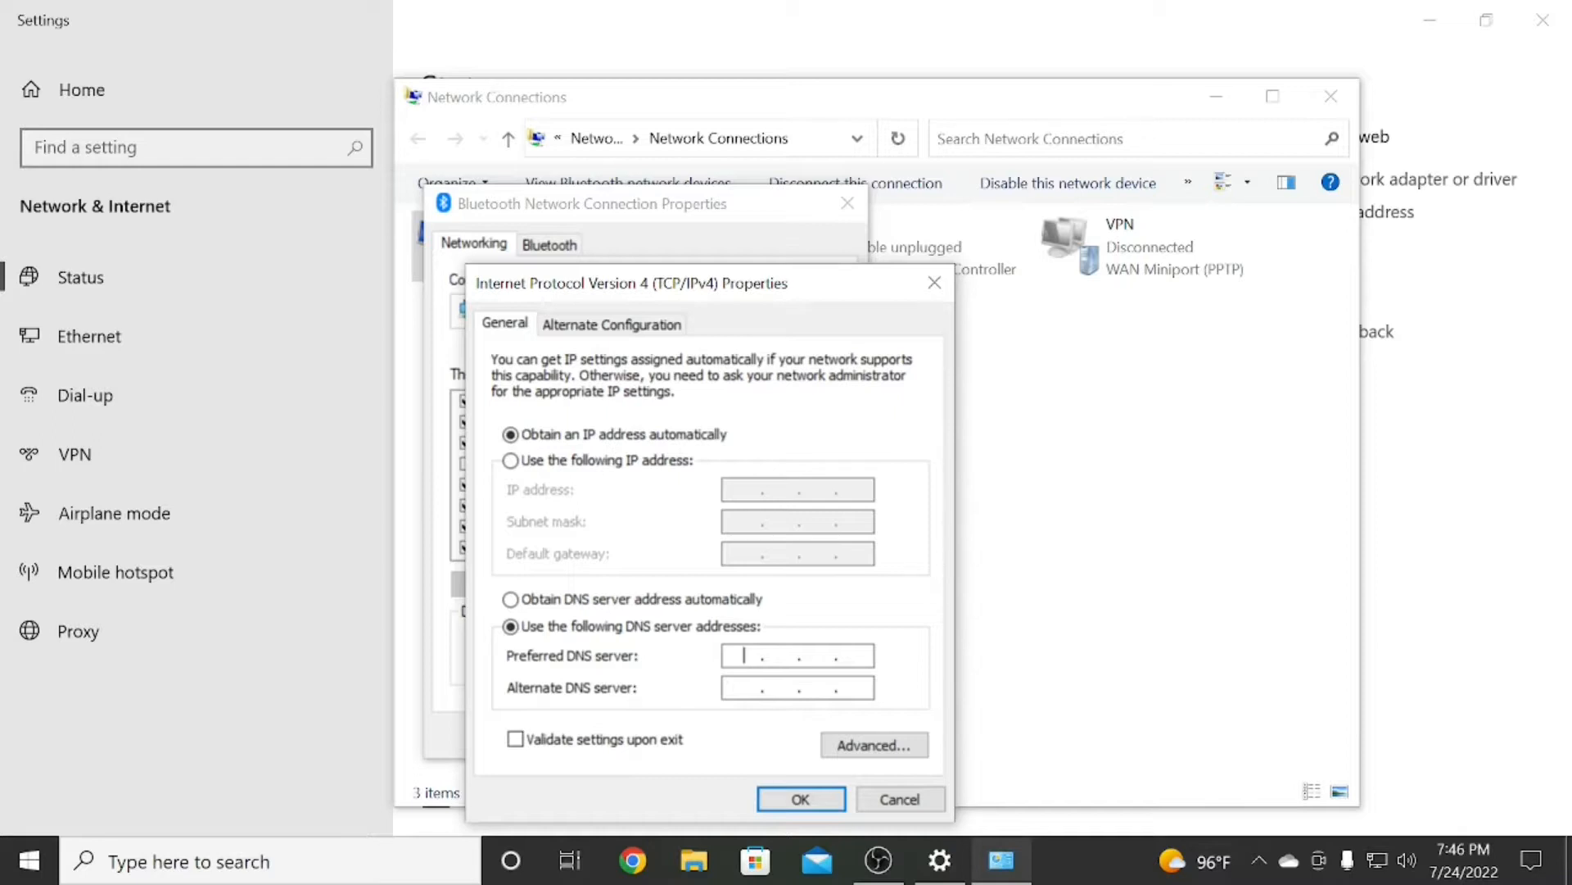
type("8")
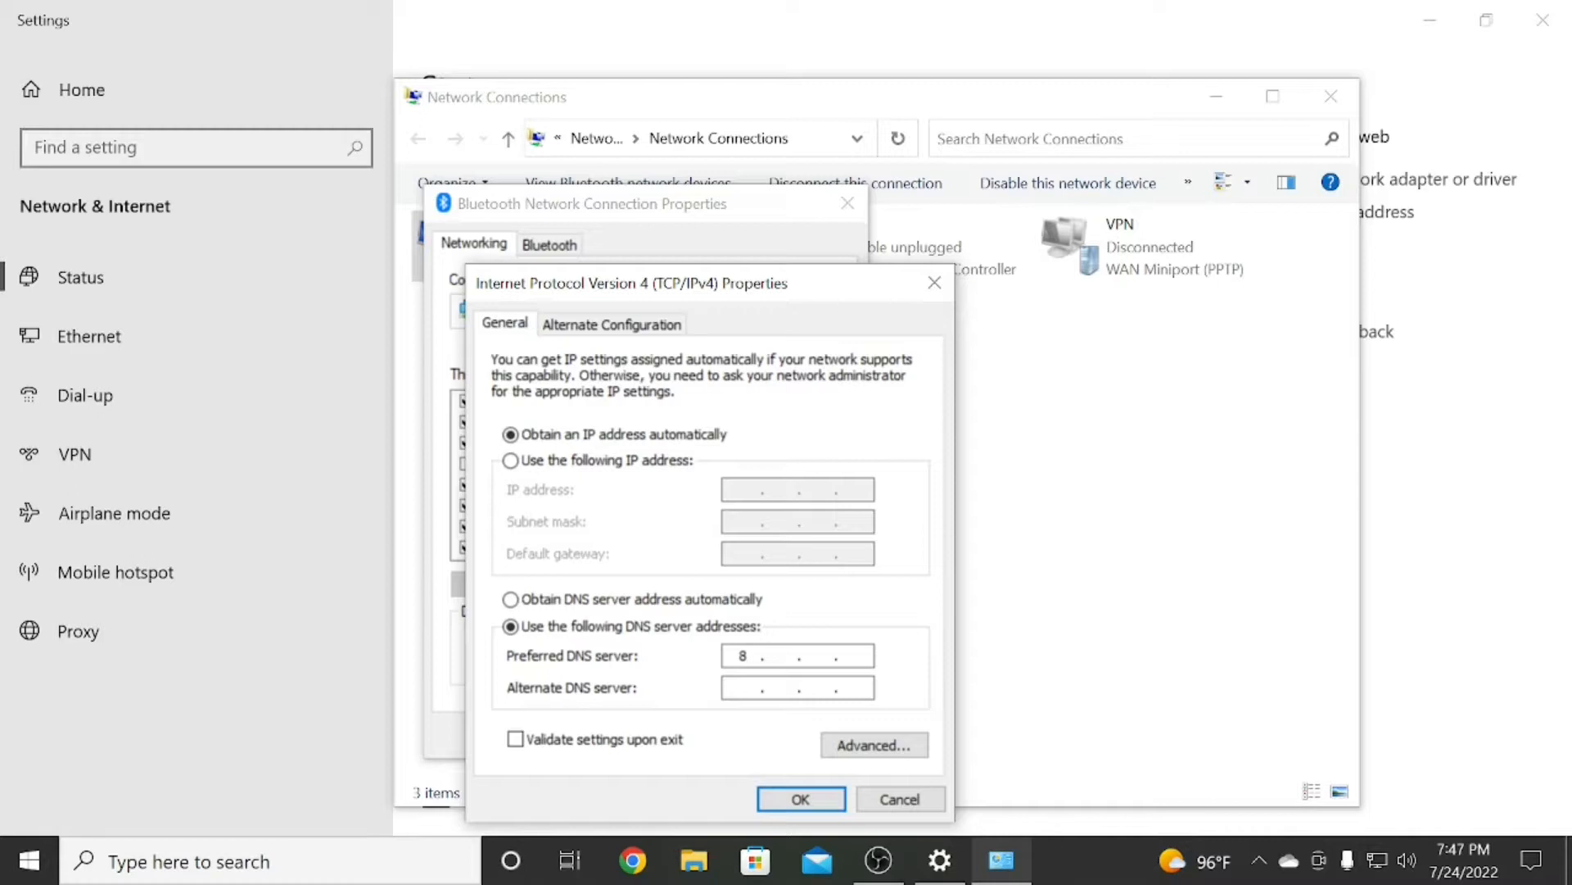
type("8")
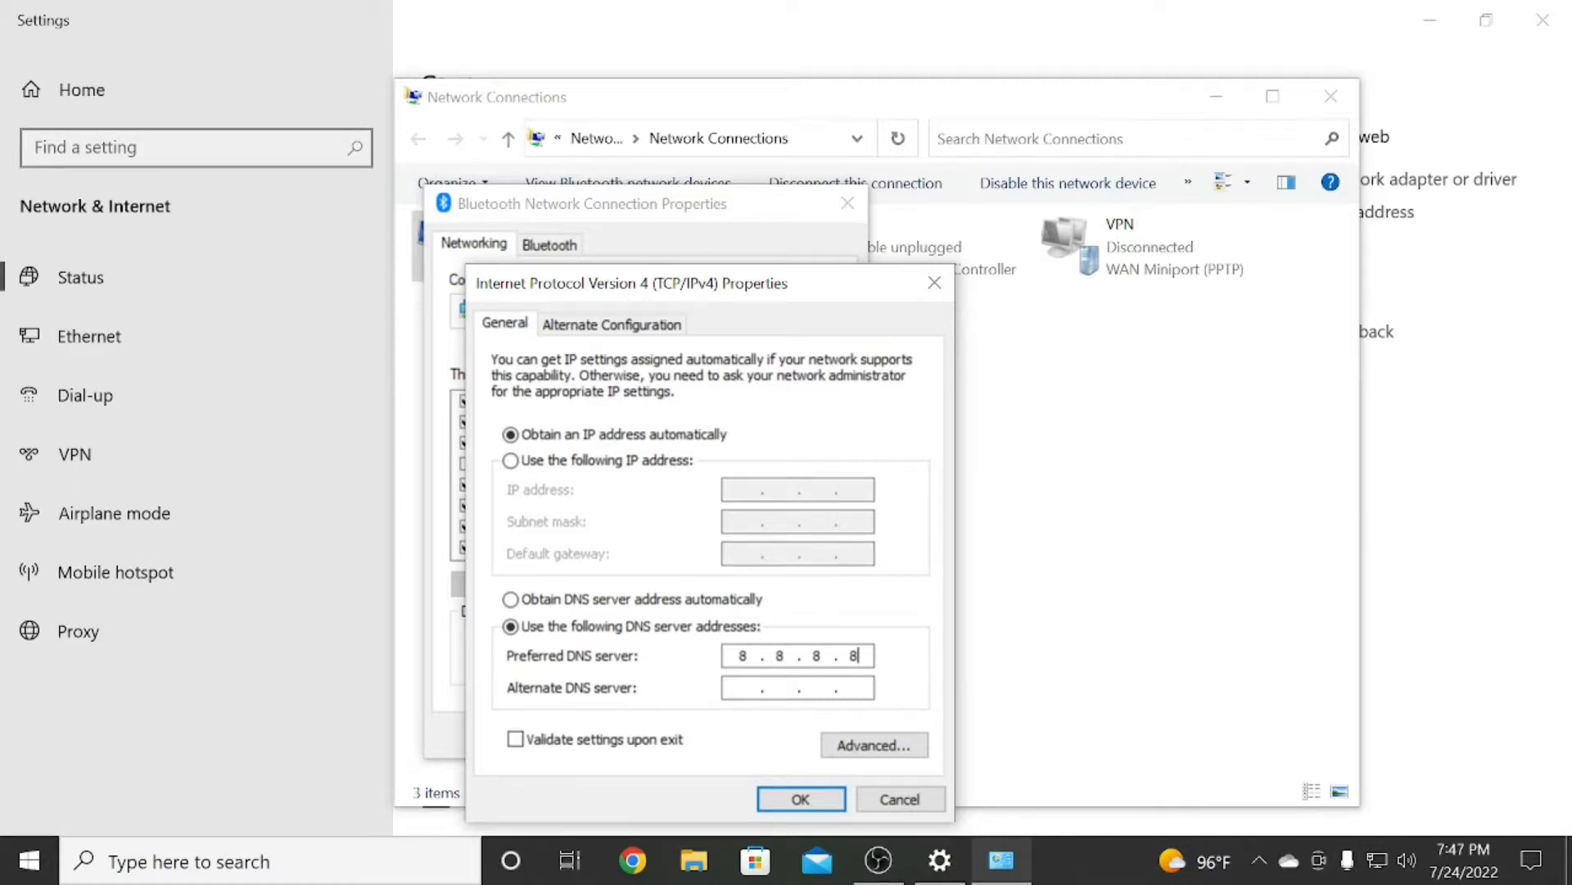
left_click(797, 687)
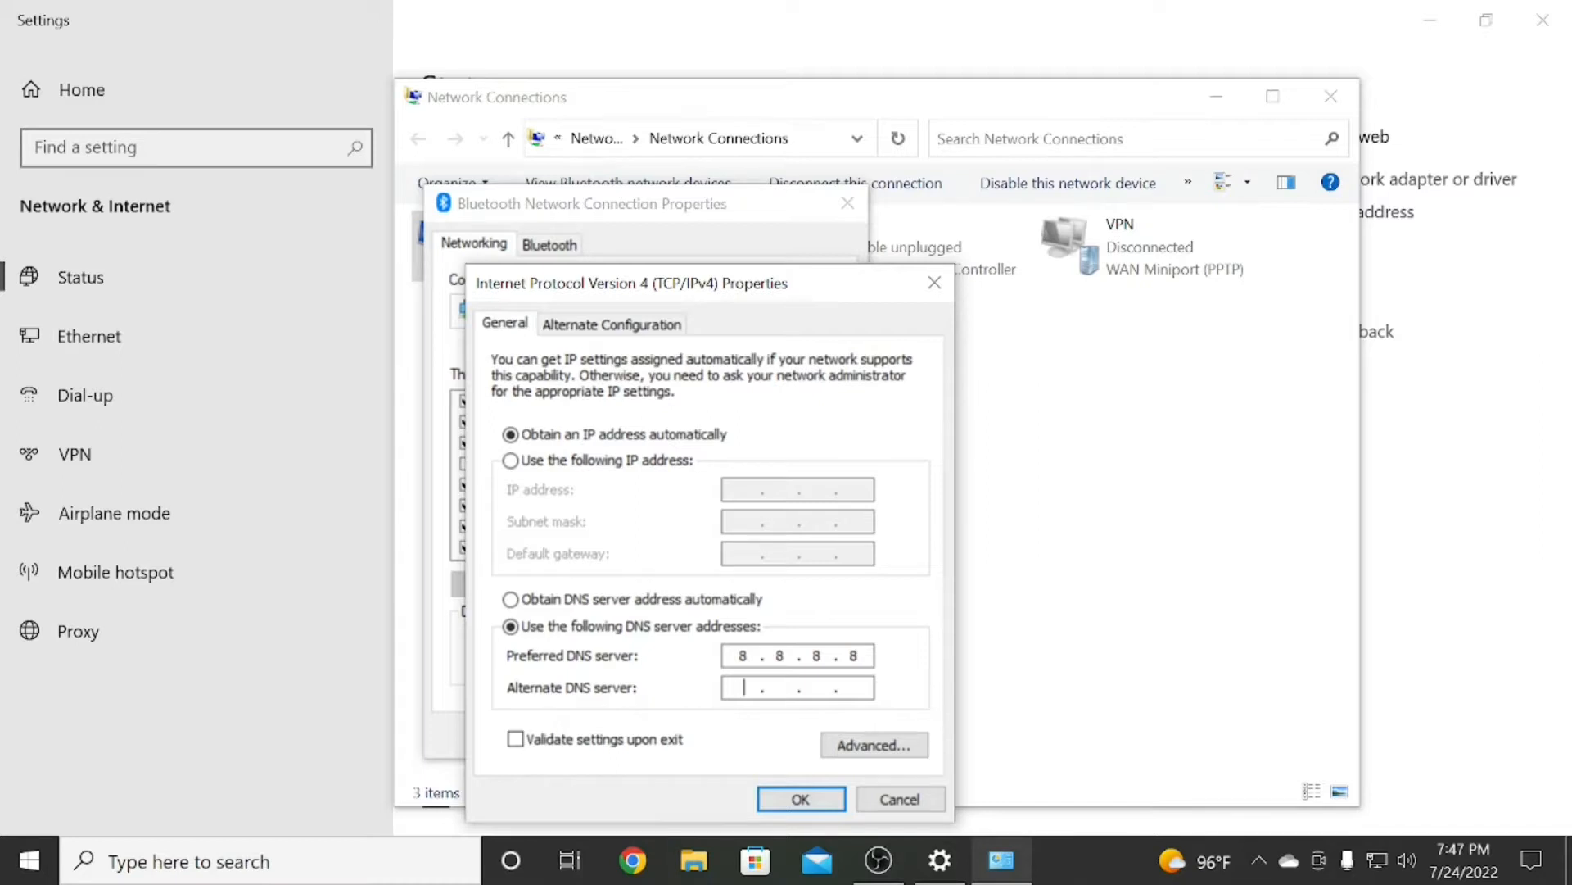
type("8 . . .")
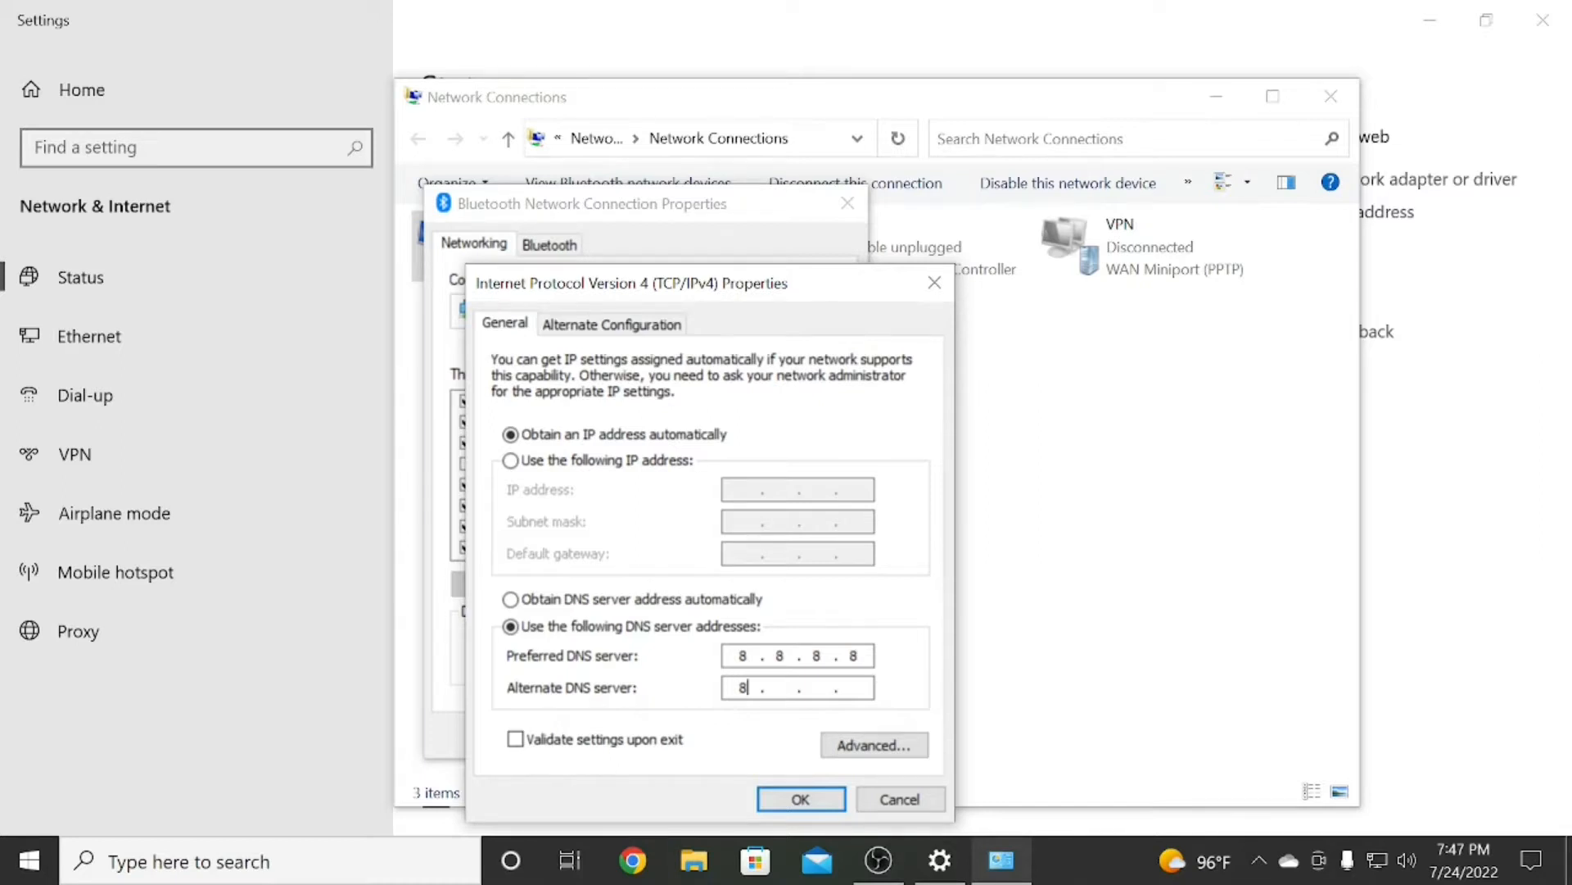
type("8.")
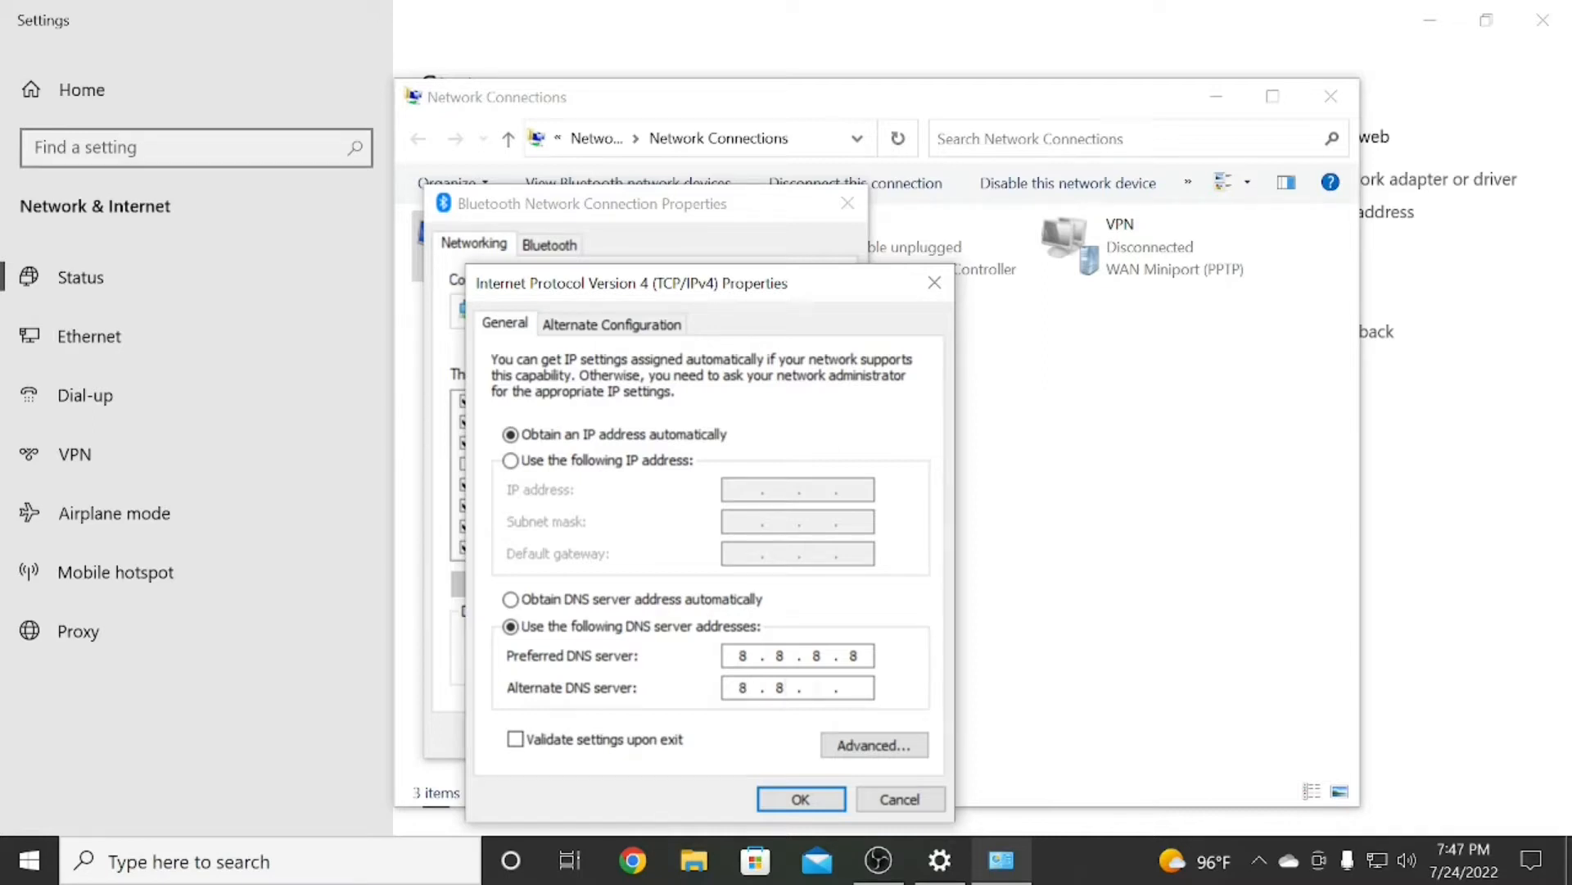
type("4.4")
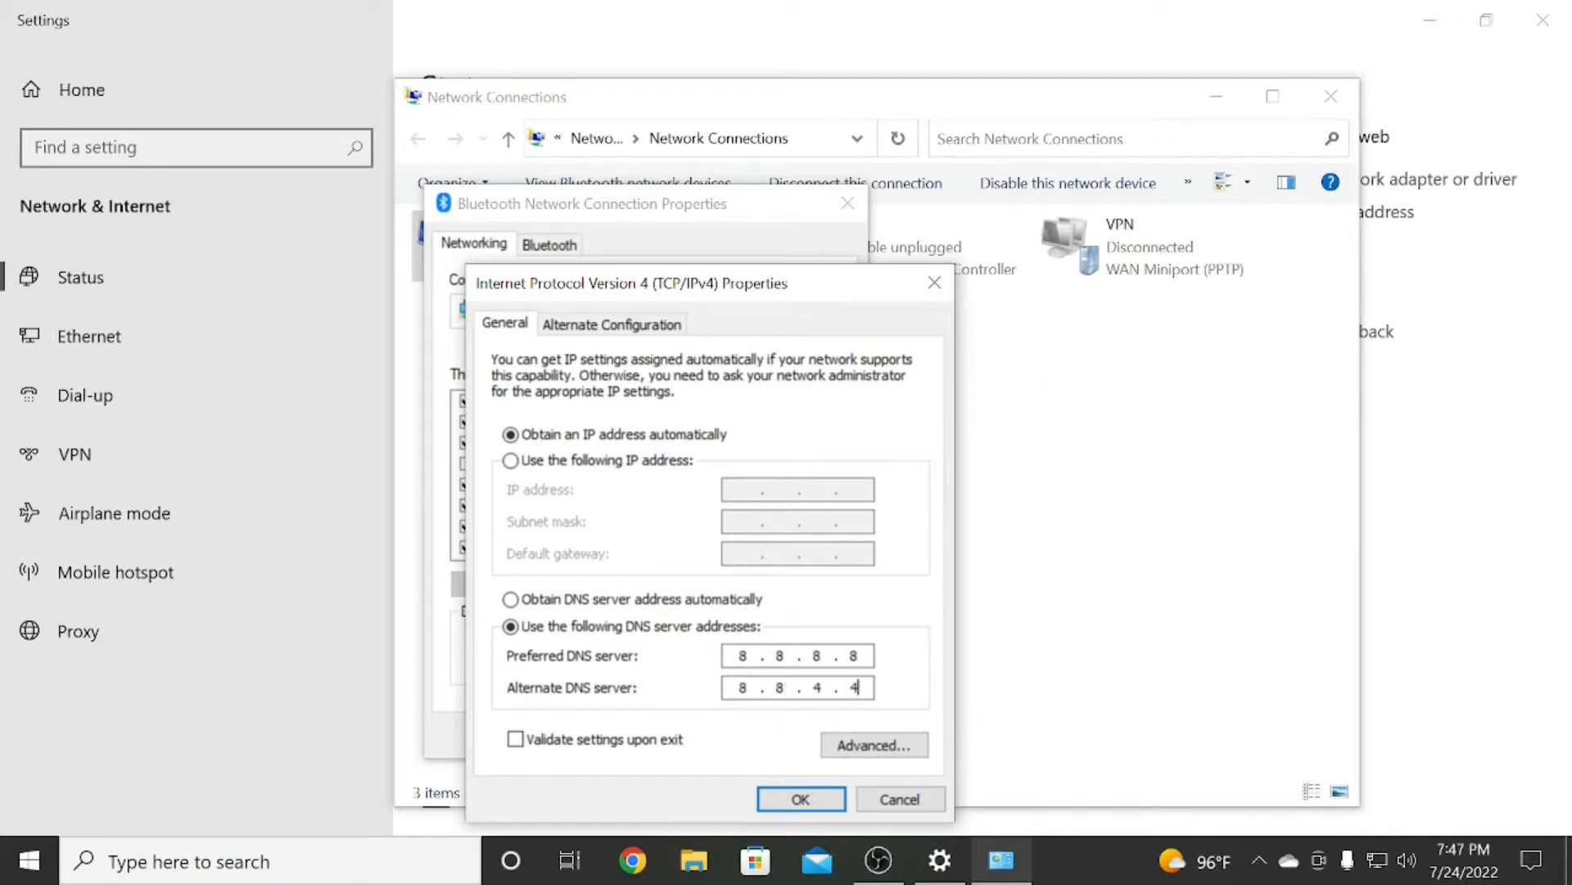
left_click(799, 798)
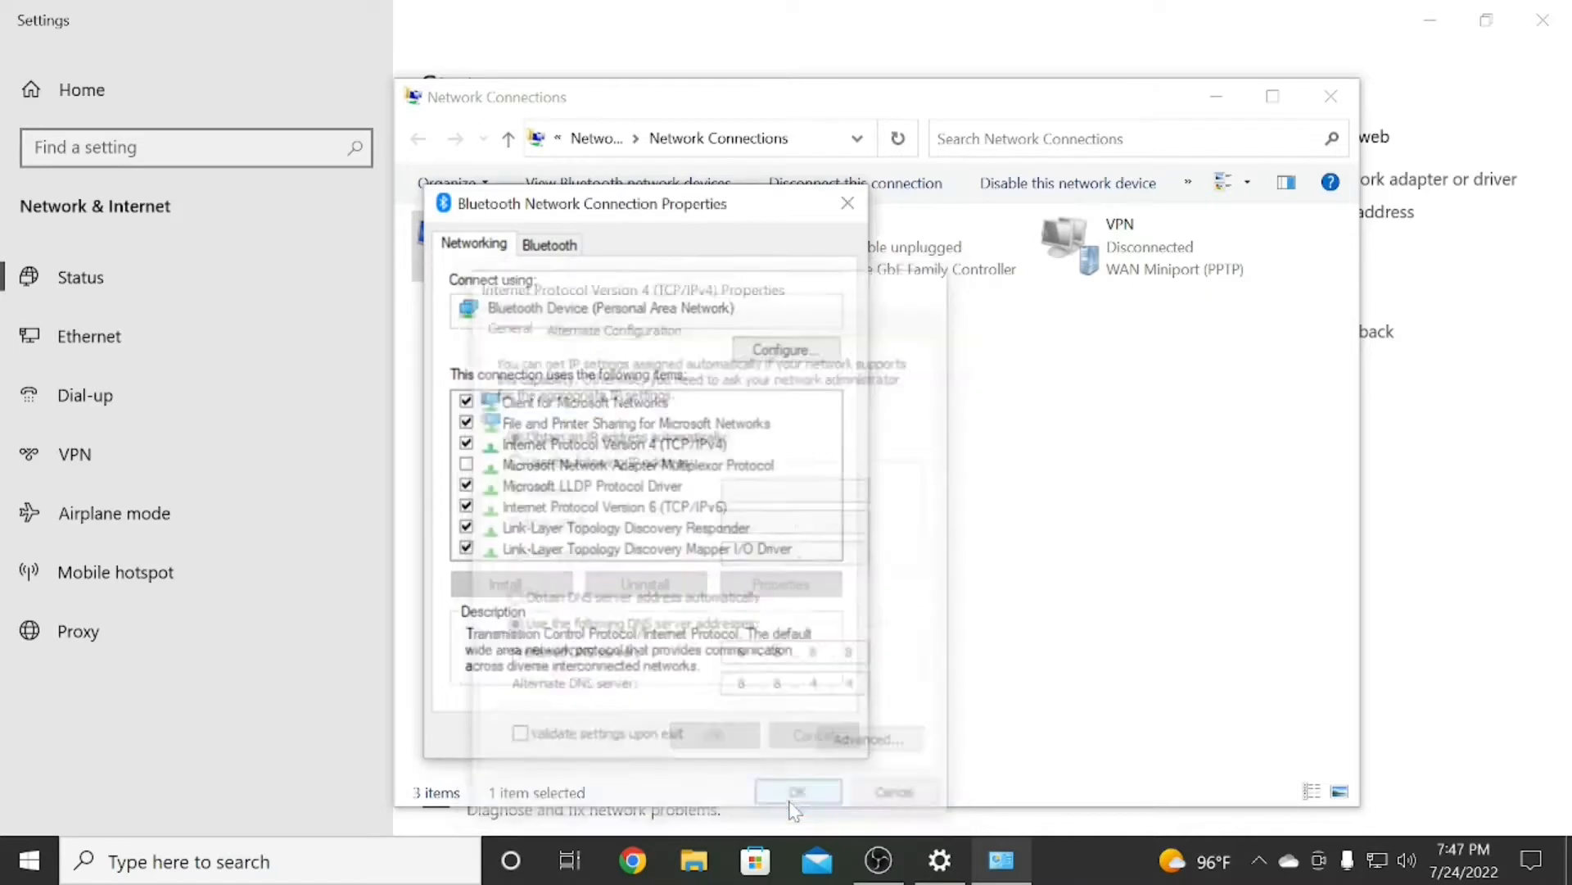
Dismiss the Bluetooth Network Connection Properties, returning to the three-connection Network Connections list.
left_click(797, 791)
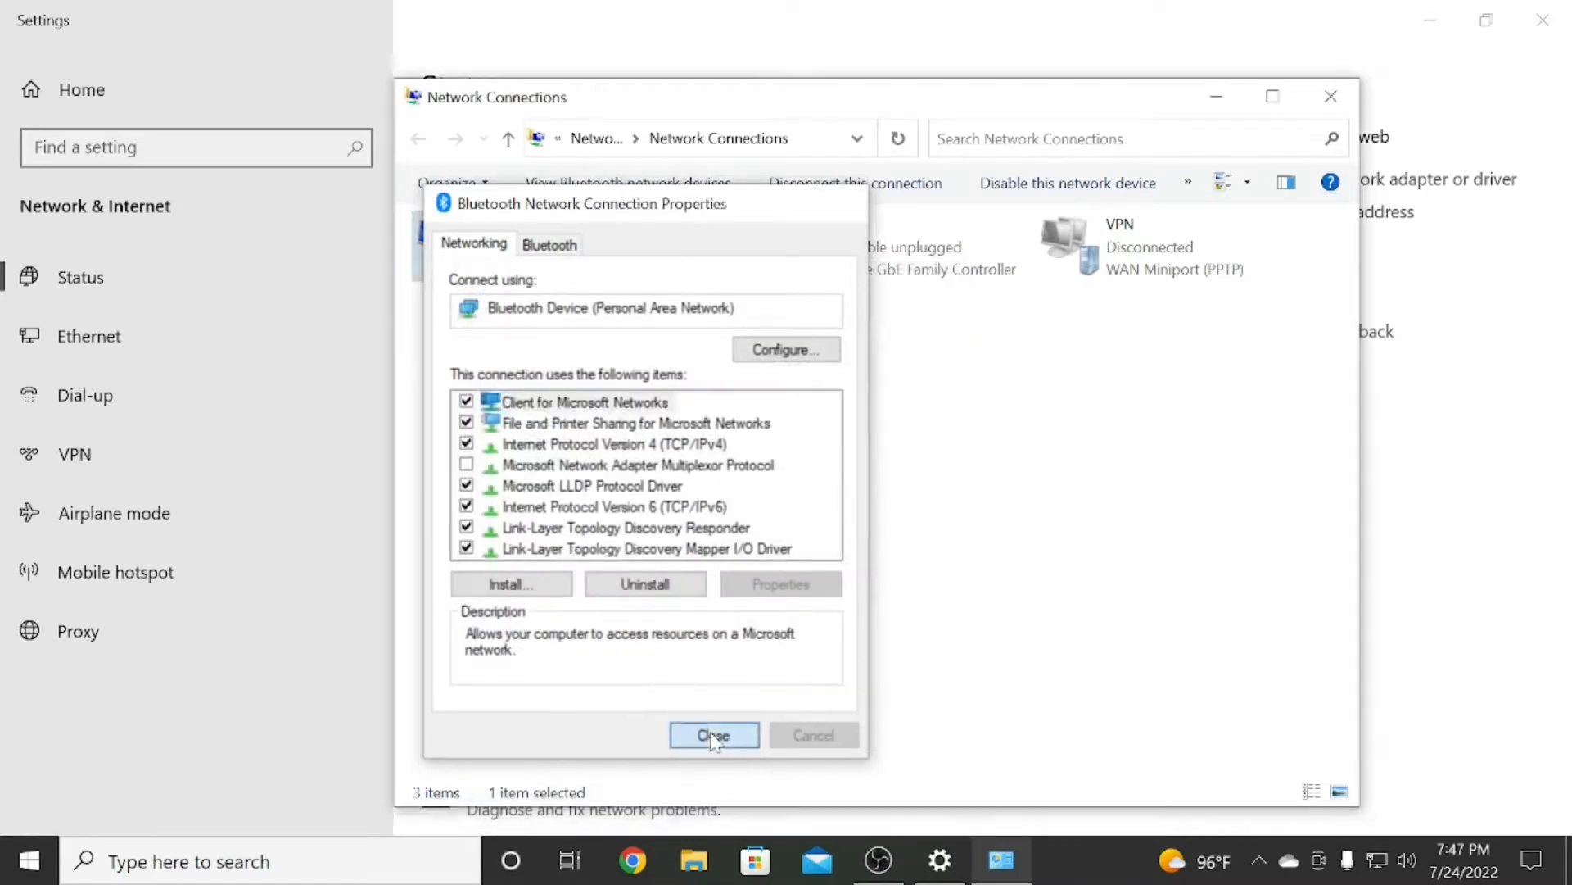
left_click(713, 734)
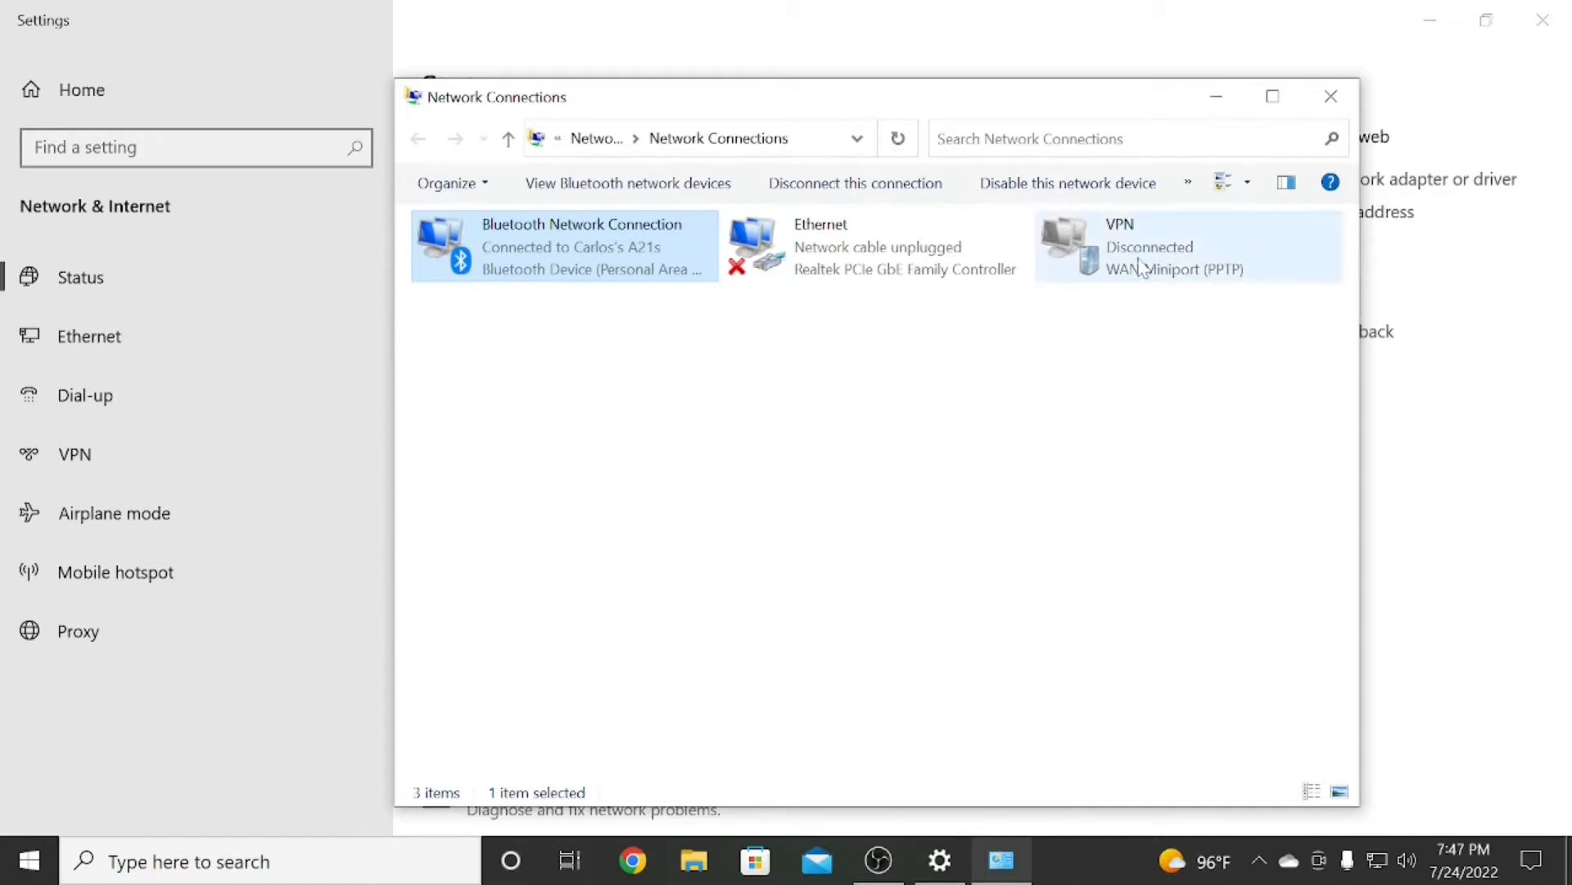
mouse_move(1133, 261)
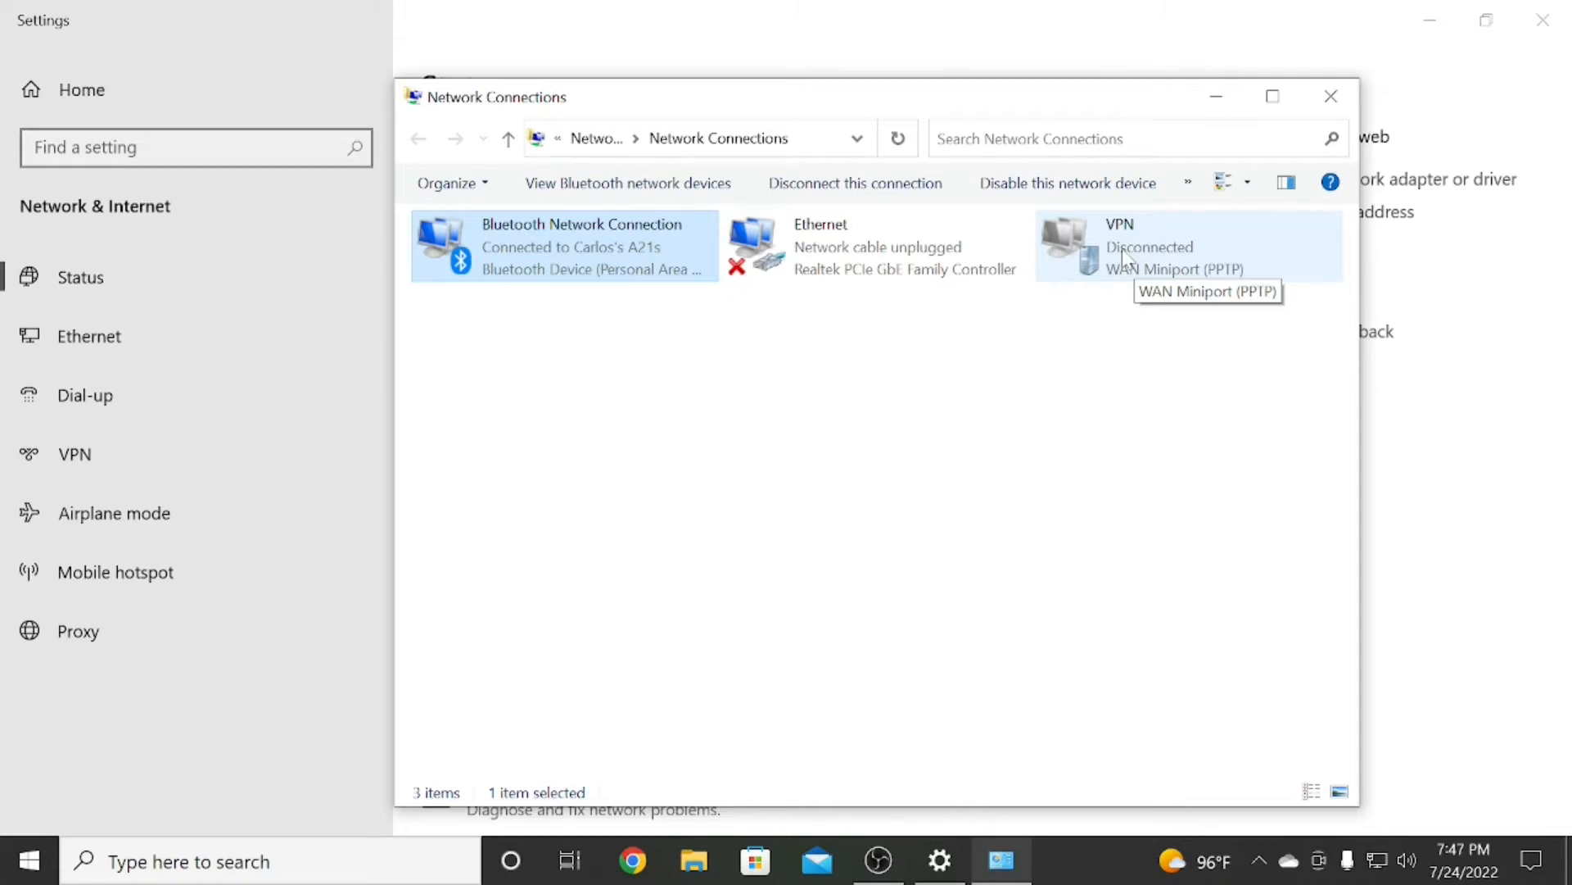
mouse_move(918, 524)
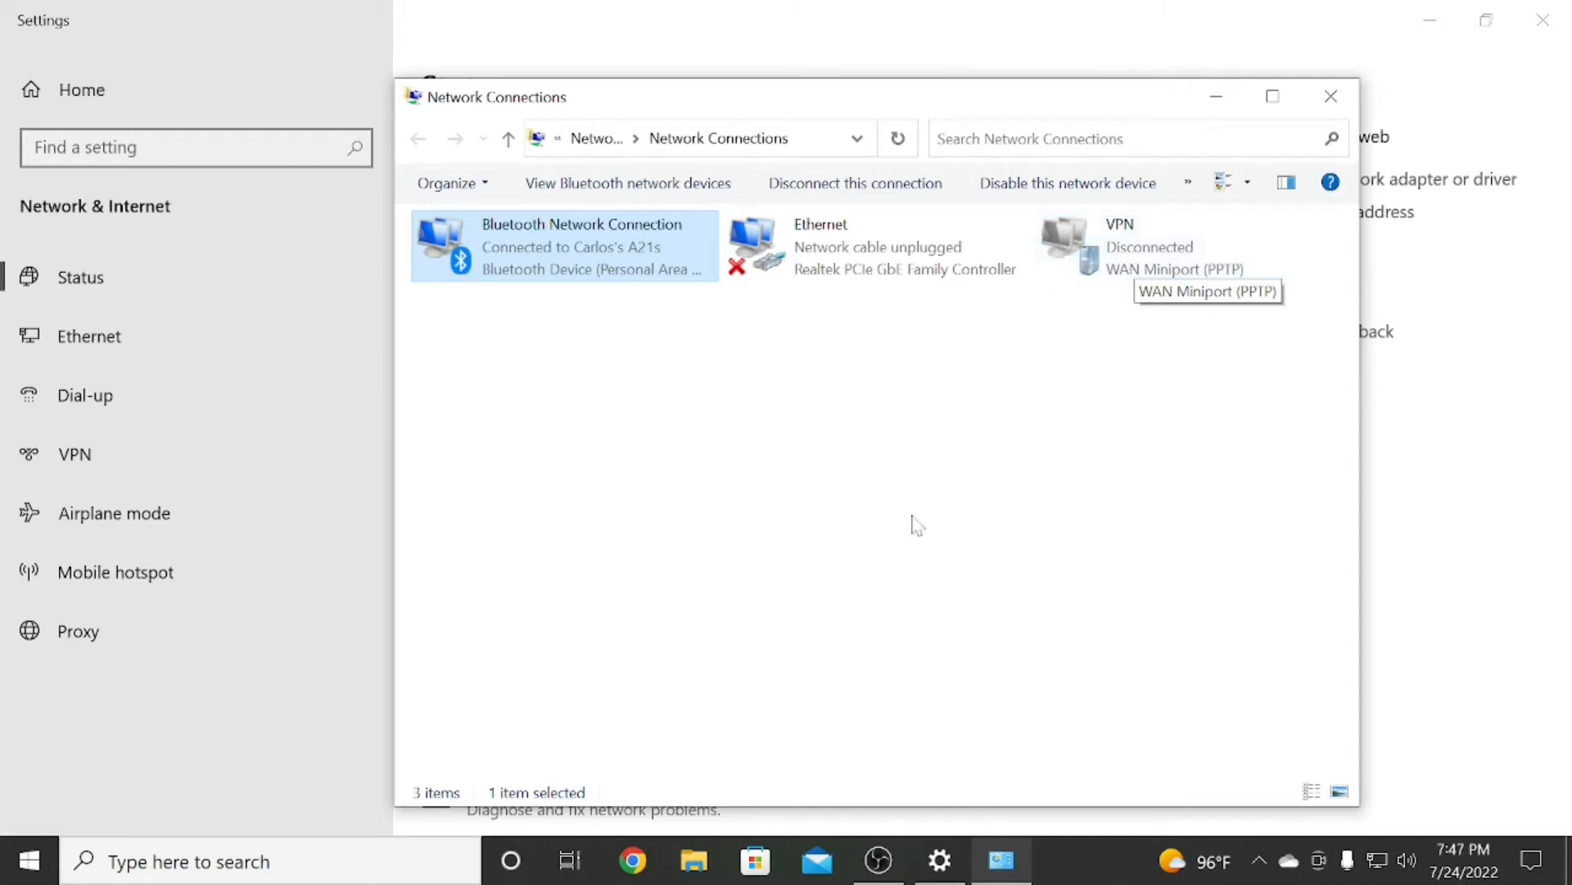
left_click(650, 580)
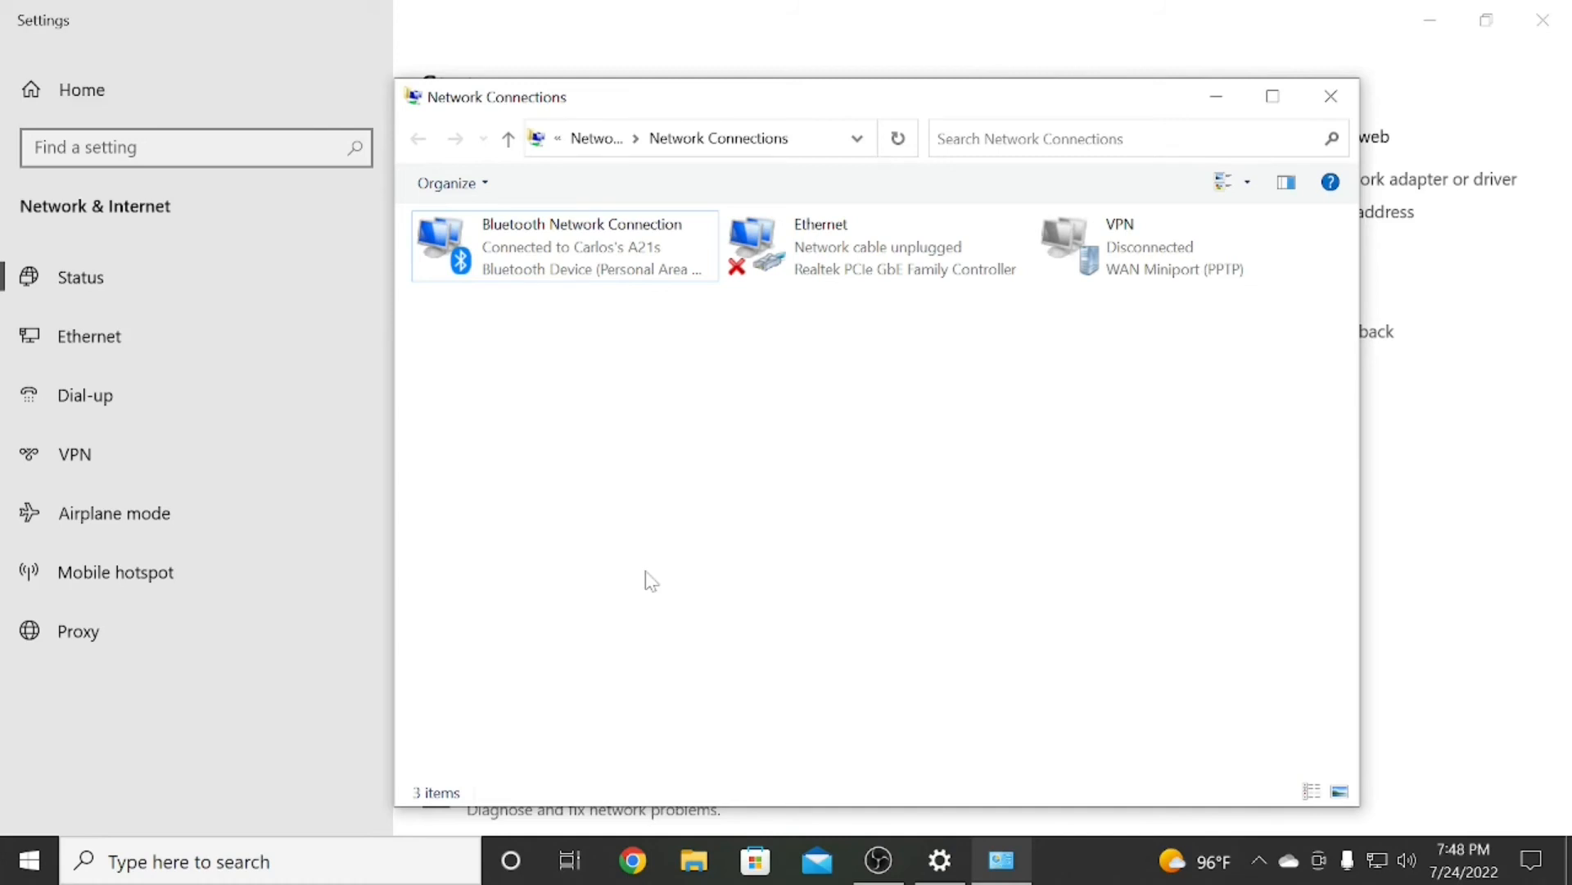
mouse_move(762, 631)
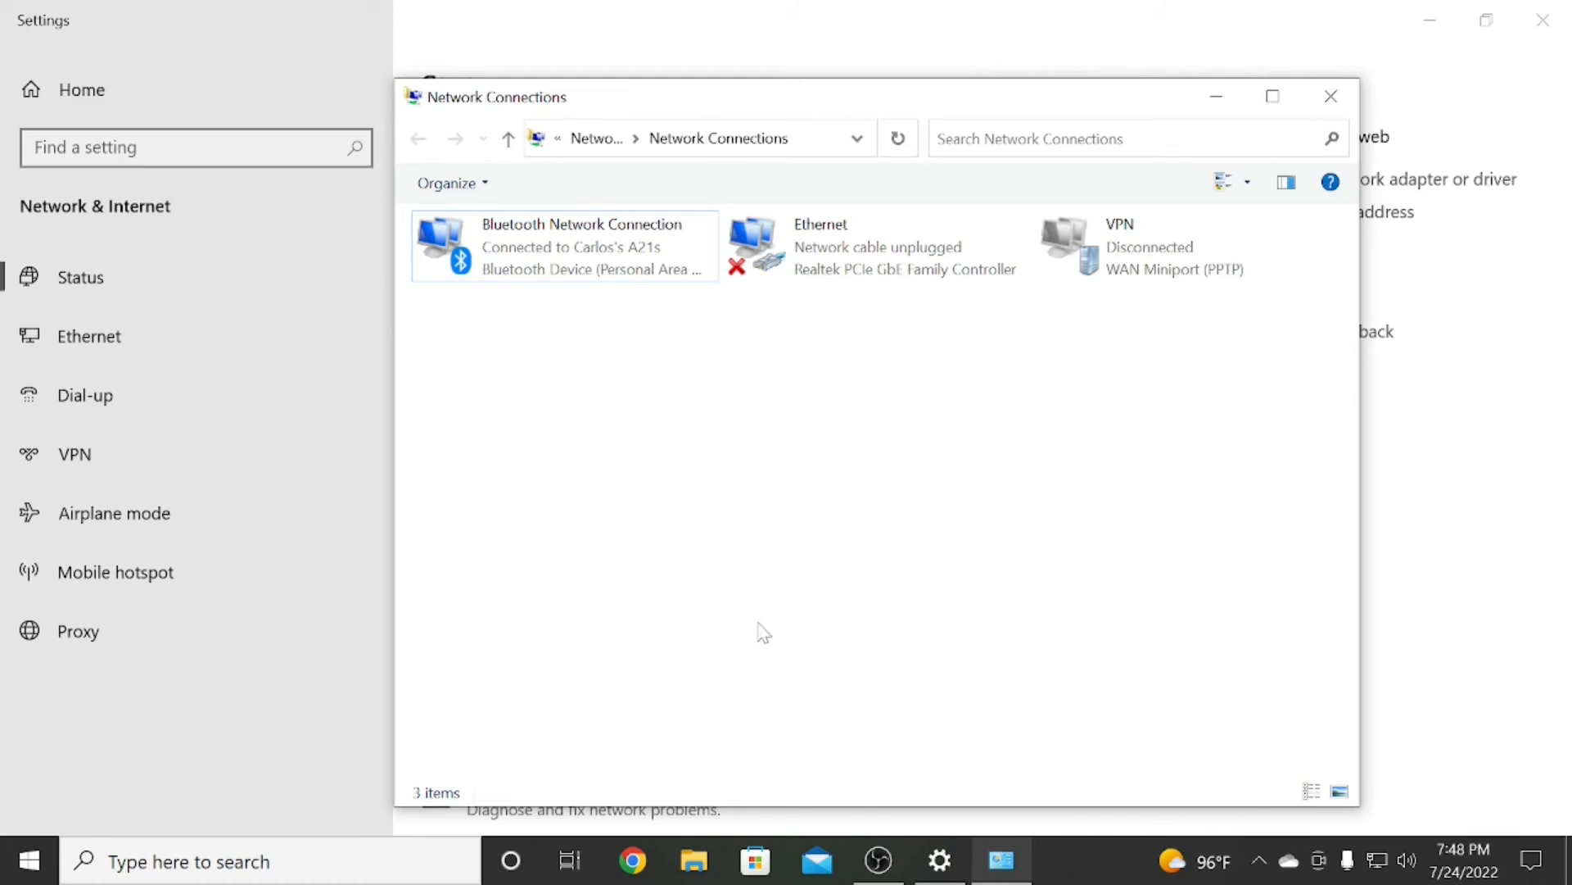
left_click(561, 246)
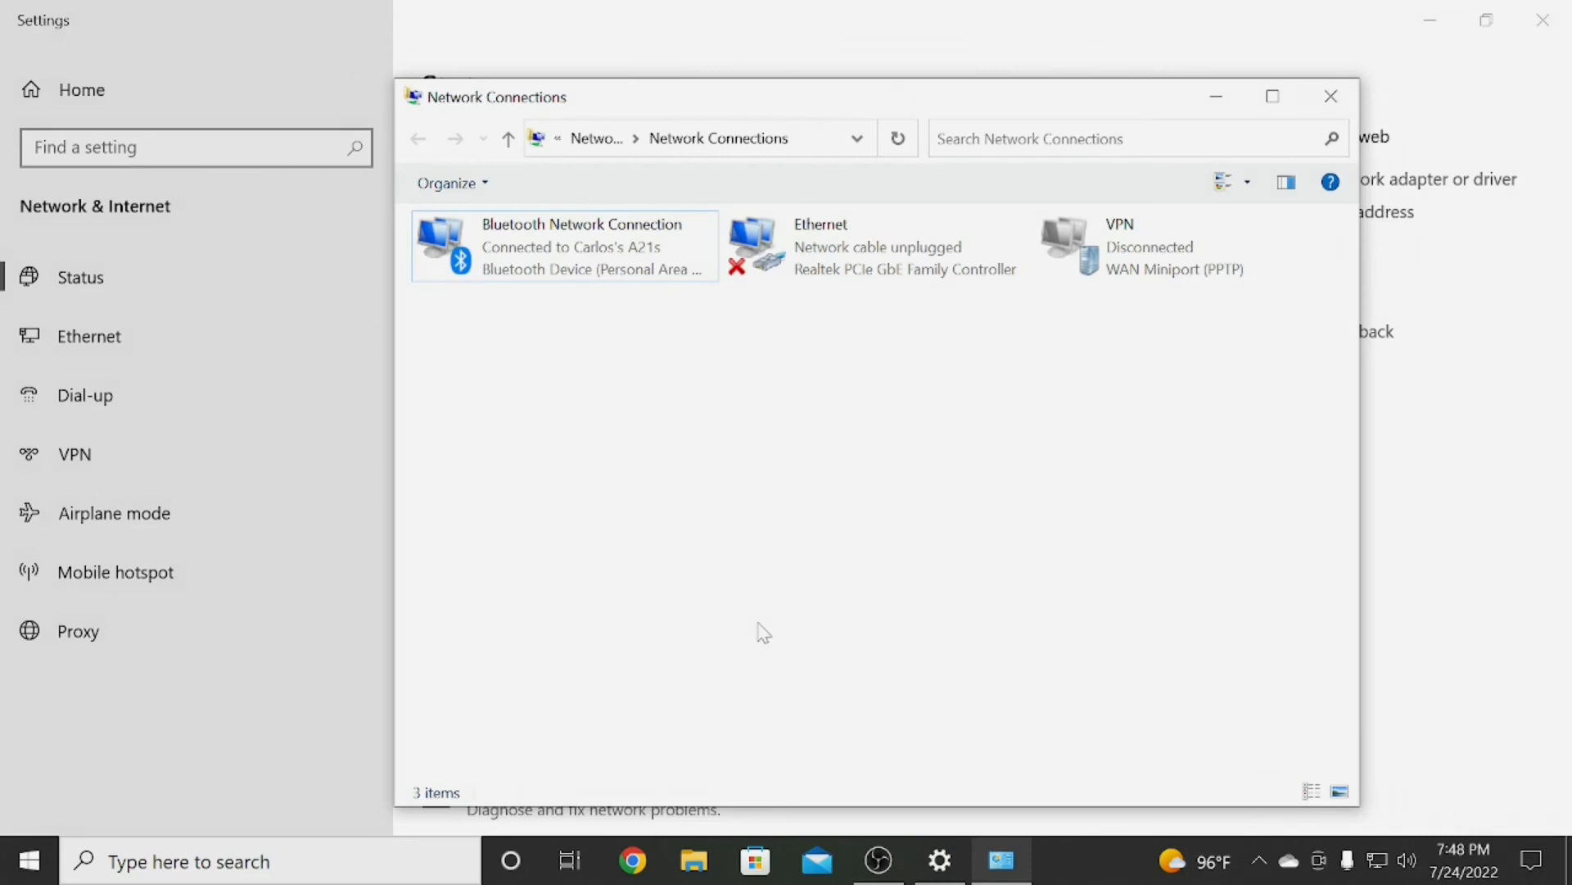